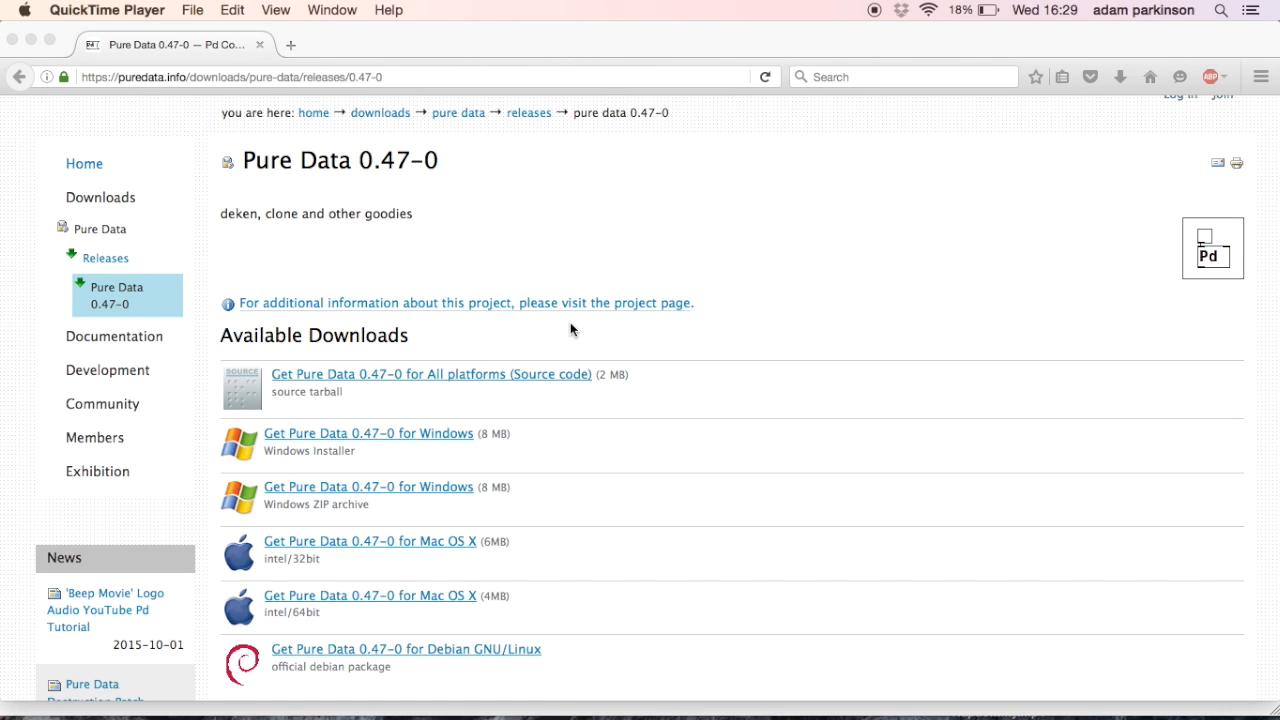
pyautogui.moveTo(437, 160)
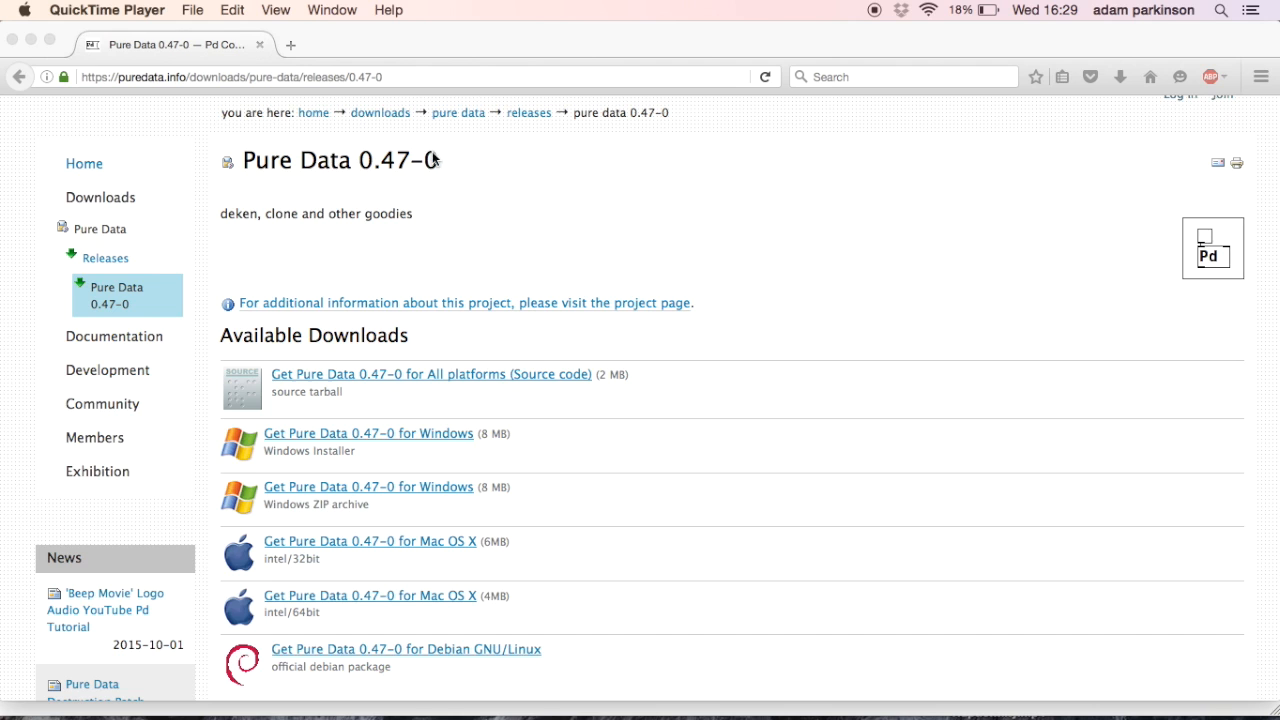
pyautogui.moveTo(490, 160)
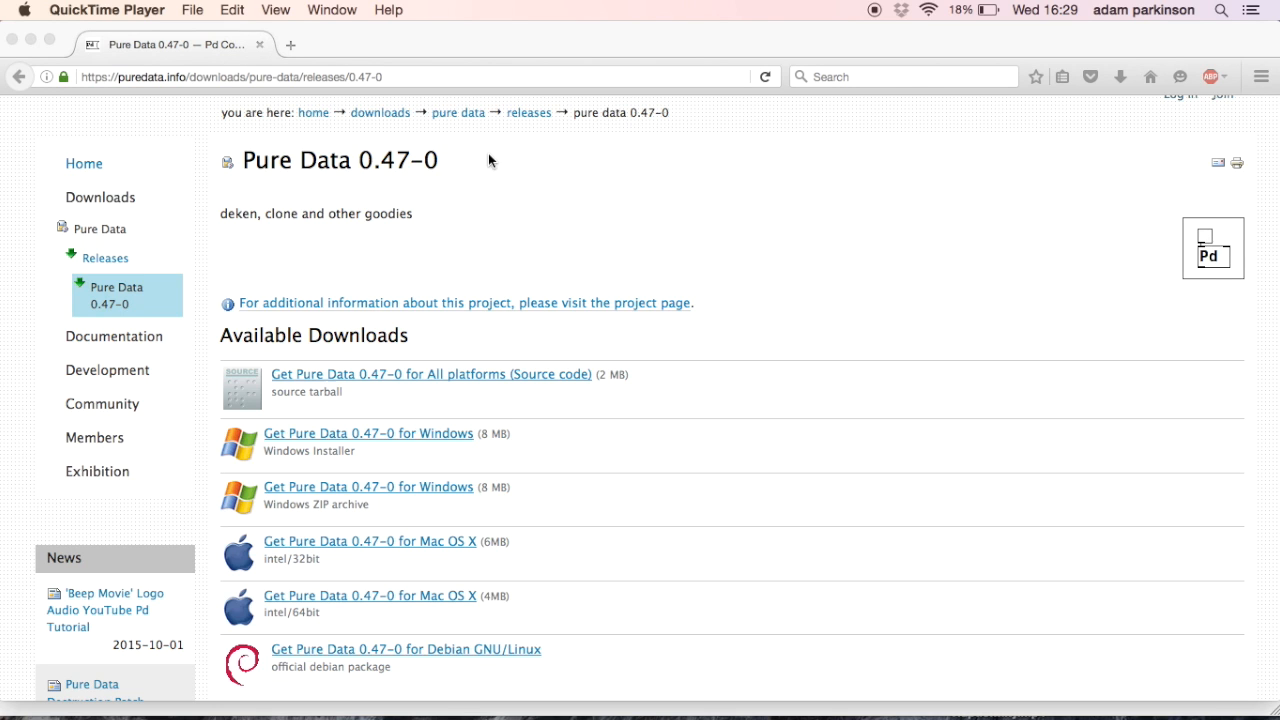
pyautogui.moveTo(1015, 694)
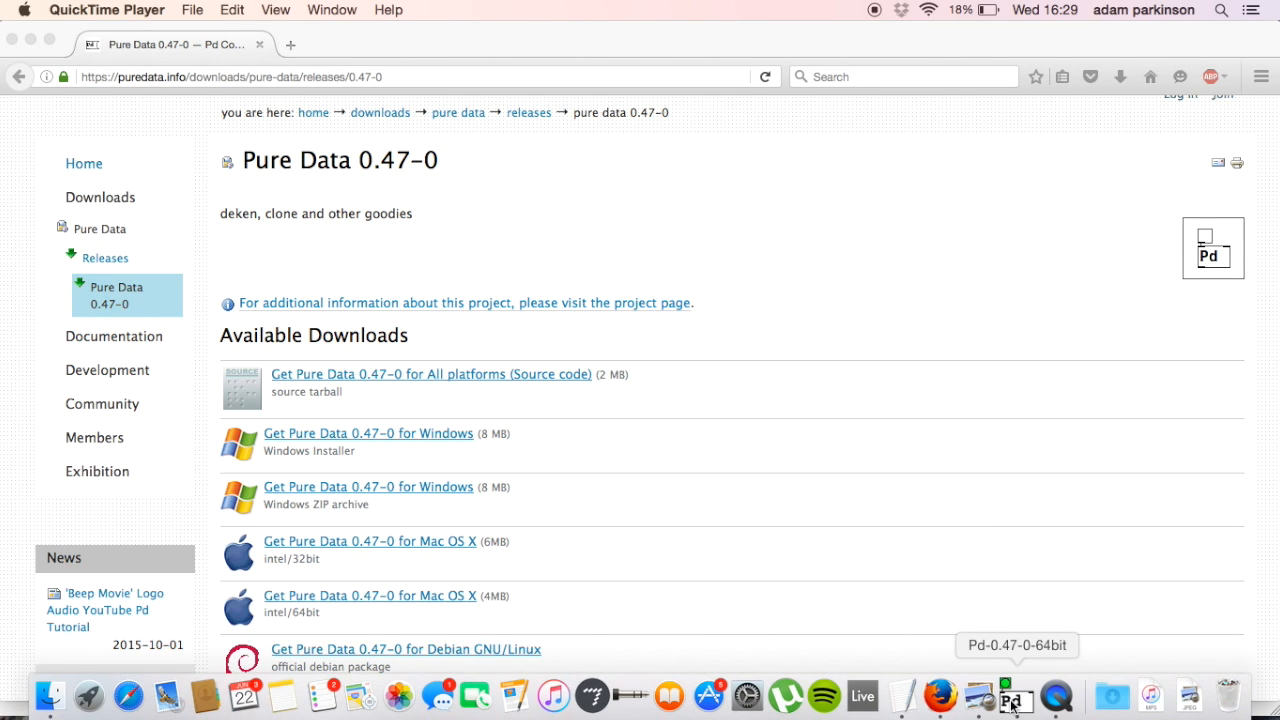
# Right-click the Pd Dock icon to list Pure Data's open windows, including Untitled-2.
pyautogui.rightClick(1015, 697)
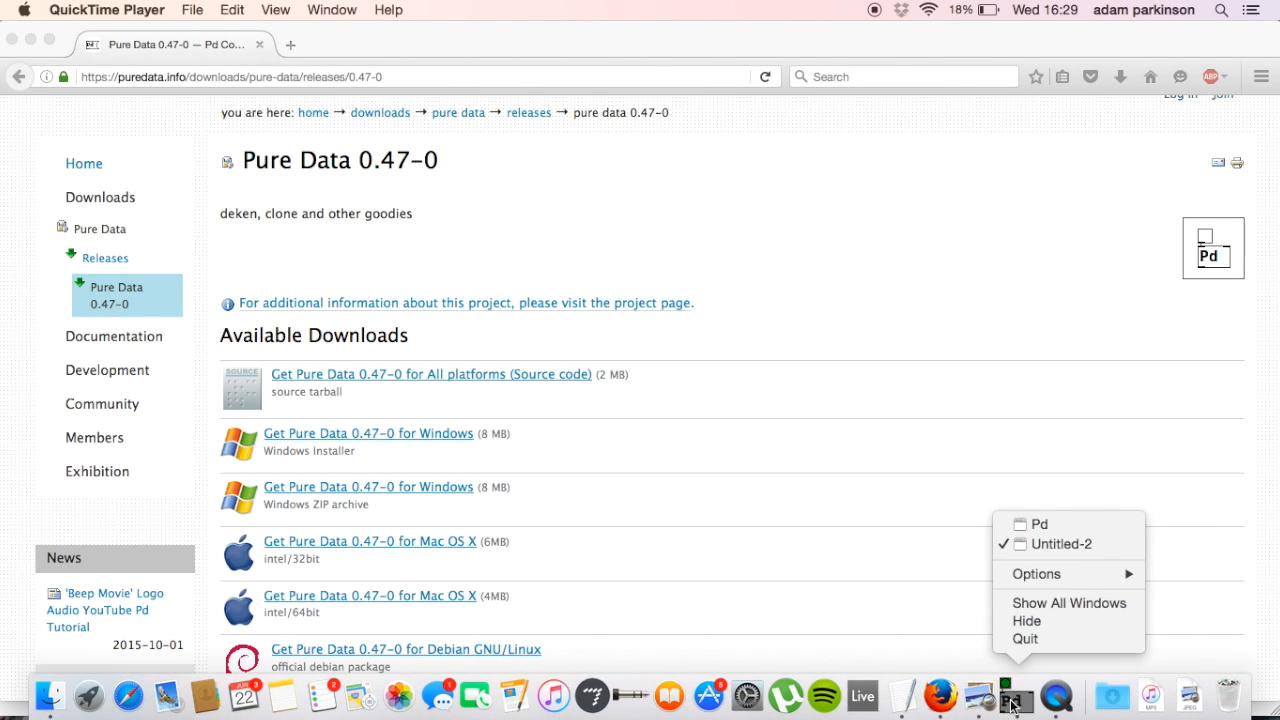
# Switch to Untitled-2 and add a toggle, a metro 200 object and a number box.
pyautogui.click(1061, 544)
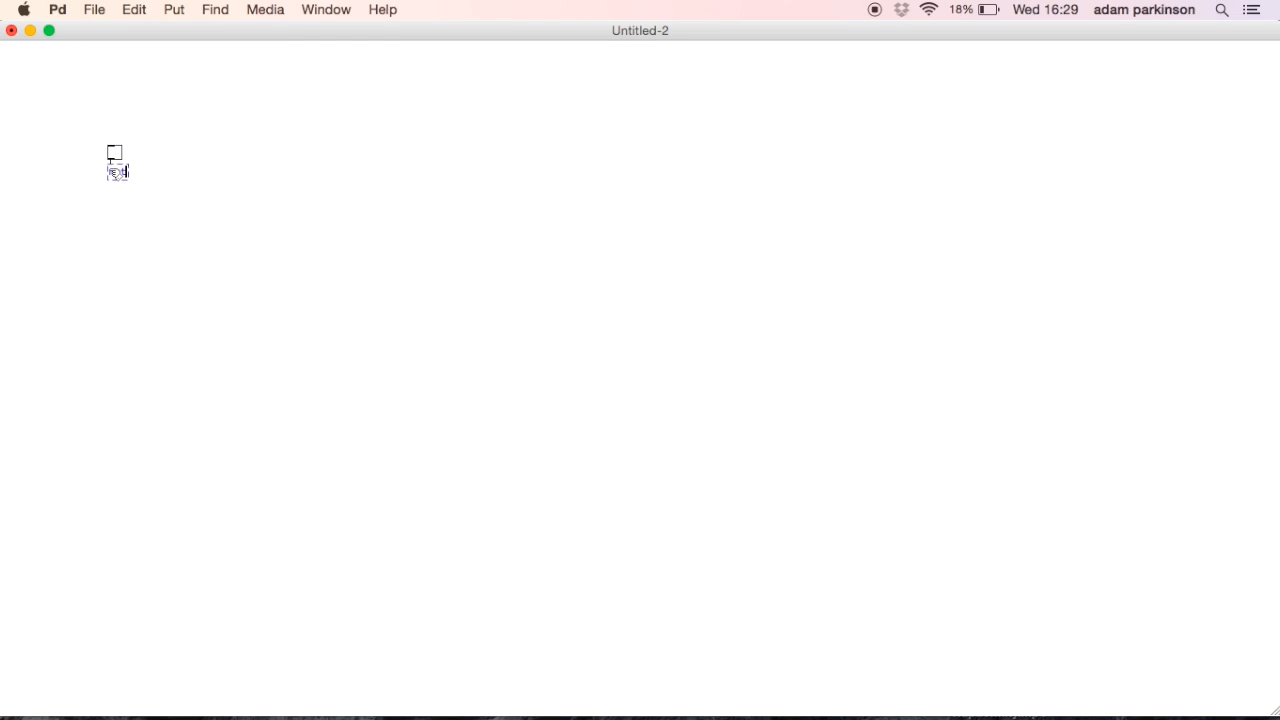
pyautogui.write('metro 2')
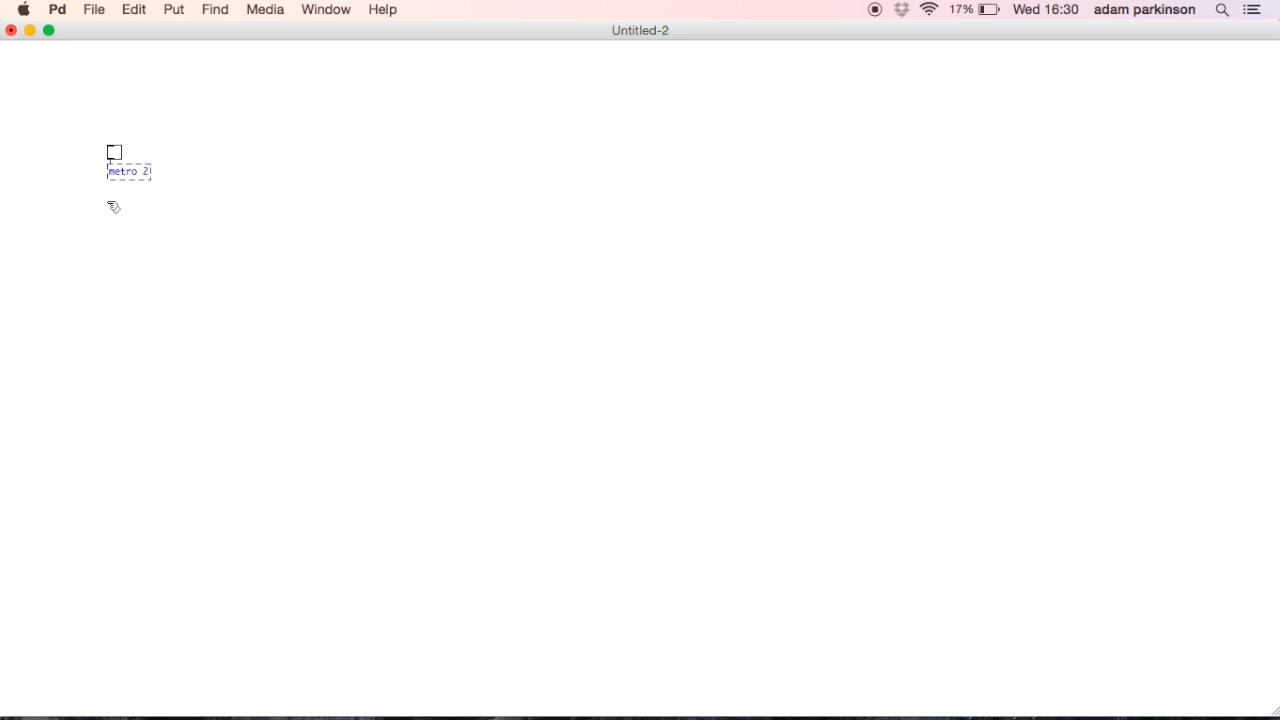
pyautogui.write('00')
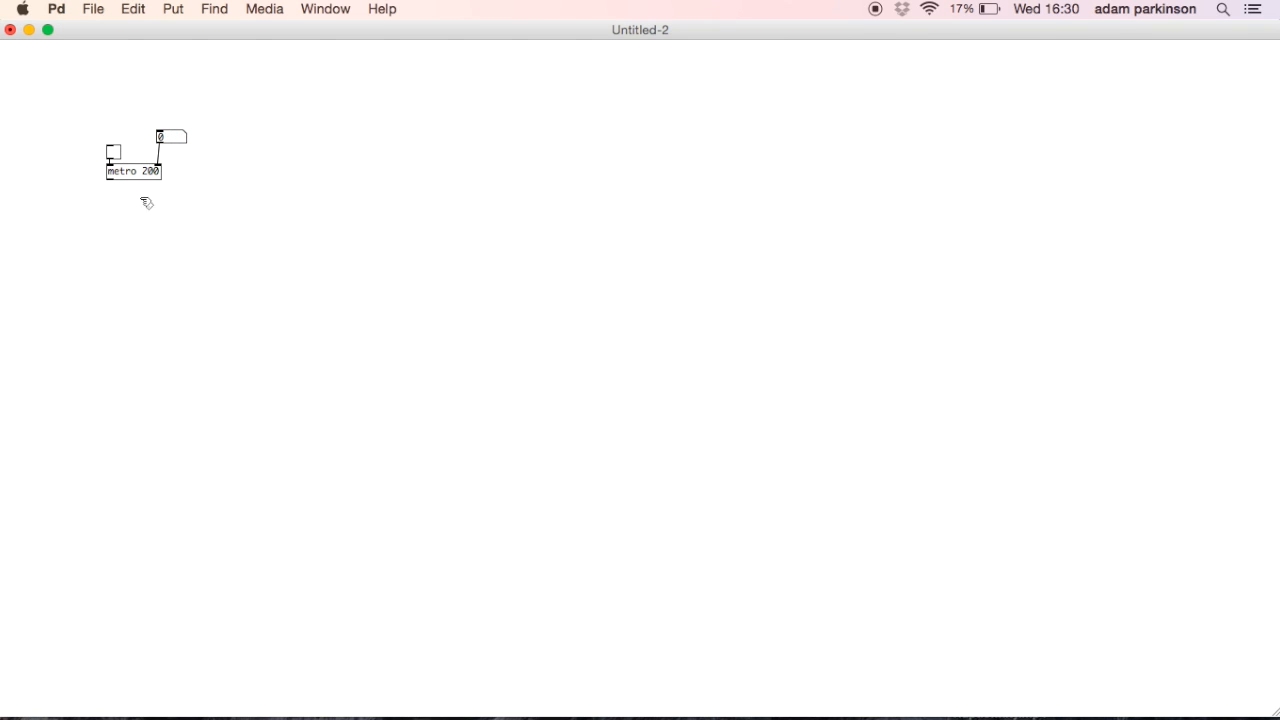
pyautogui.moveTo(112, 211)
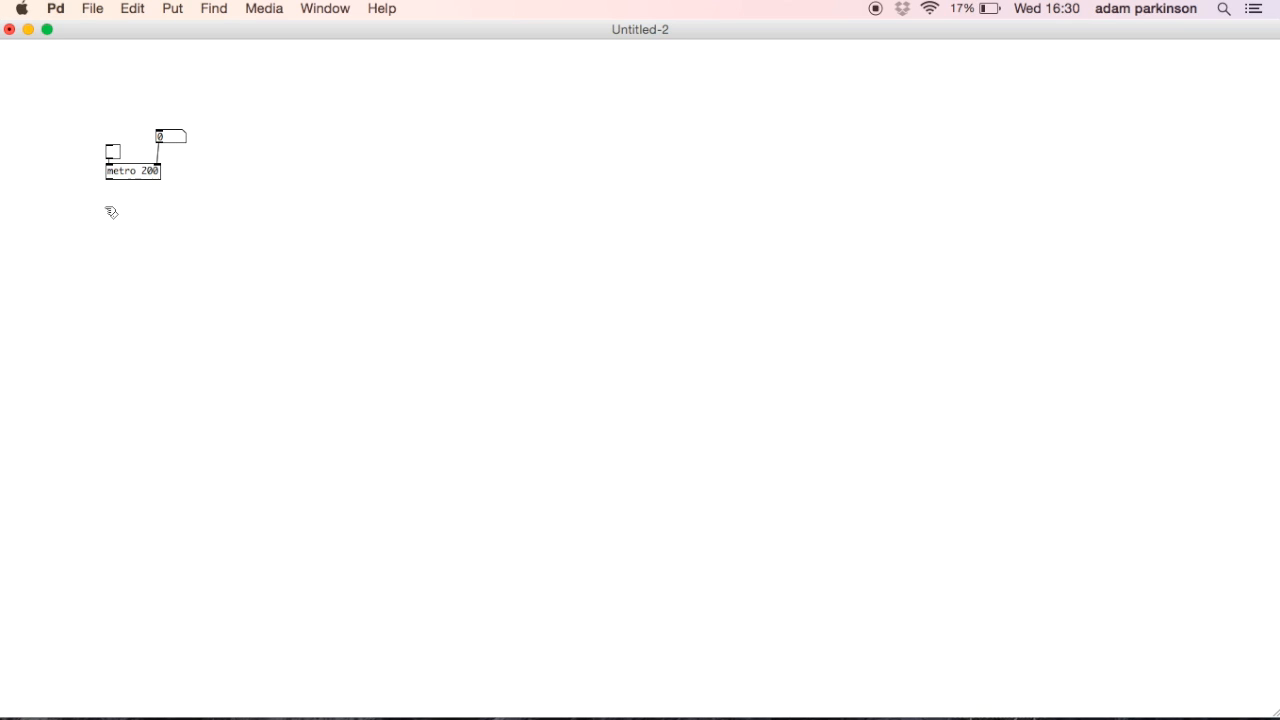
# Place the f counter object below the metro and wire metro's output into it.
pyautogui.click(112, 211)
pyautogui.write('f')
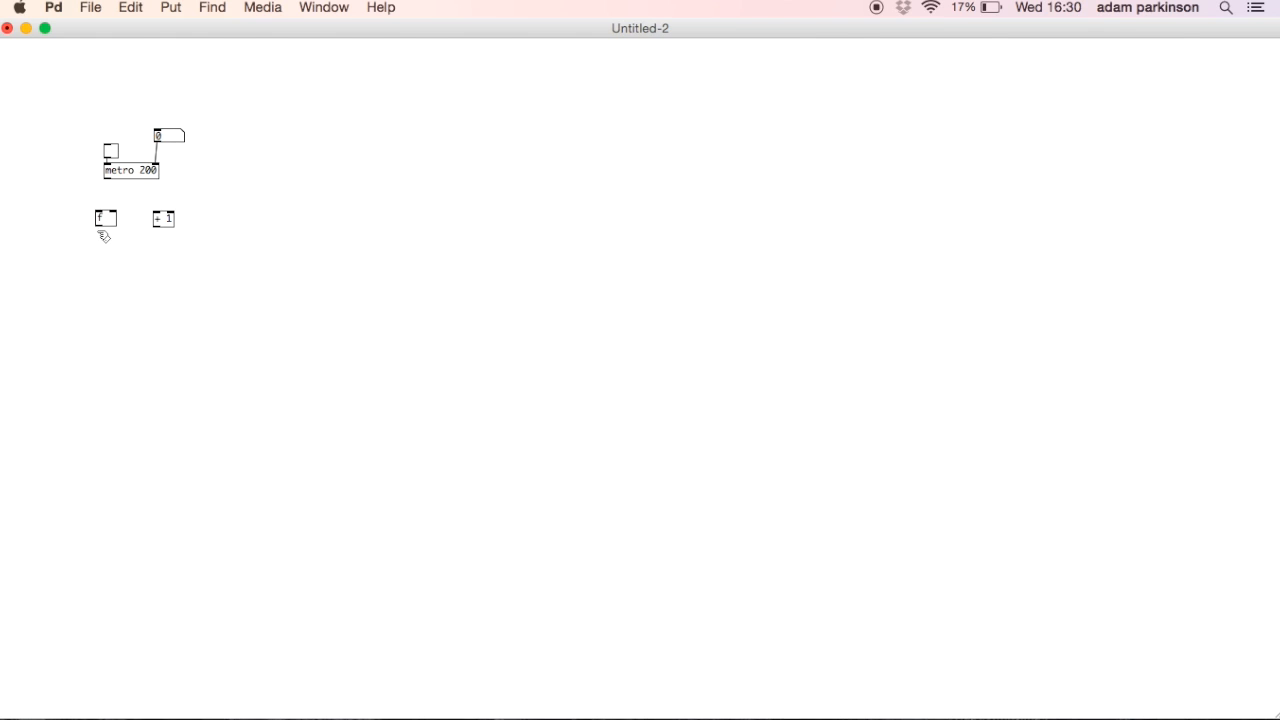
pyautogui.moveTo(130, 232)
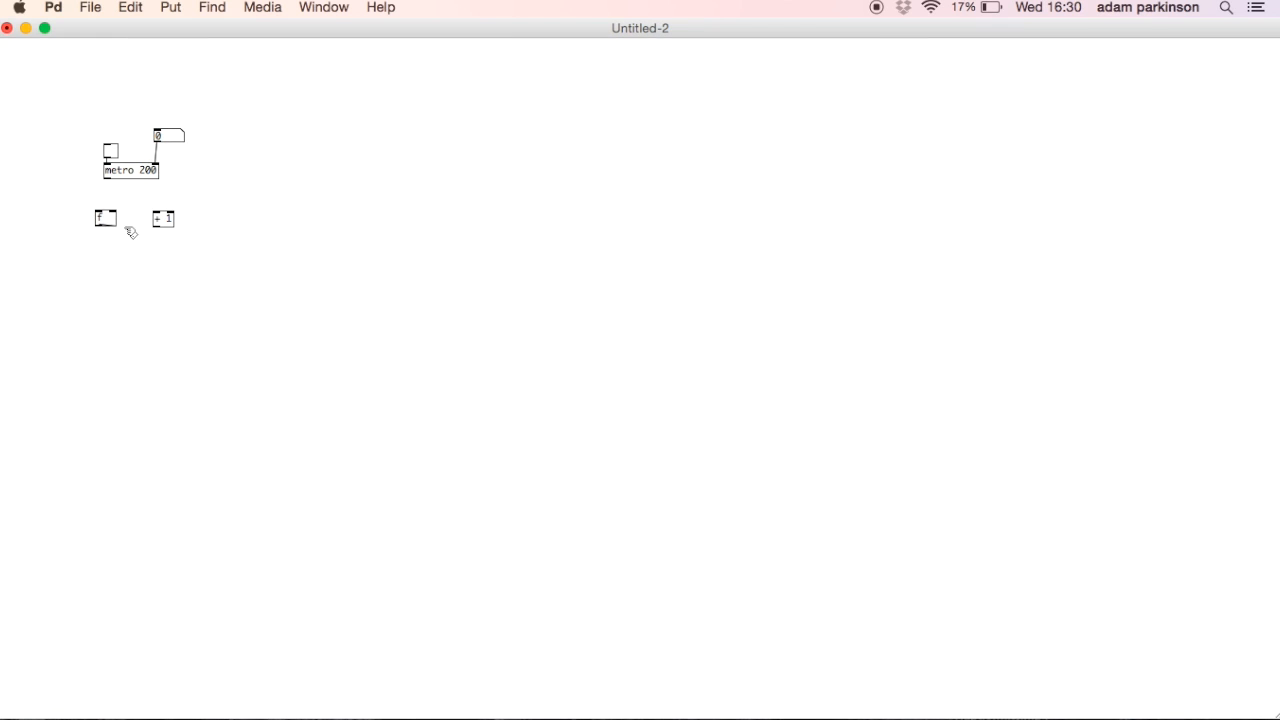
pyautogui.moveTo(100, 224); pyautogui.dragTo(158, 219)
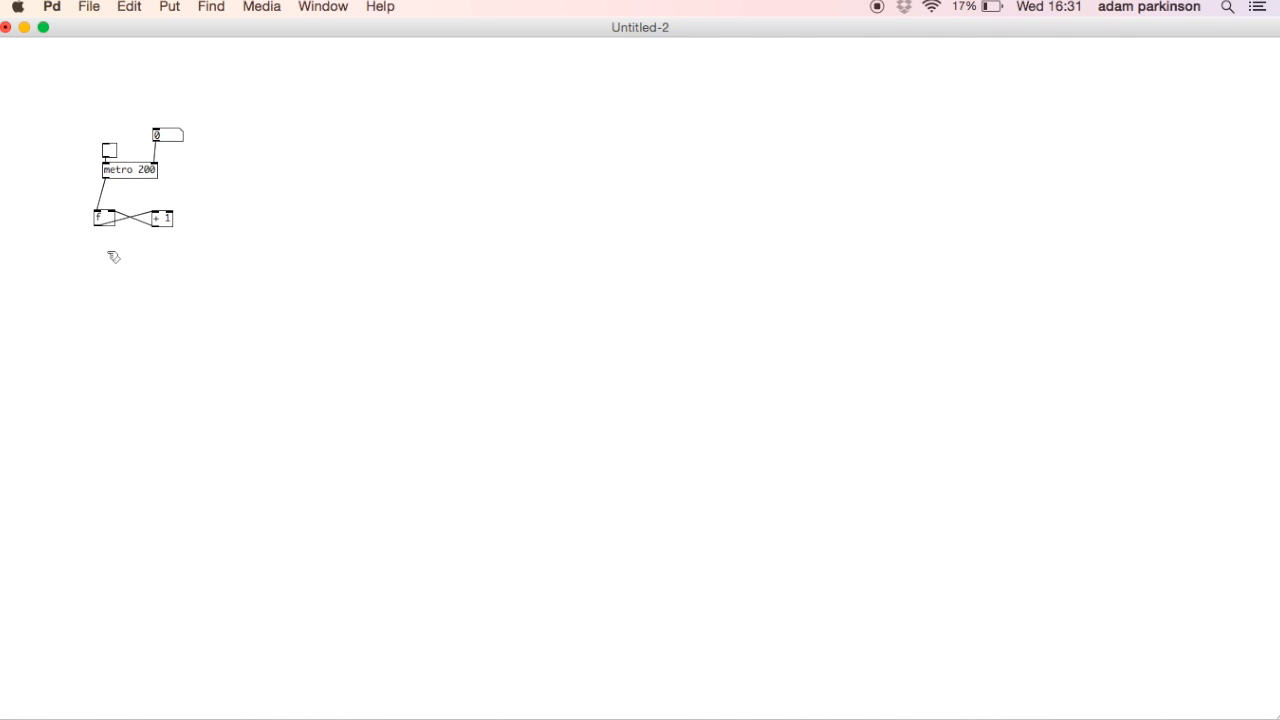
pyautogui.moveTo(105, 270)
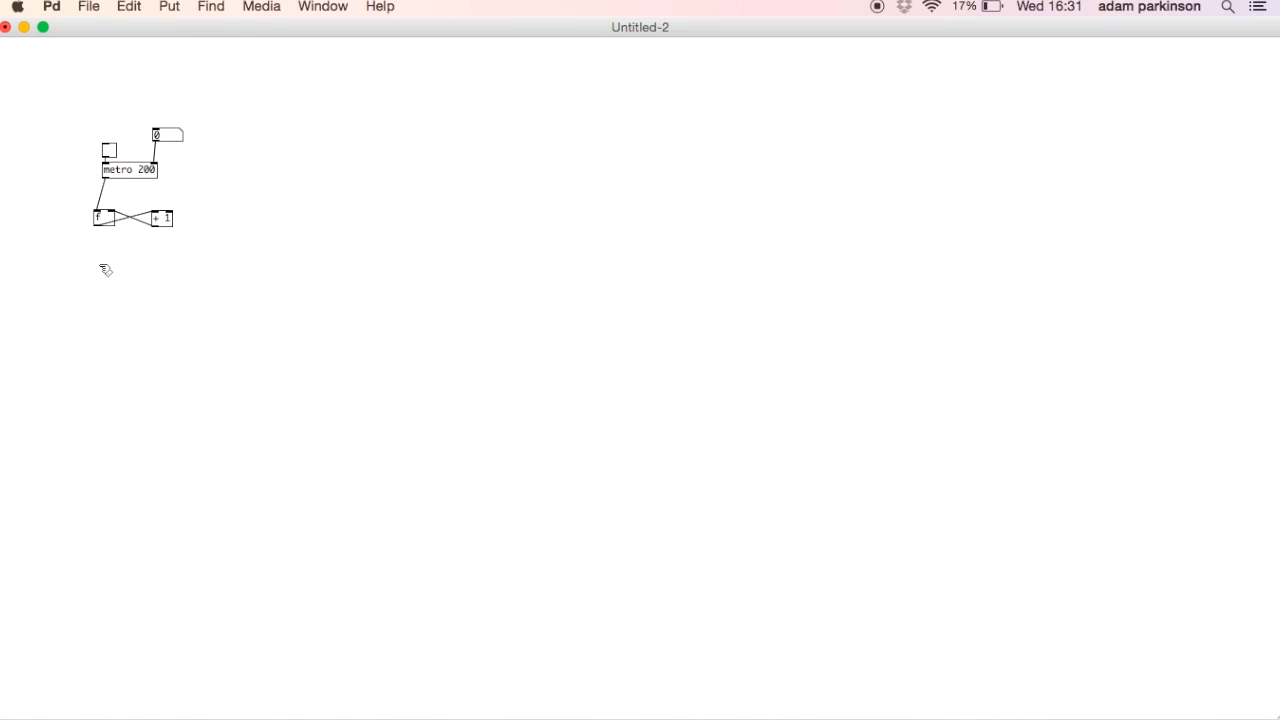
# Test the count with a temporary number box, monitor mod 8, and start the clock.
pyautogui.click(110, 268)
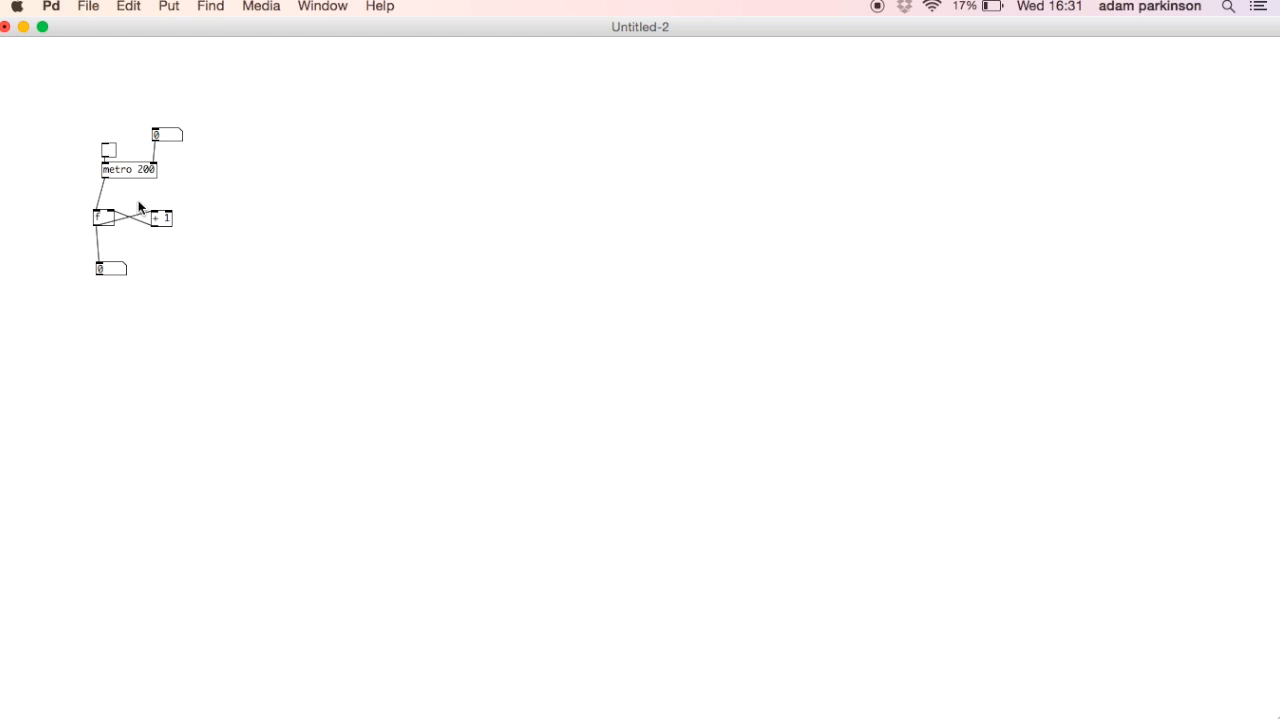
pyautogui.click(108, 149)
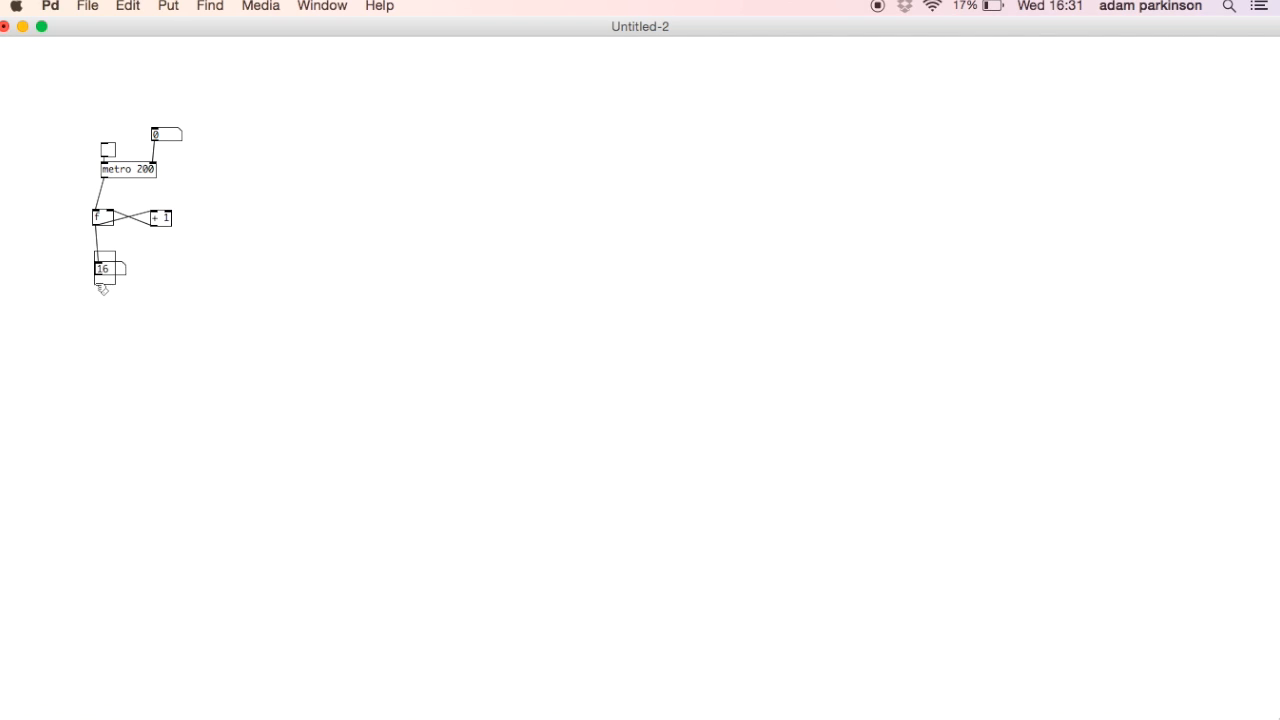
pyautogui.press('Delete')
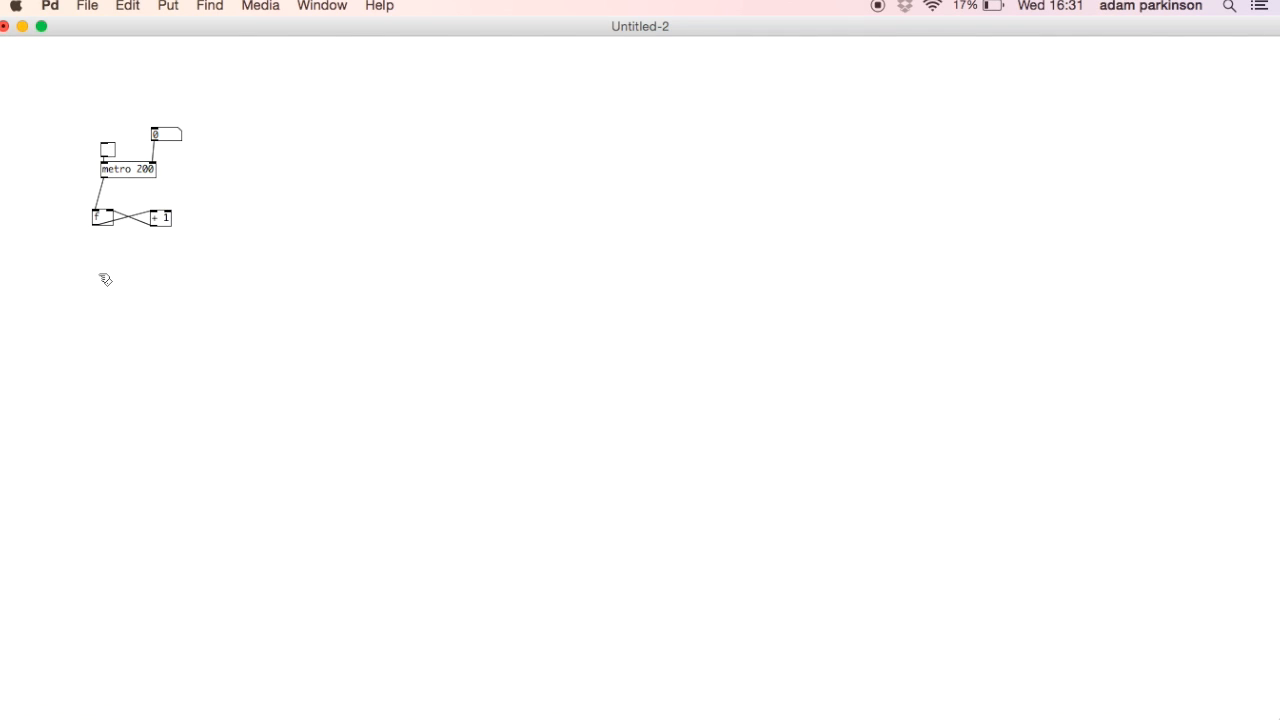
pyautogui.moveTo(108, 222)
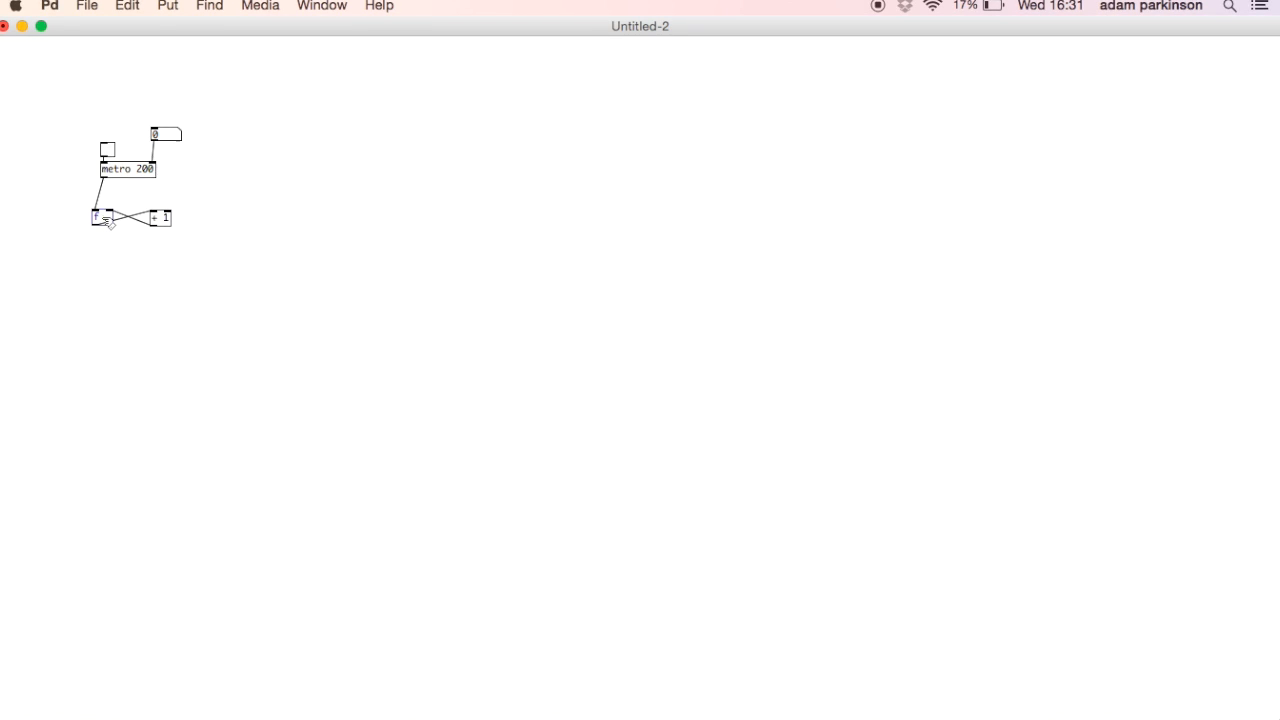
pyautogui.moveTo(108, 259)
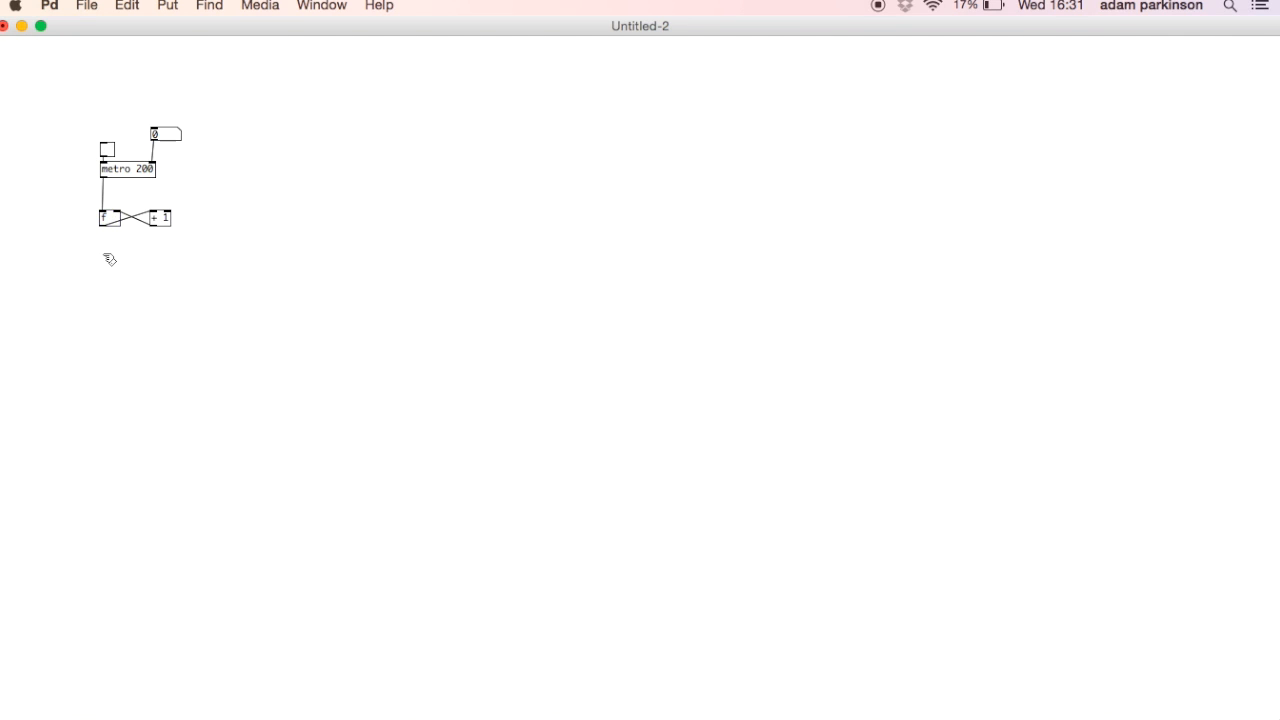
pyautogui.moveTo(106, 268)
pyautogui.write('mod 8')
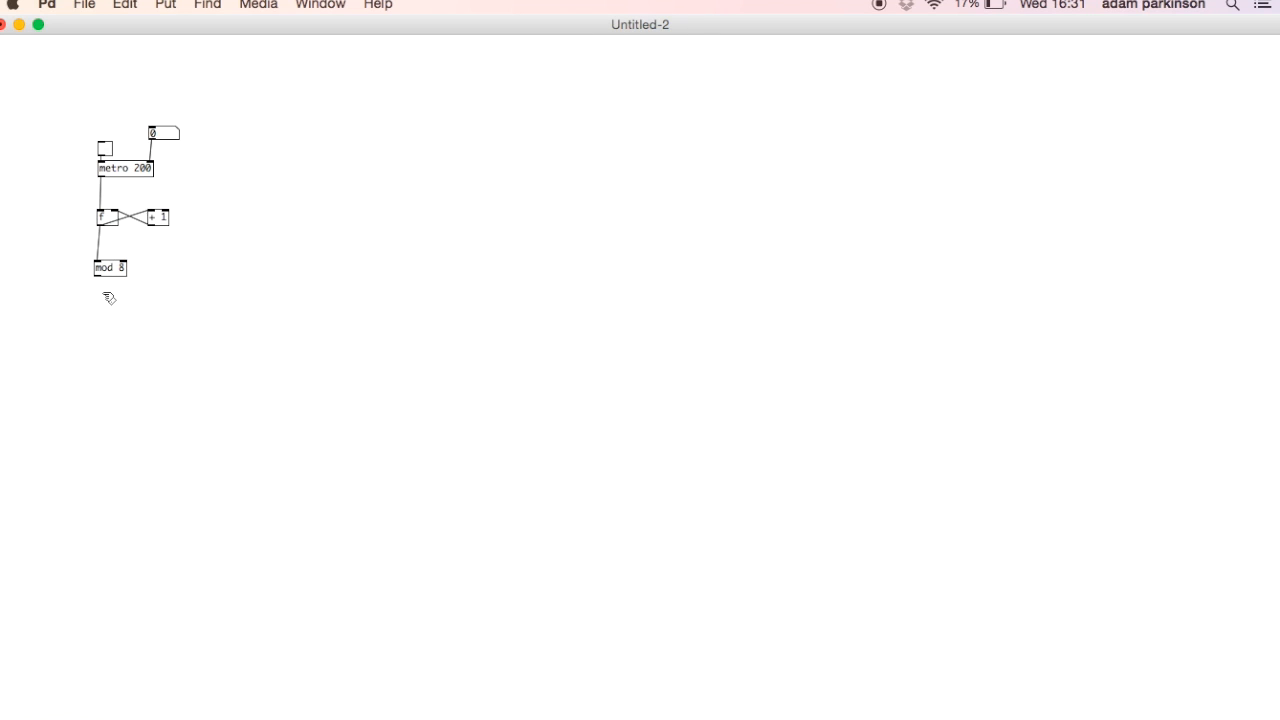
pyautogui.click(114, 312)
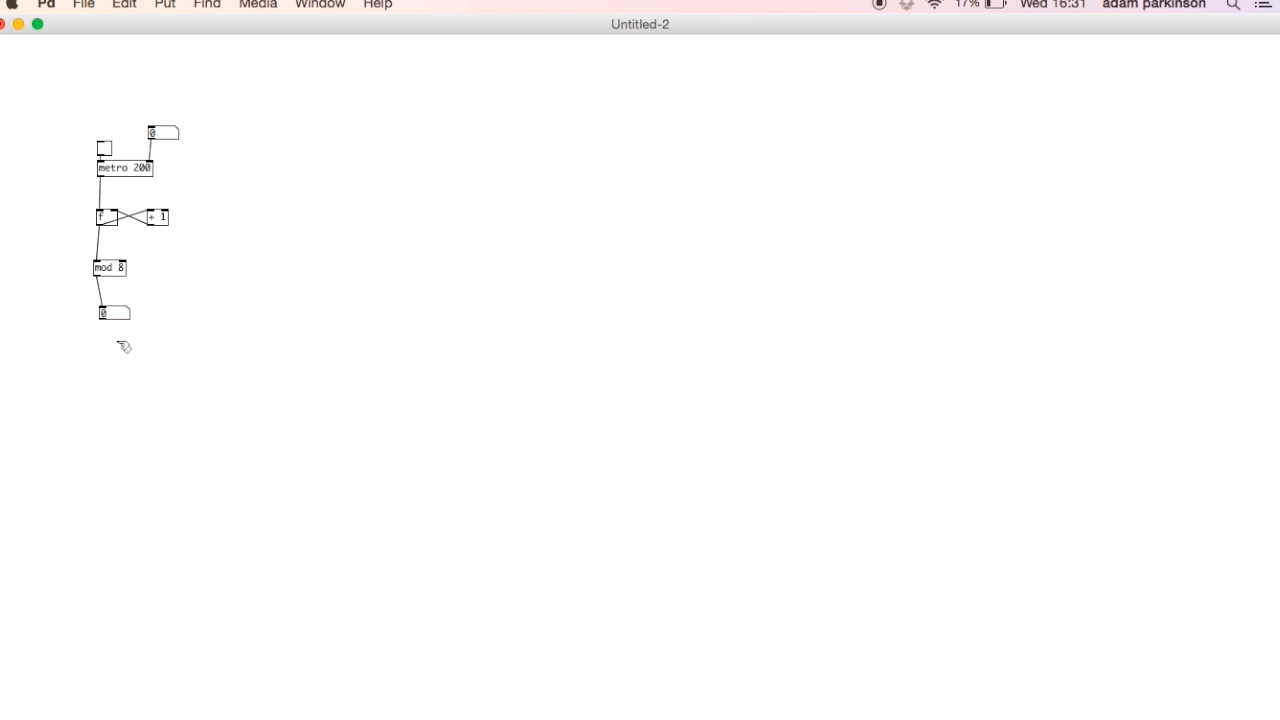
pyautogui.click(103, 148)
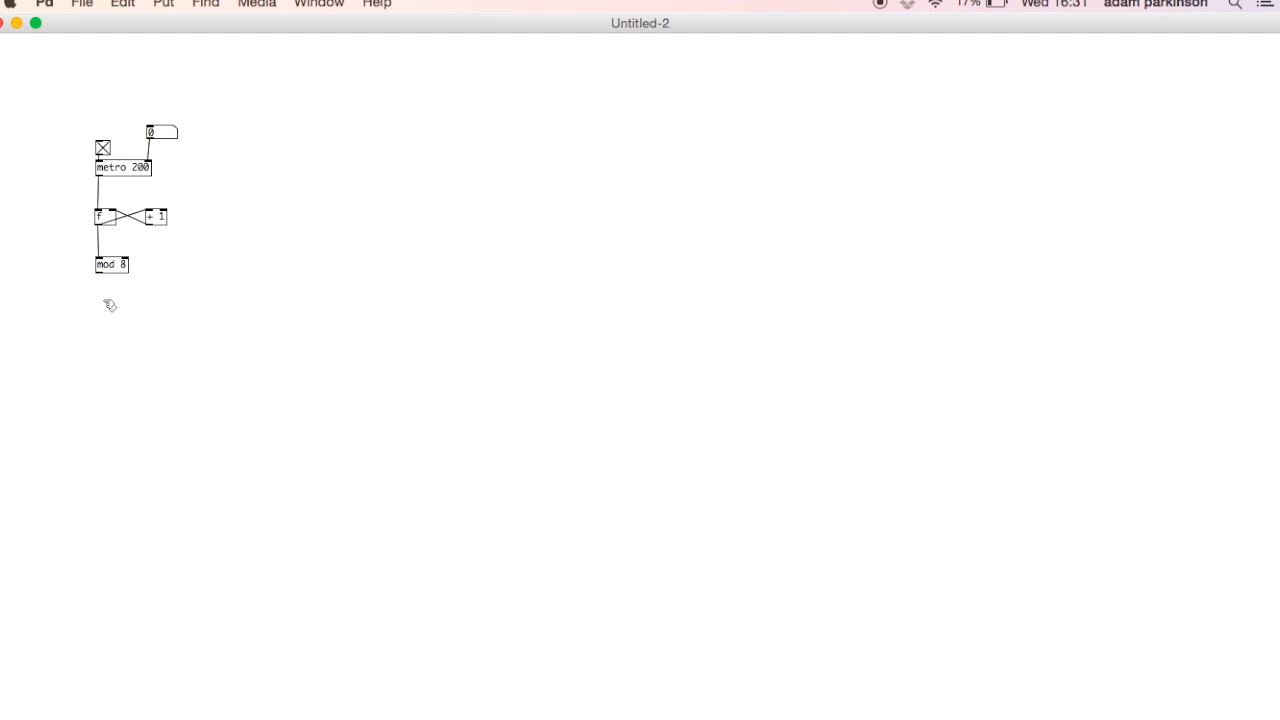
# Switch the metro clock toggle off again.
pyautogui.click(105, 307)
pyautogui.write('s clock')
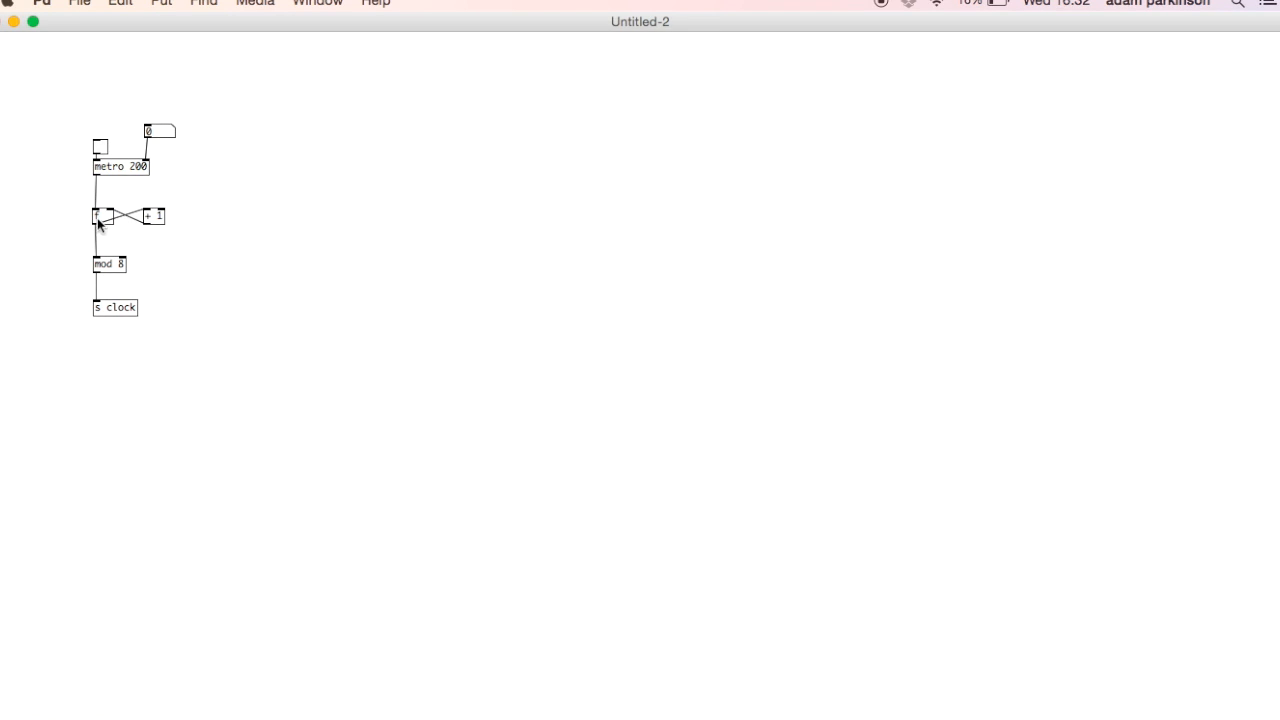
pyautogui.moveTo(102, 300)
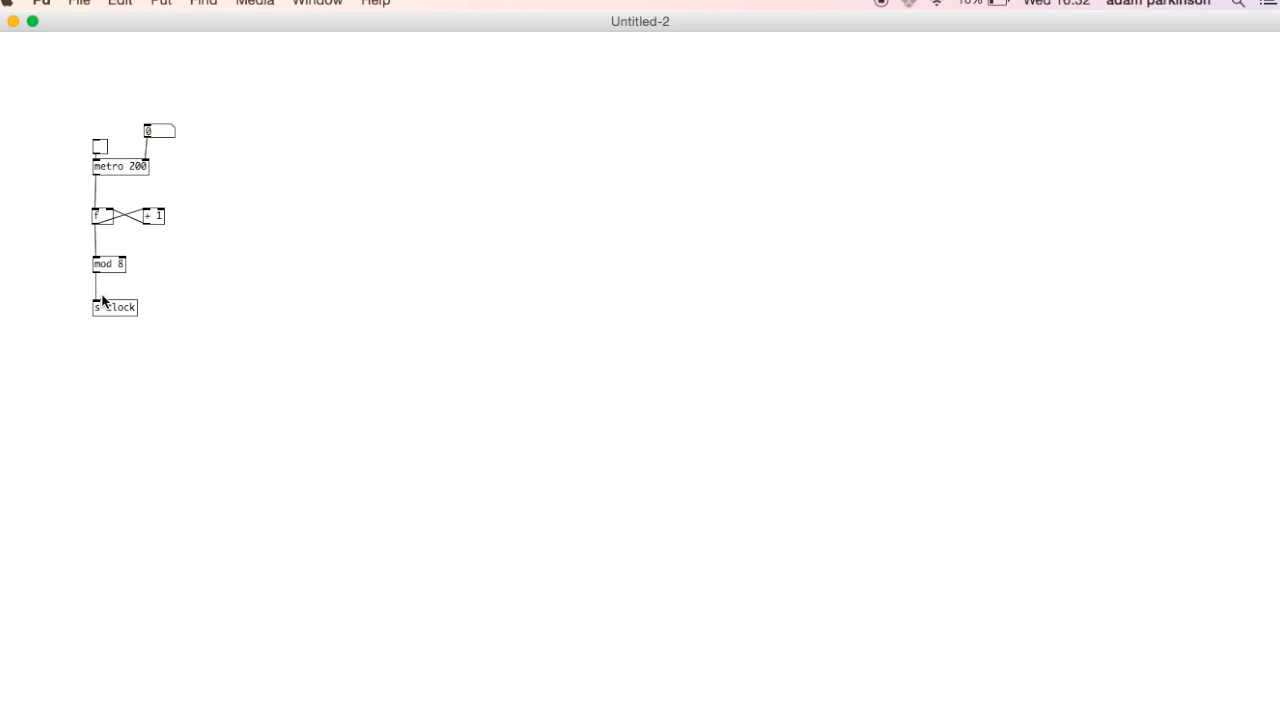
pyautogui.moveTo(320, 103)
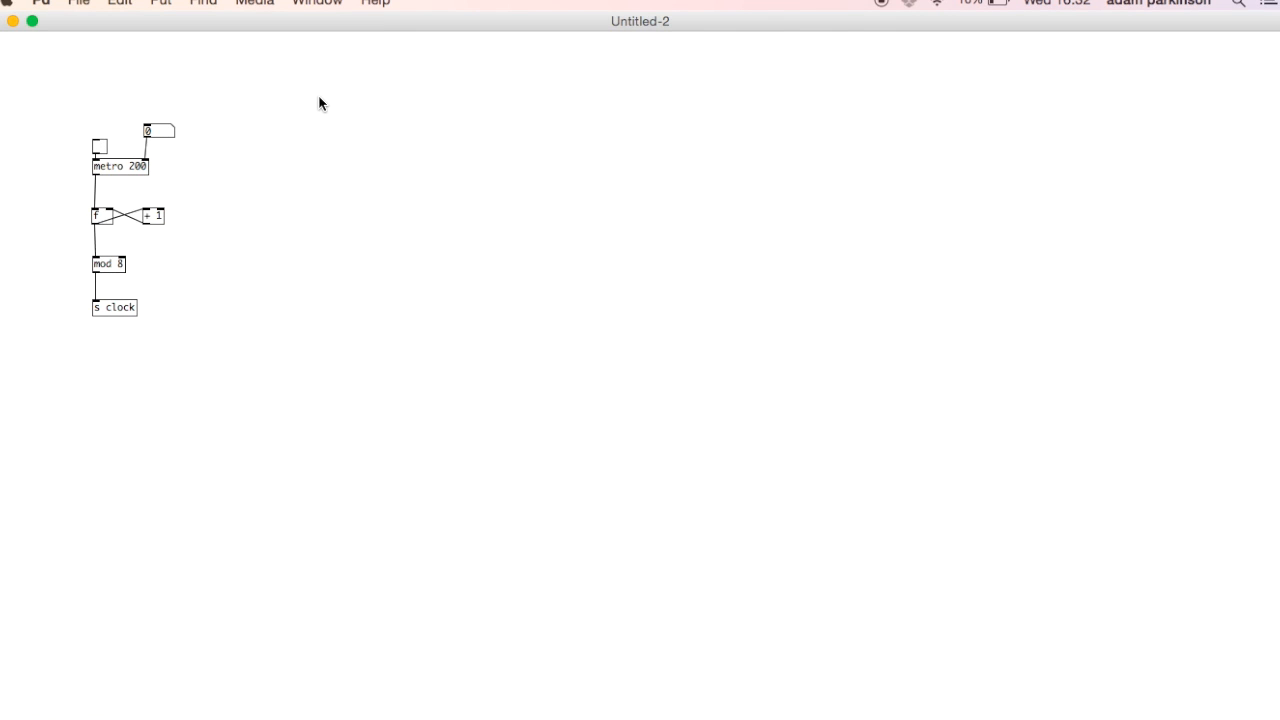
pyautogui.moveTo(378, 159)
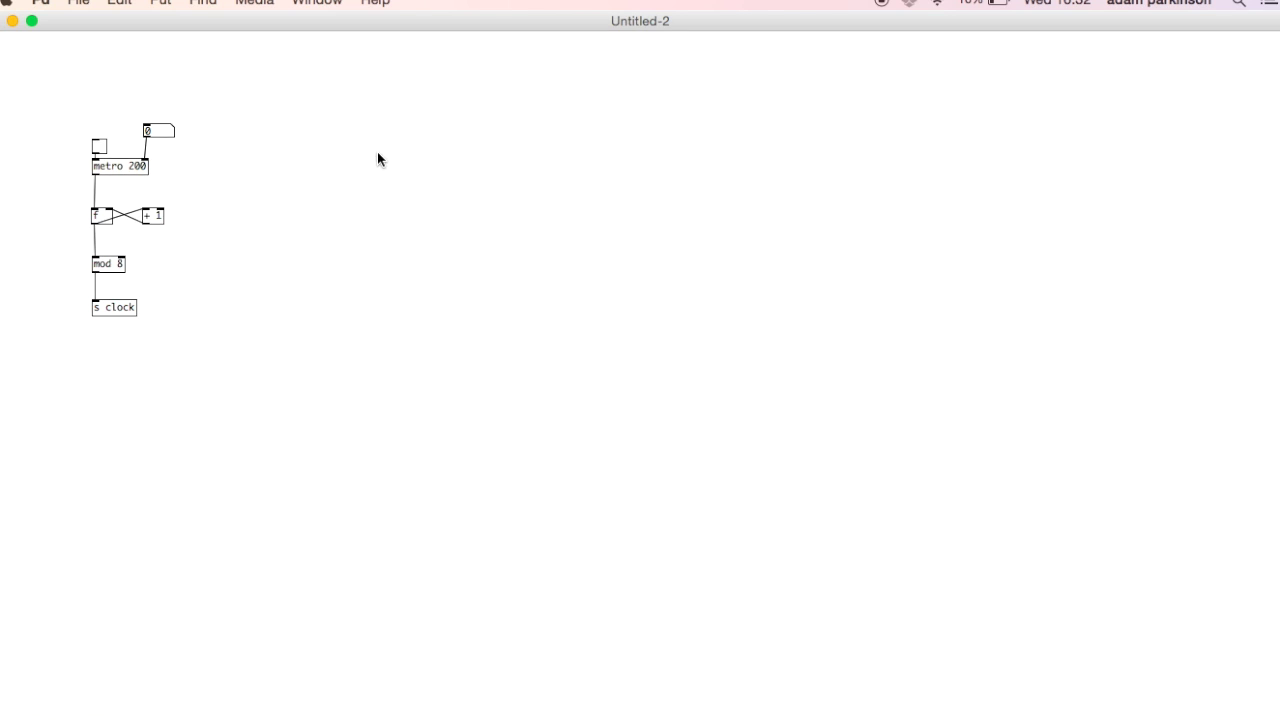
# Add an 8-point array1 graph and adjust its y range in the array settings.
pyautogui.click(160, 2)
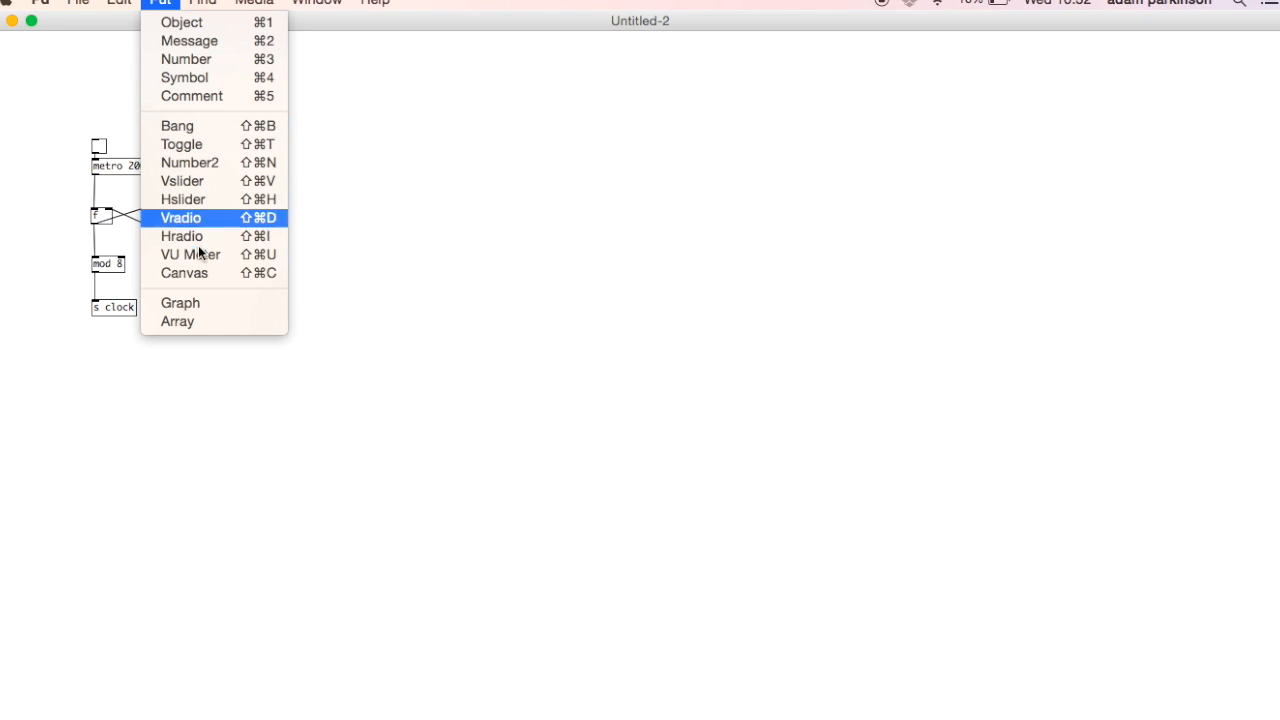
pyautogui.click(177, 321)
pyautogui.write('8')
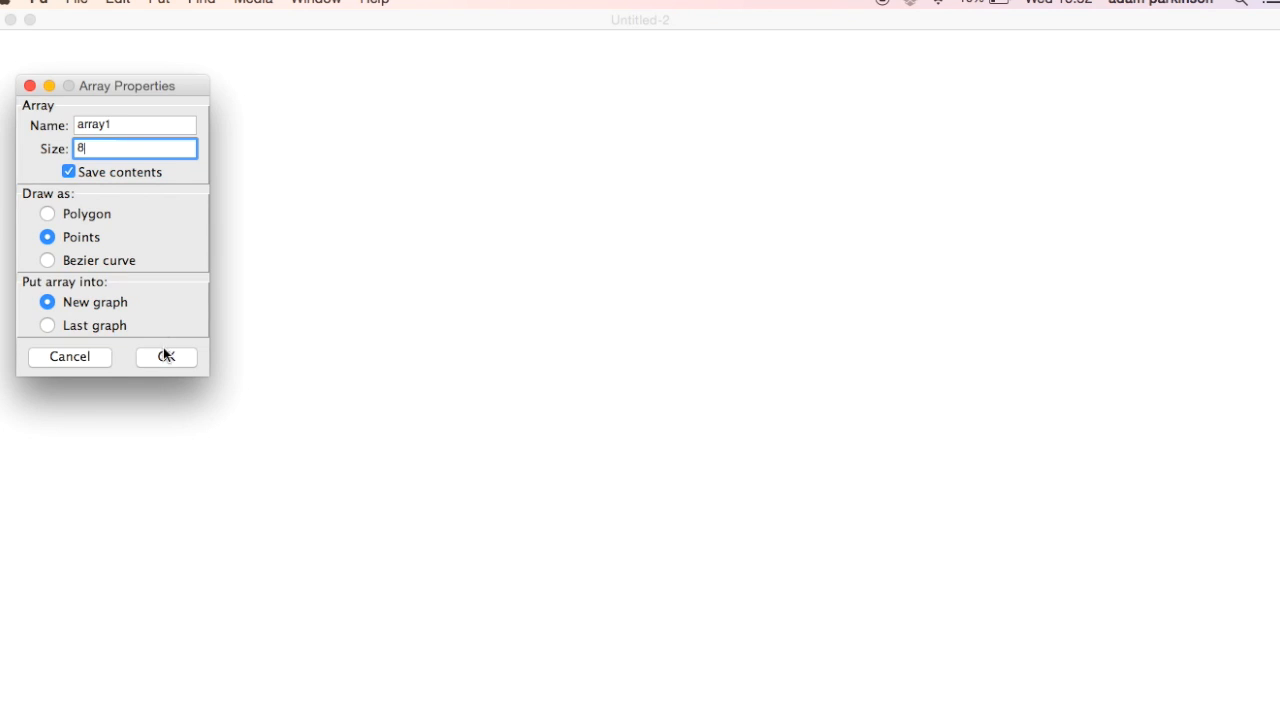
pyautogui.click(166, 356)
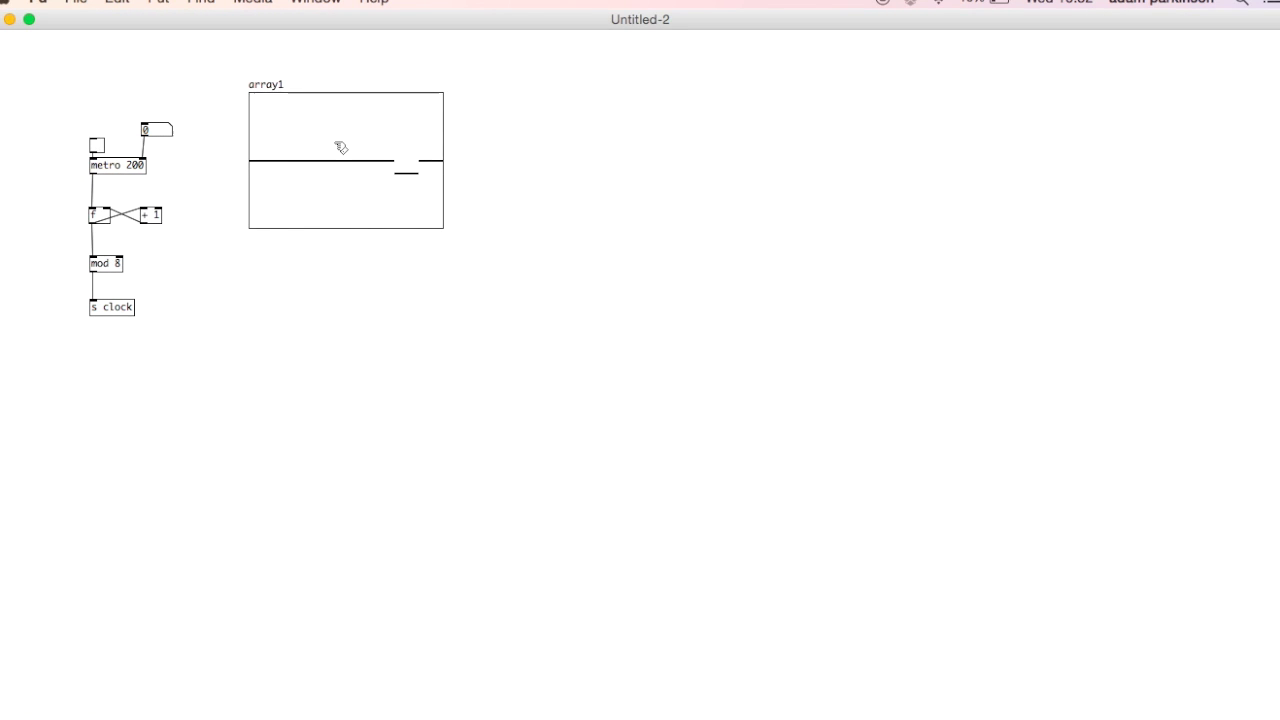
pyautogui.doubleClick(345, 160)
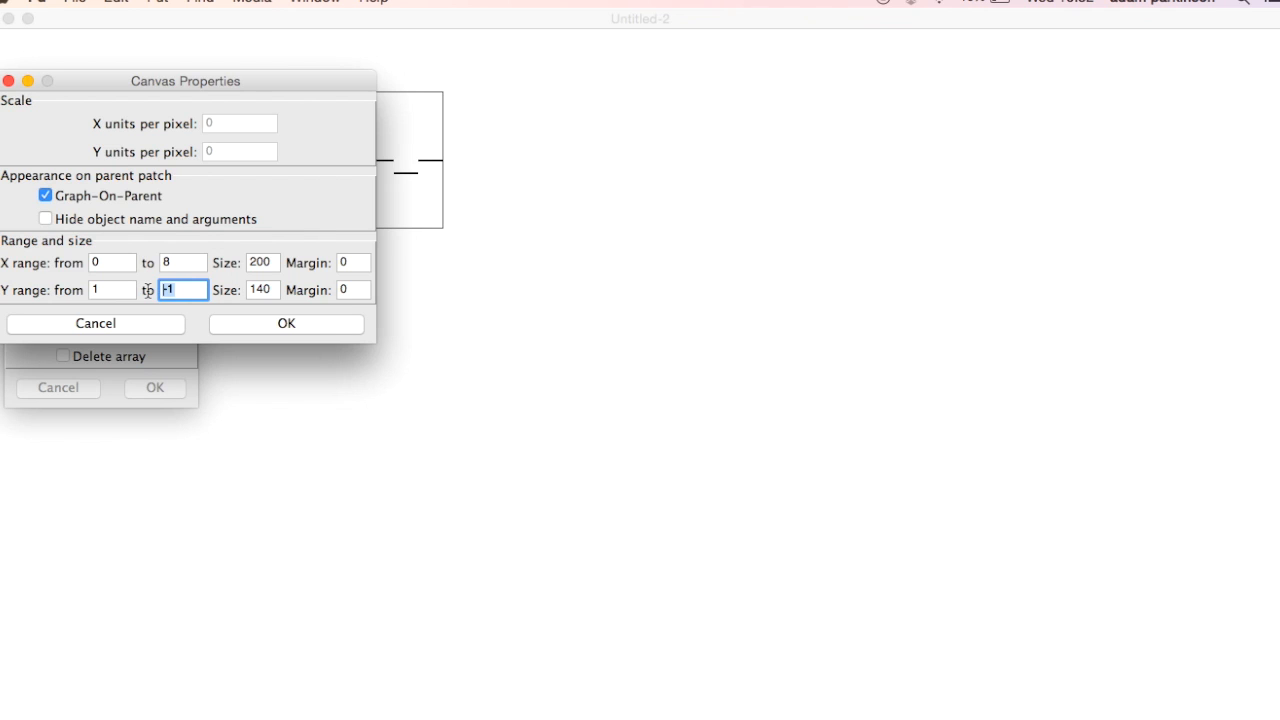
pyautogui.click(286, 323)
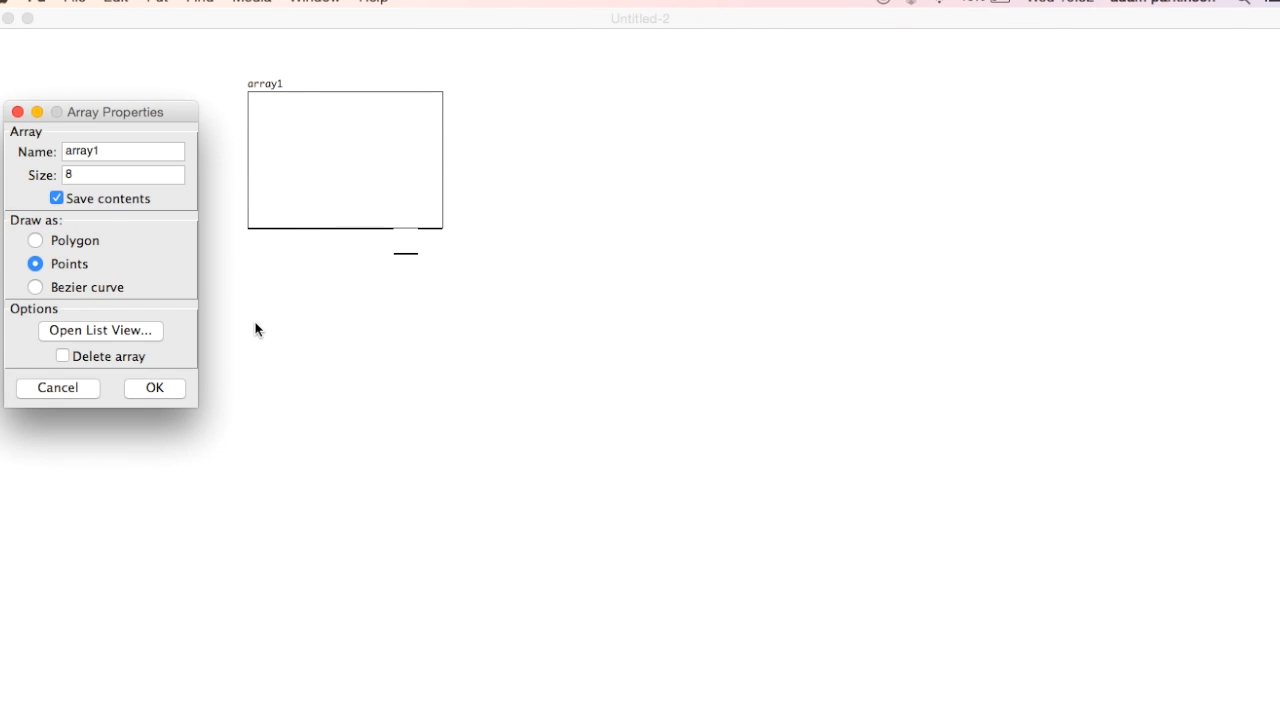
pyautogui.moveTo(200, 305)
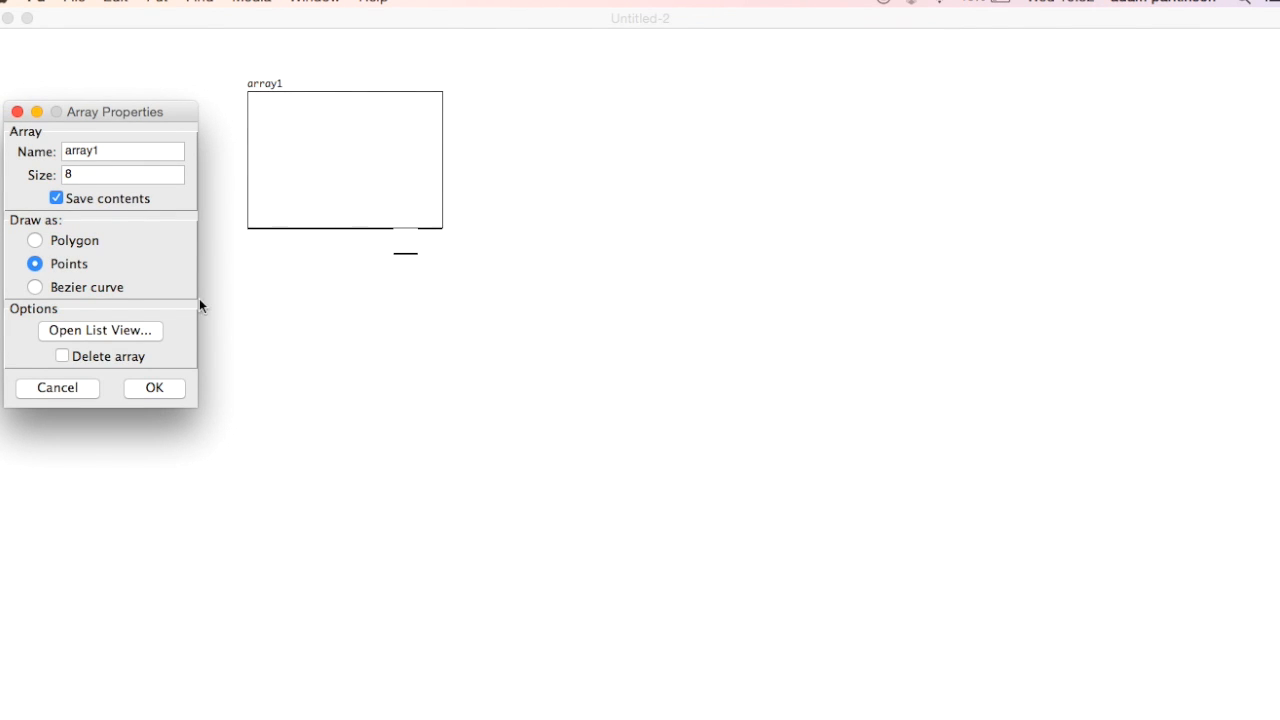
pyautogui.click(154, 388)
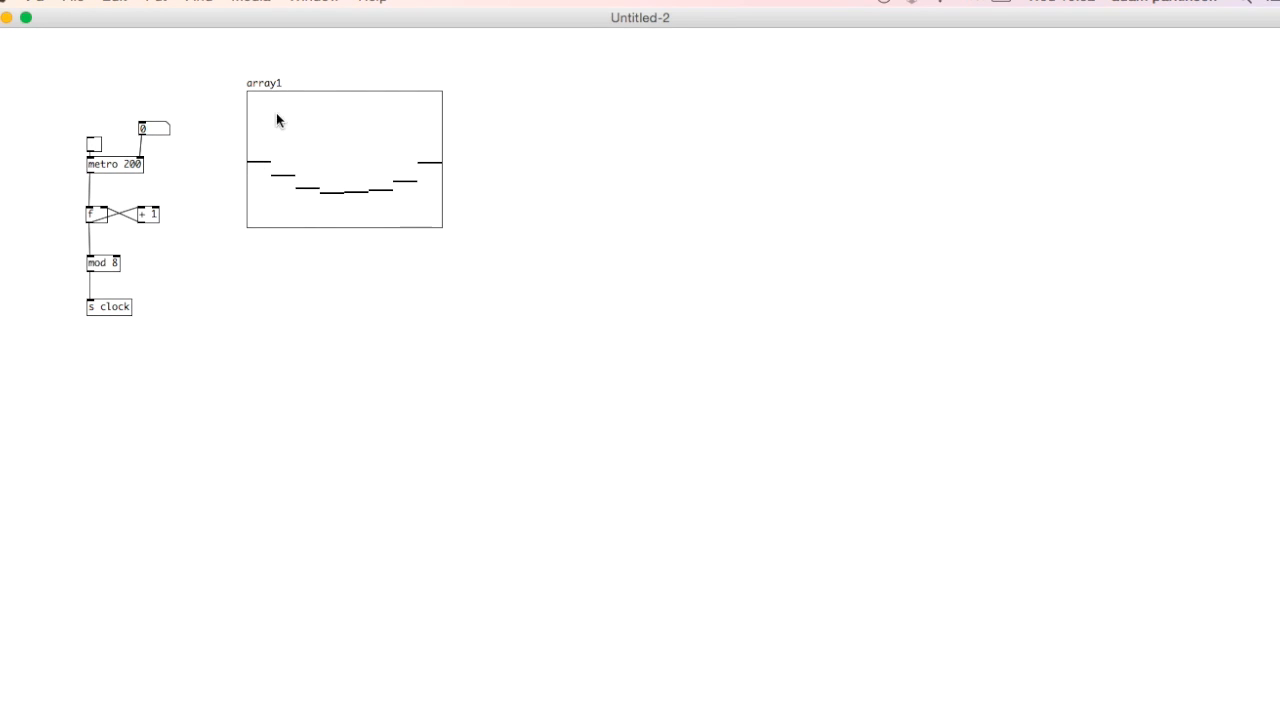
pyautogui.moveTo(490, 97)
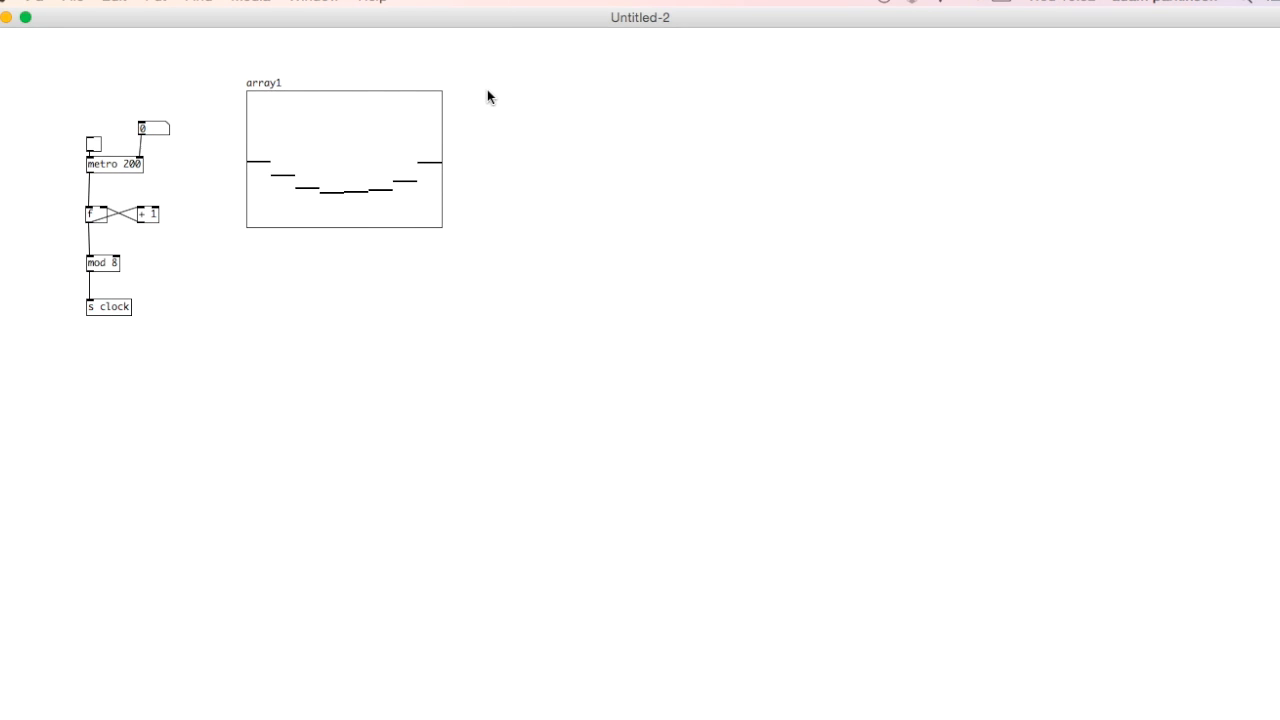
# Run the metro clock, redraw array1's values low near the bottom, then stop it.
pyautogui.click(500, 77)
pyautogui.write('r clock')
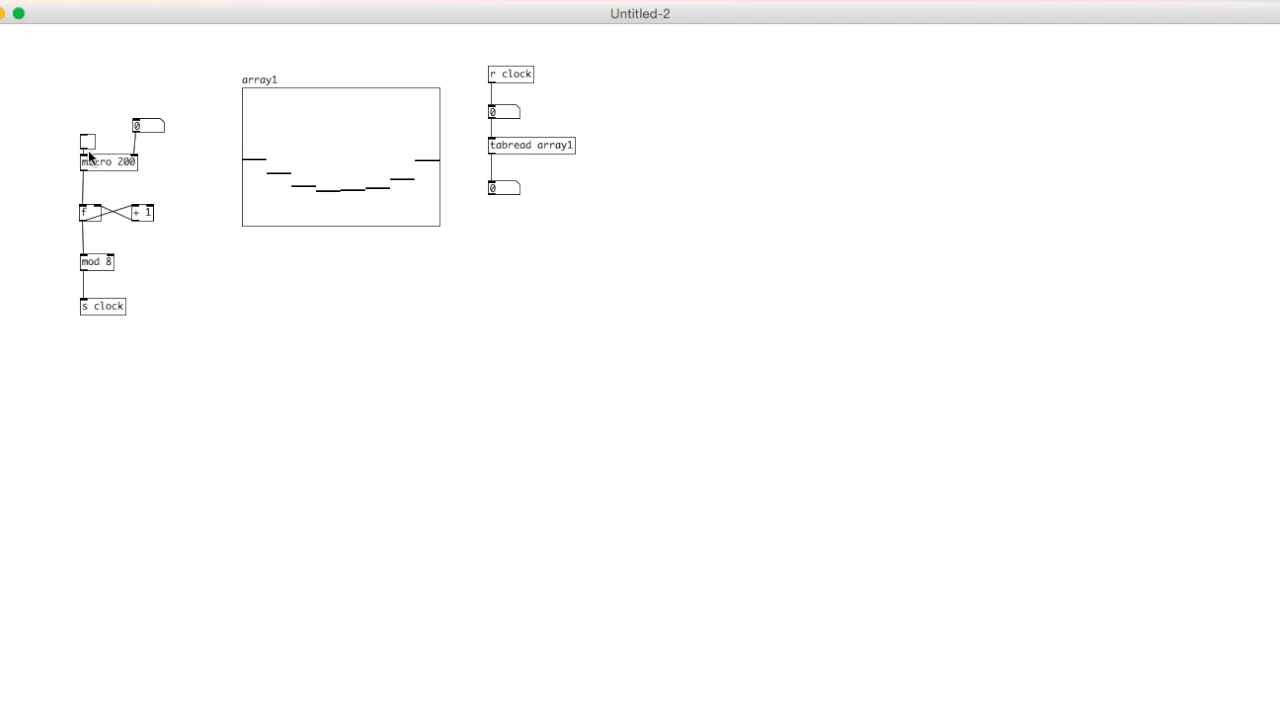
pyautogui.click(87, 140)
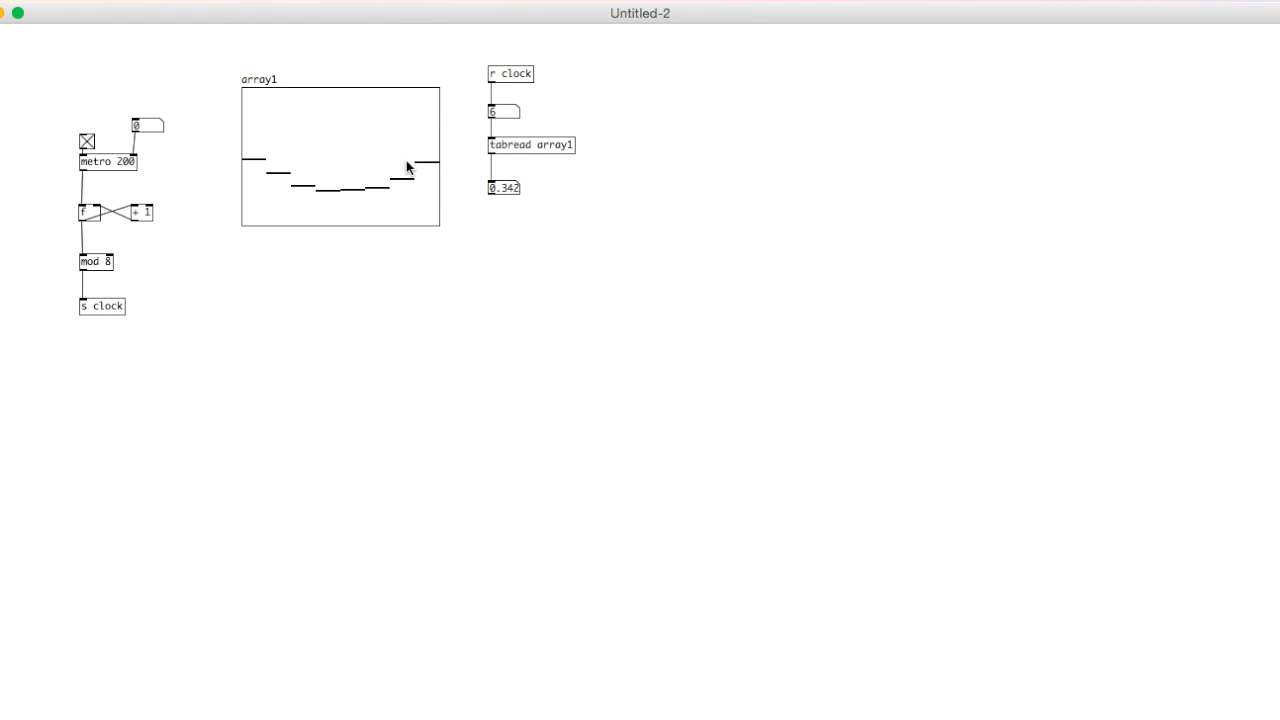
pyautogui.moveTo(407, 167); pyautogui.dragTo(418, 107)
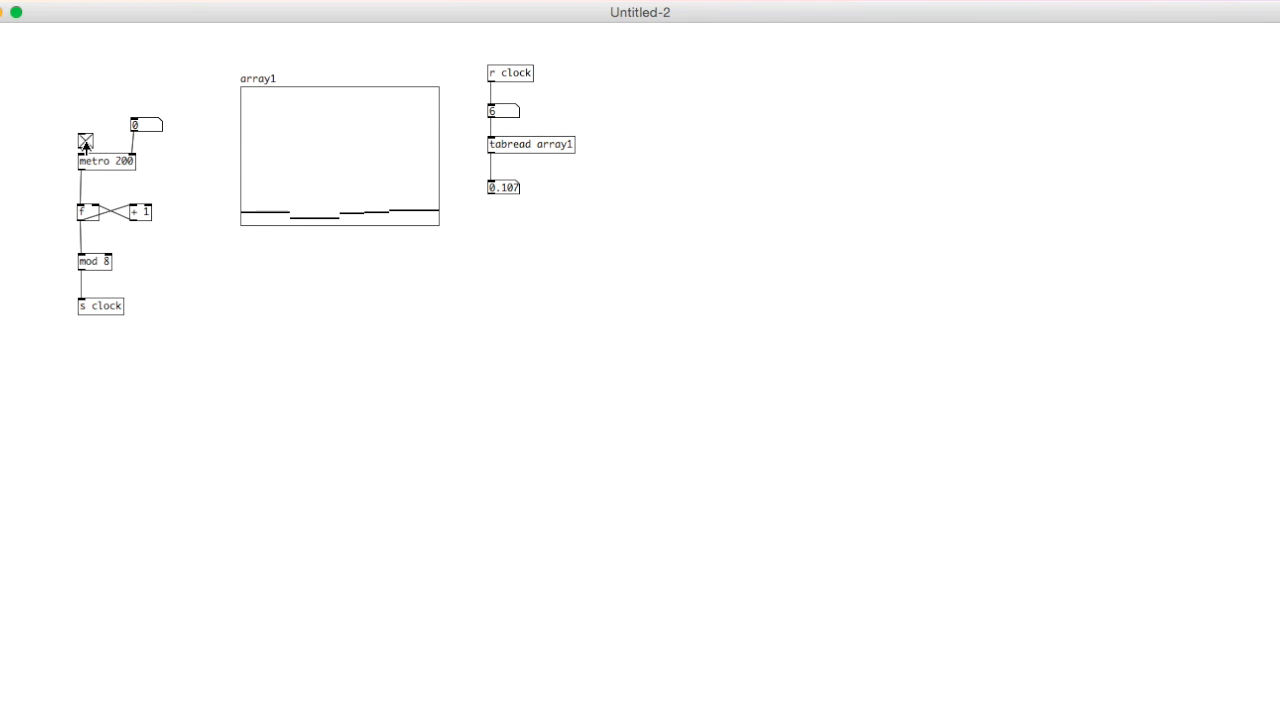
pyautogui.click(85, 140)
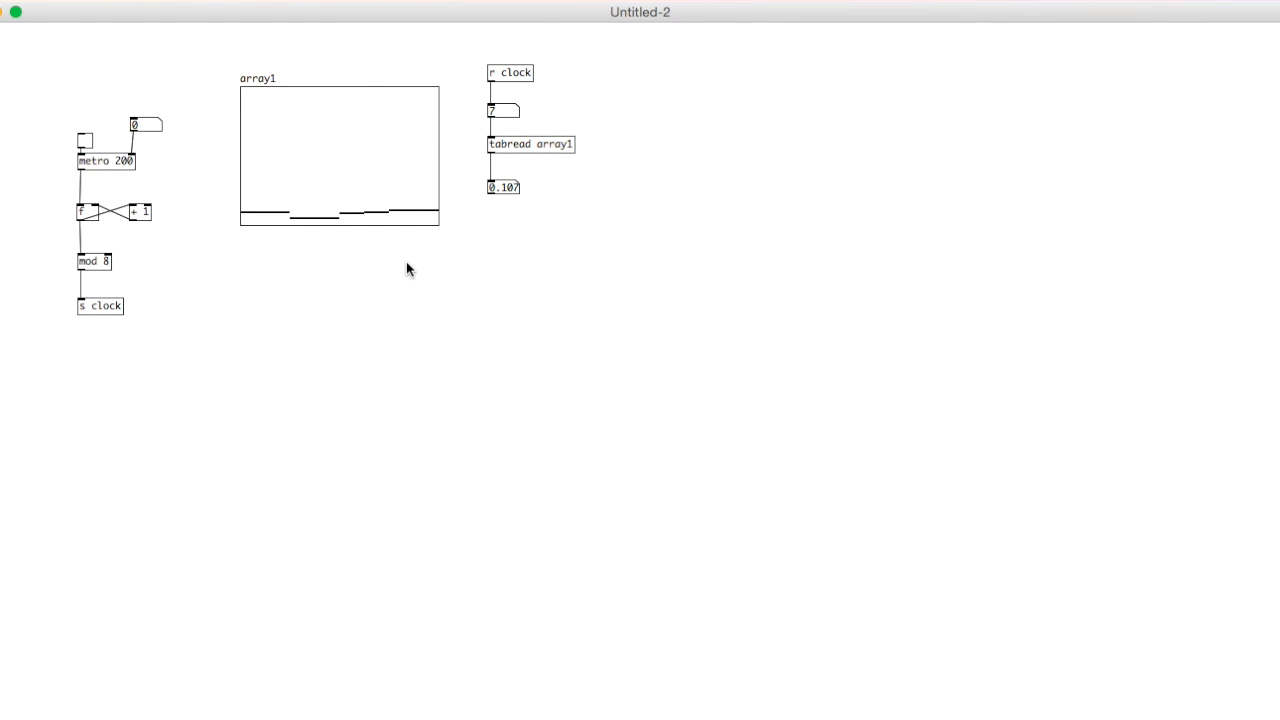
pyautogui.moveTo(510, 256)
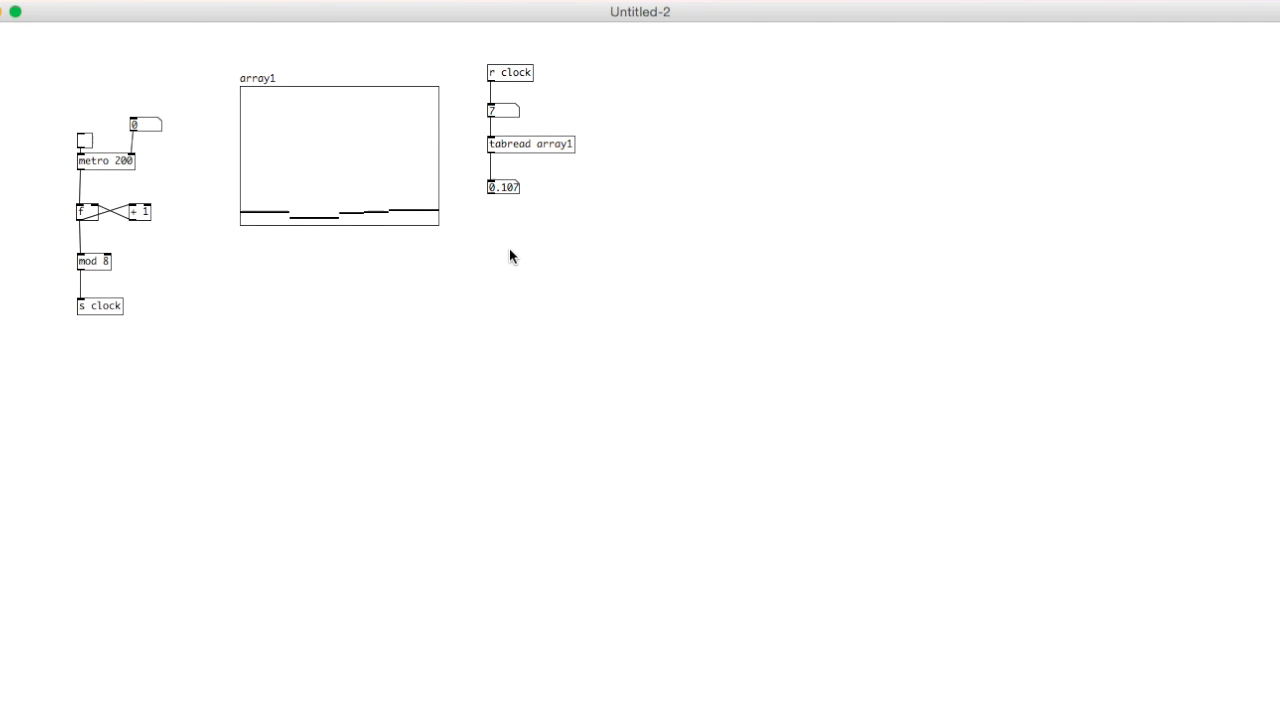
pyautogui.moveTo(558, 271)
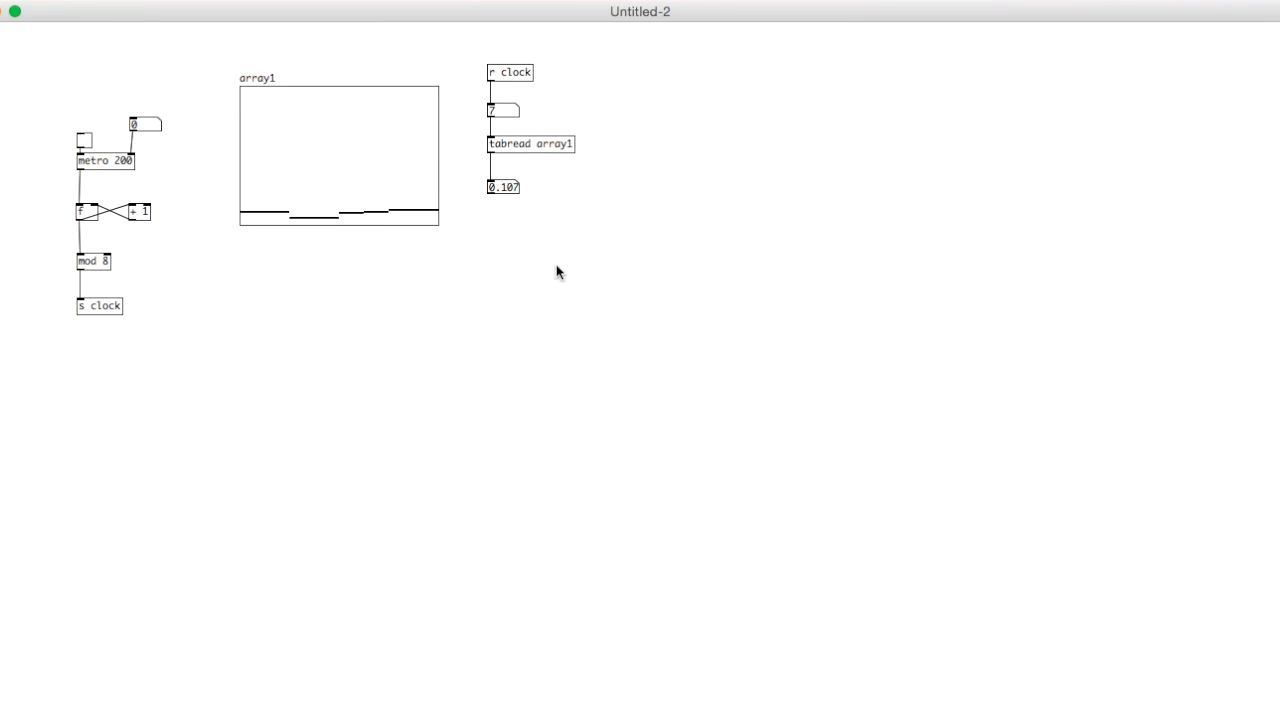
pyautogui.moveTo(670, 356)
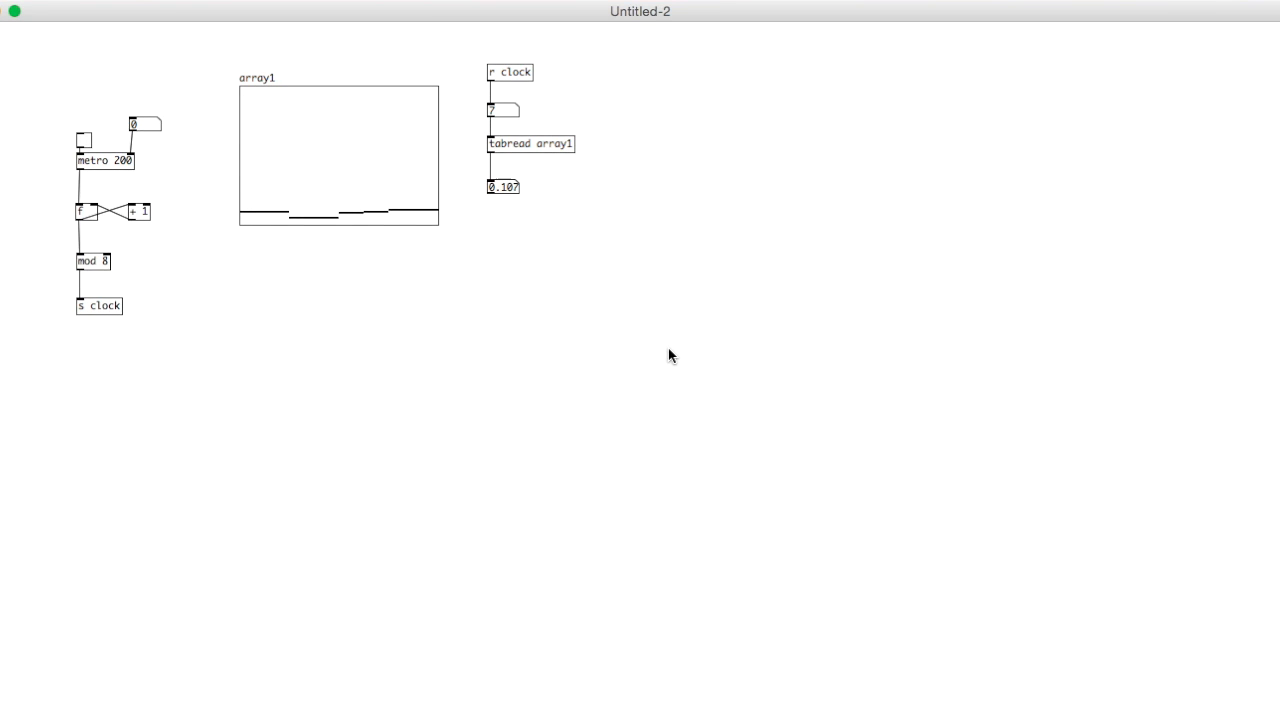
# Create a netsend -u -b object and move it lower on the canvas.
pyautogui.click(580, 391)
pyautogui.write('netsend -u')
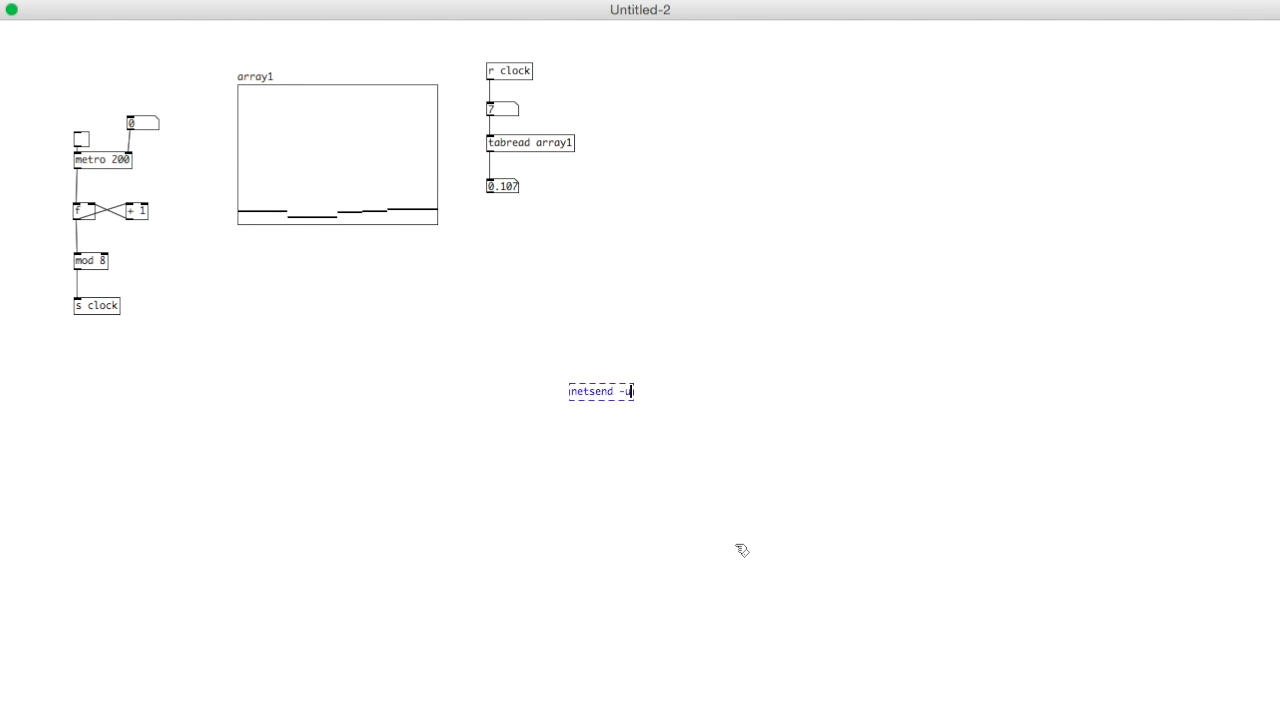
pyautogui.write('1')
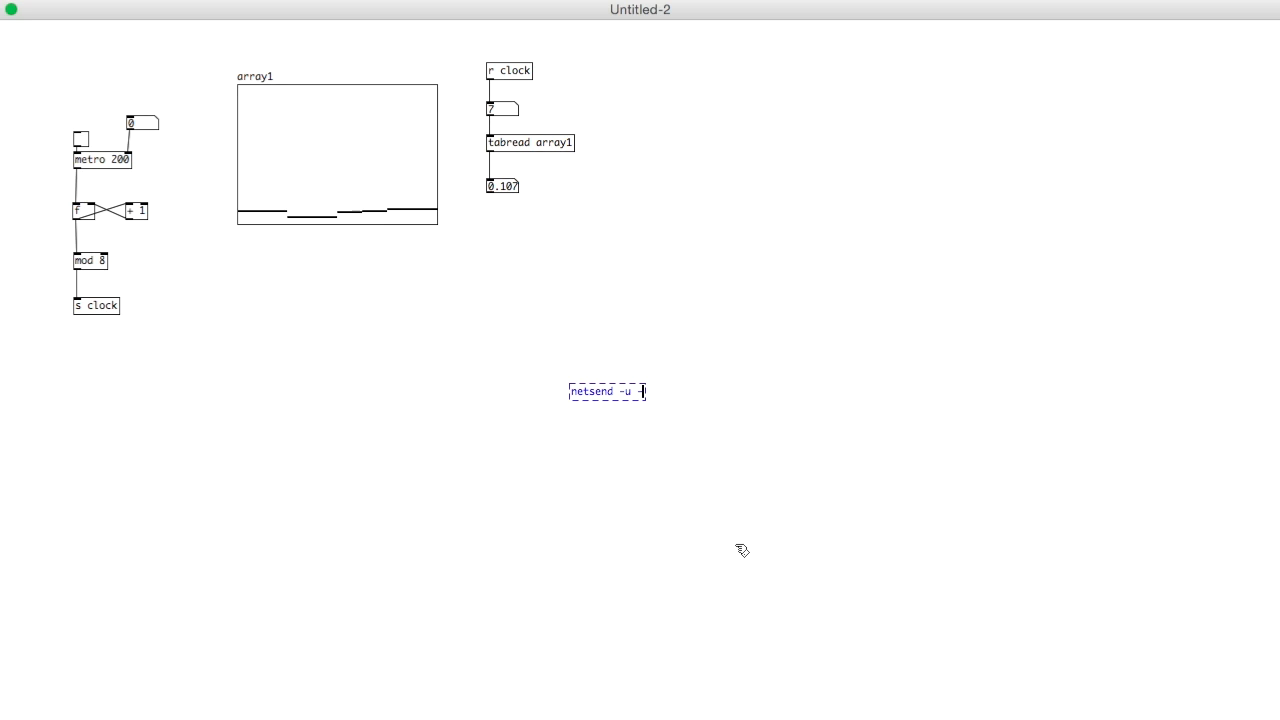
pyautogui.write('-b')
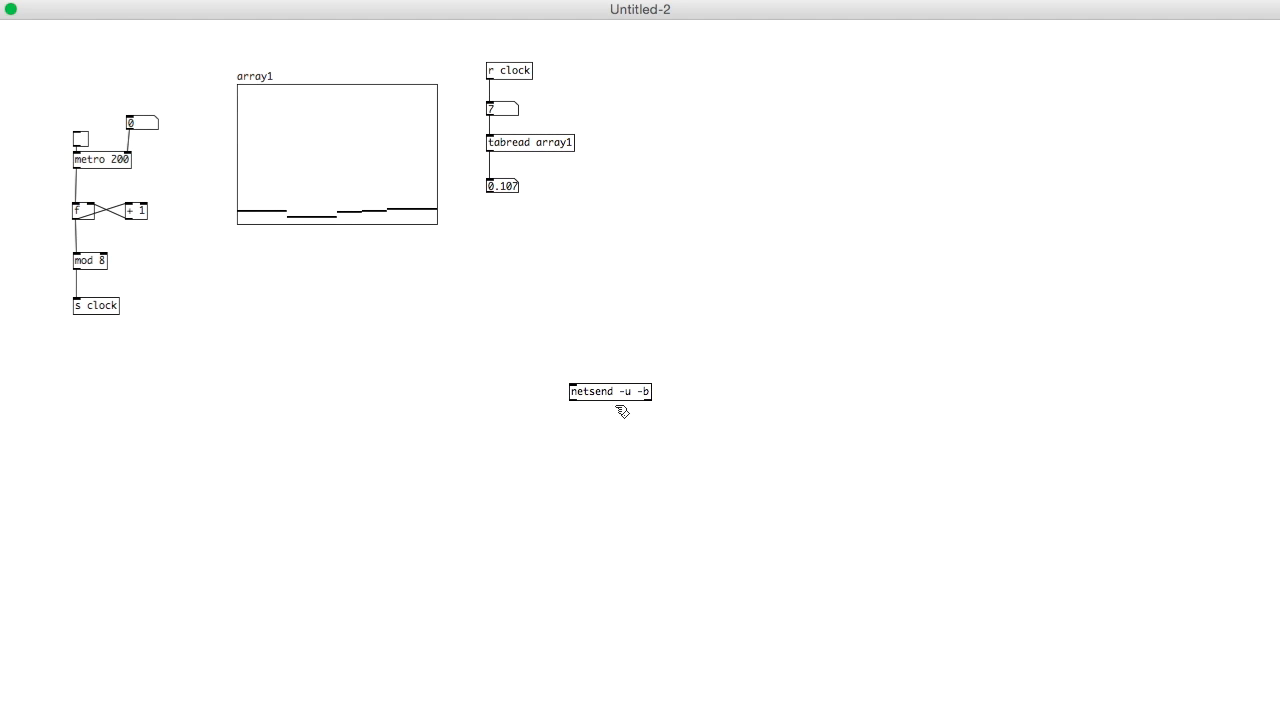
pyautogui.moveTo(610, 391); pyautogui.dragTo(598, 443)
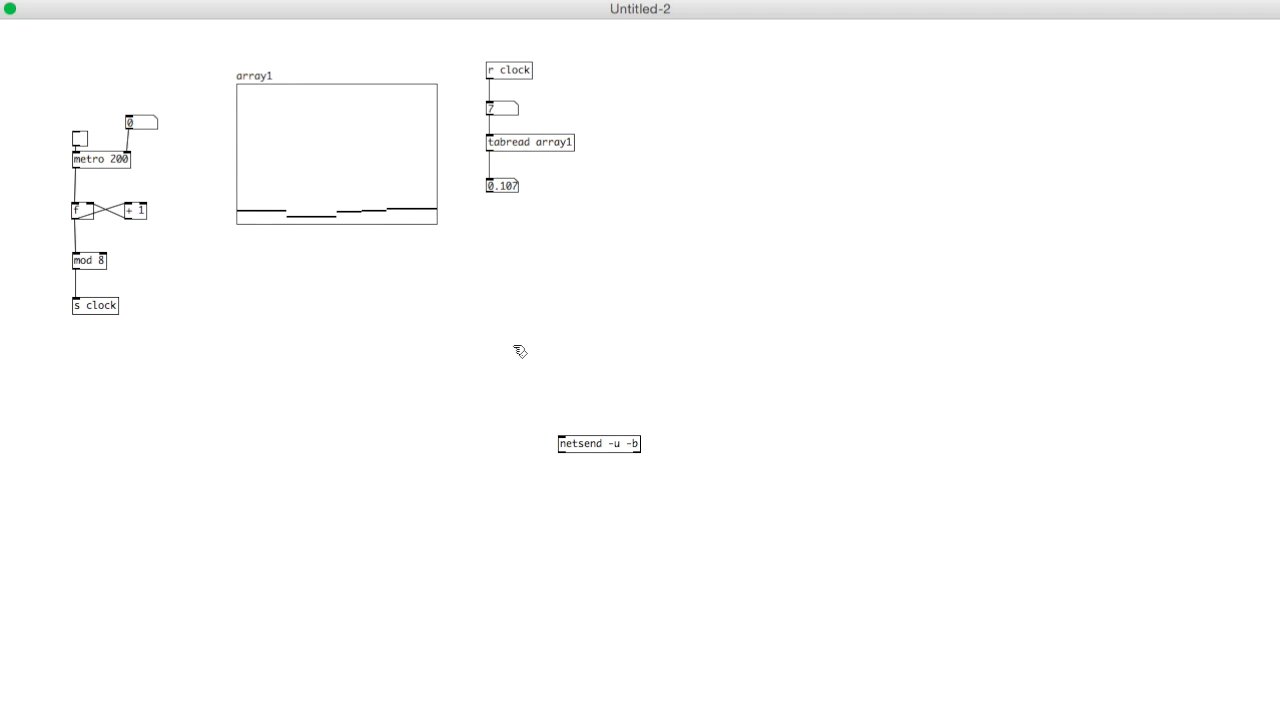
# Add a 'connect 192.168.0.1 8000' message above netsend and wire it in.
pyautogui.click(500, 341)
pyautogui.write('conne')
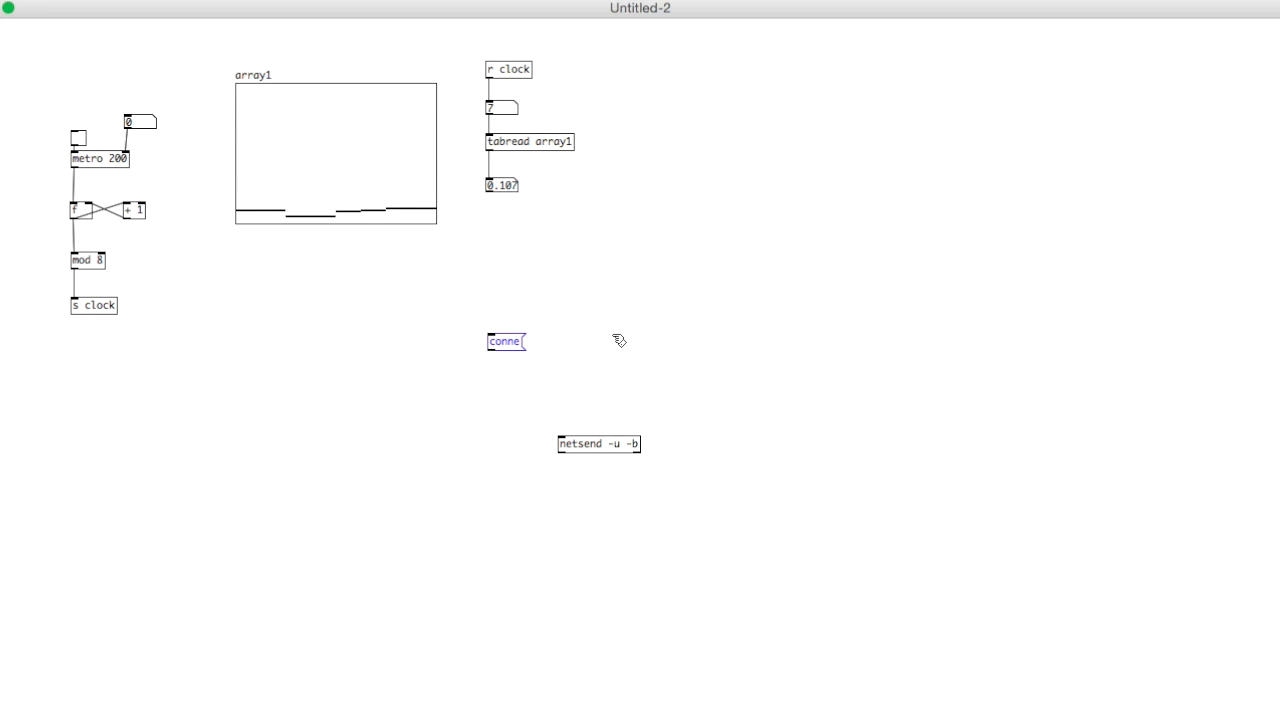
pyautogui.write('ct')
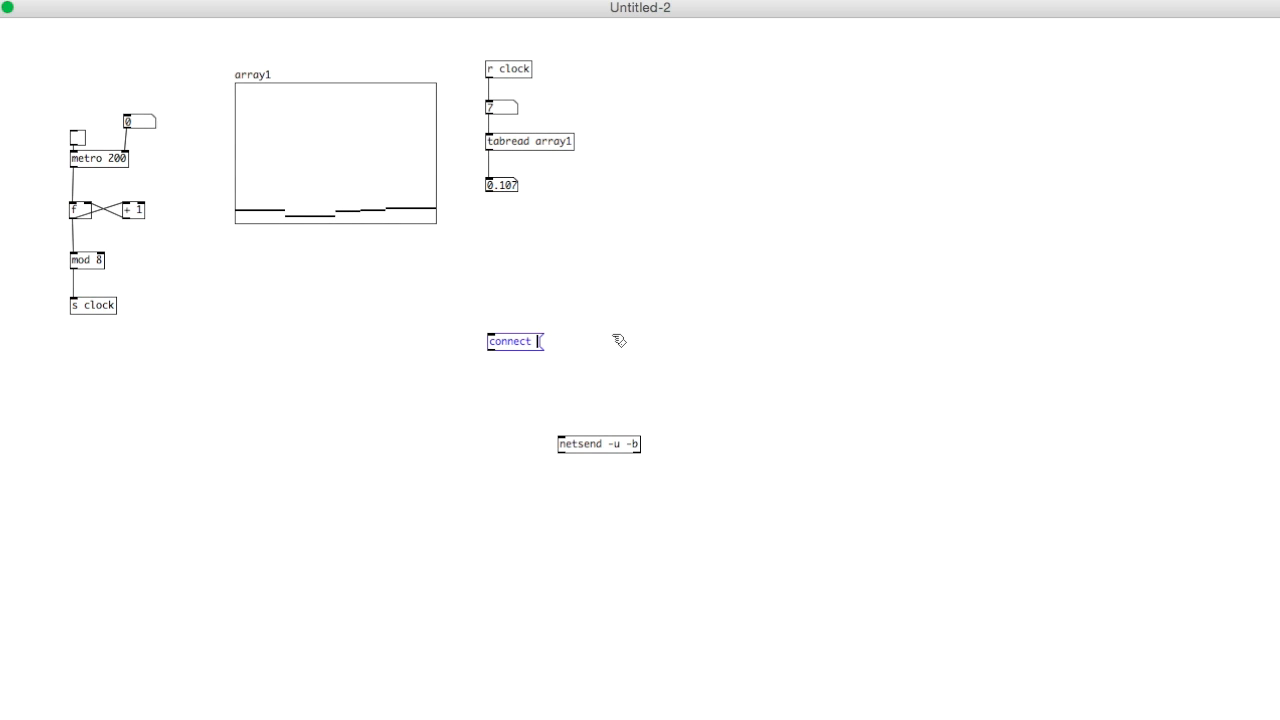
pyautogui.write('192.168')
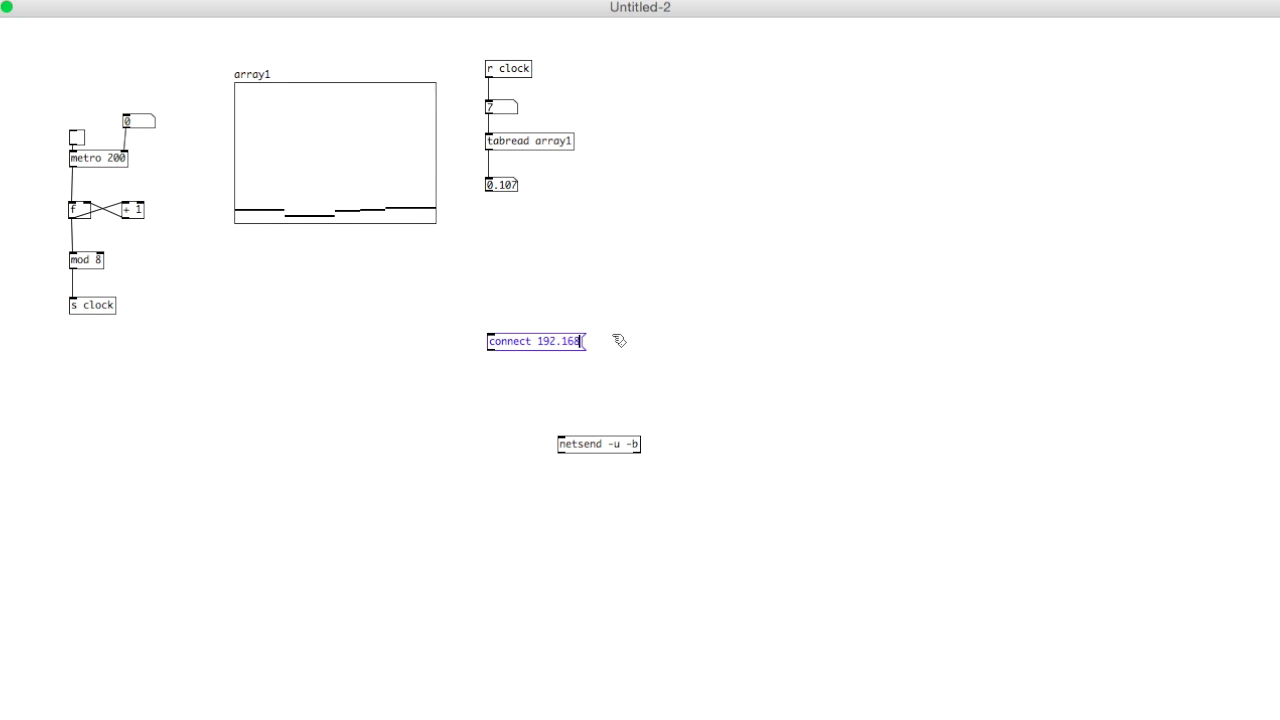
pyautogui.write('.0.')
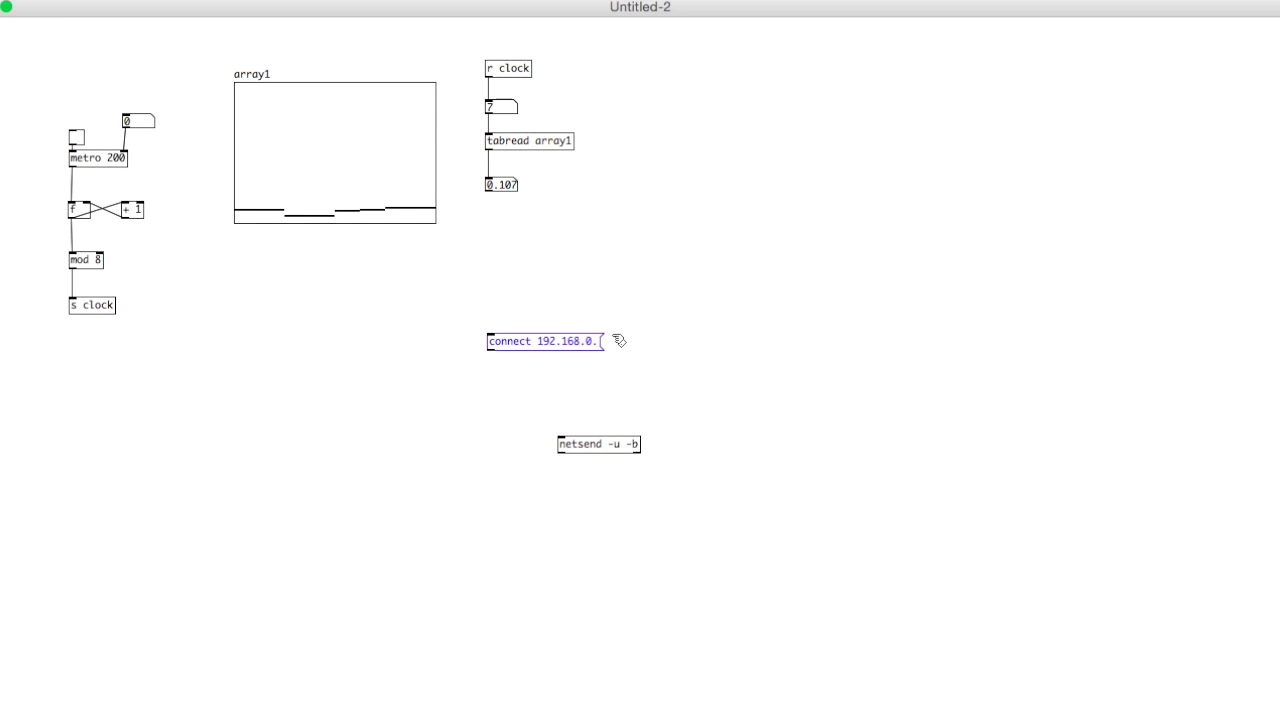
pyautogui.write('1')
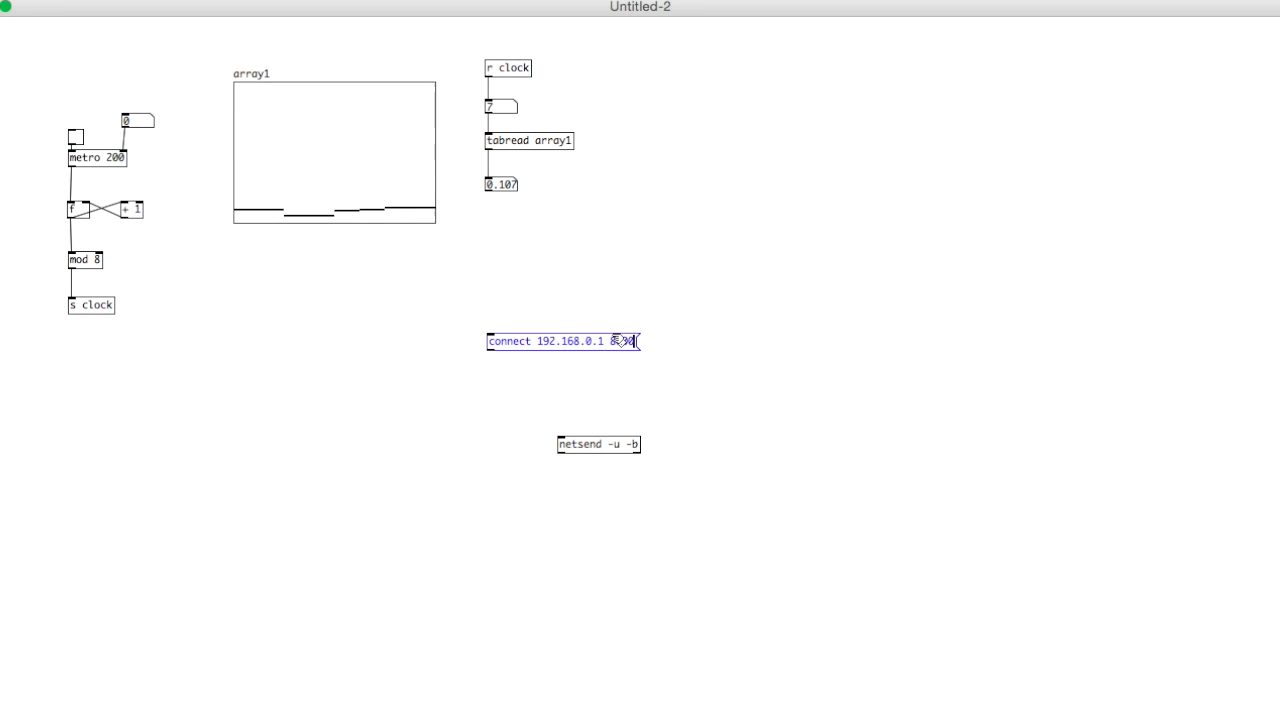
pyautogui.write('8000')
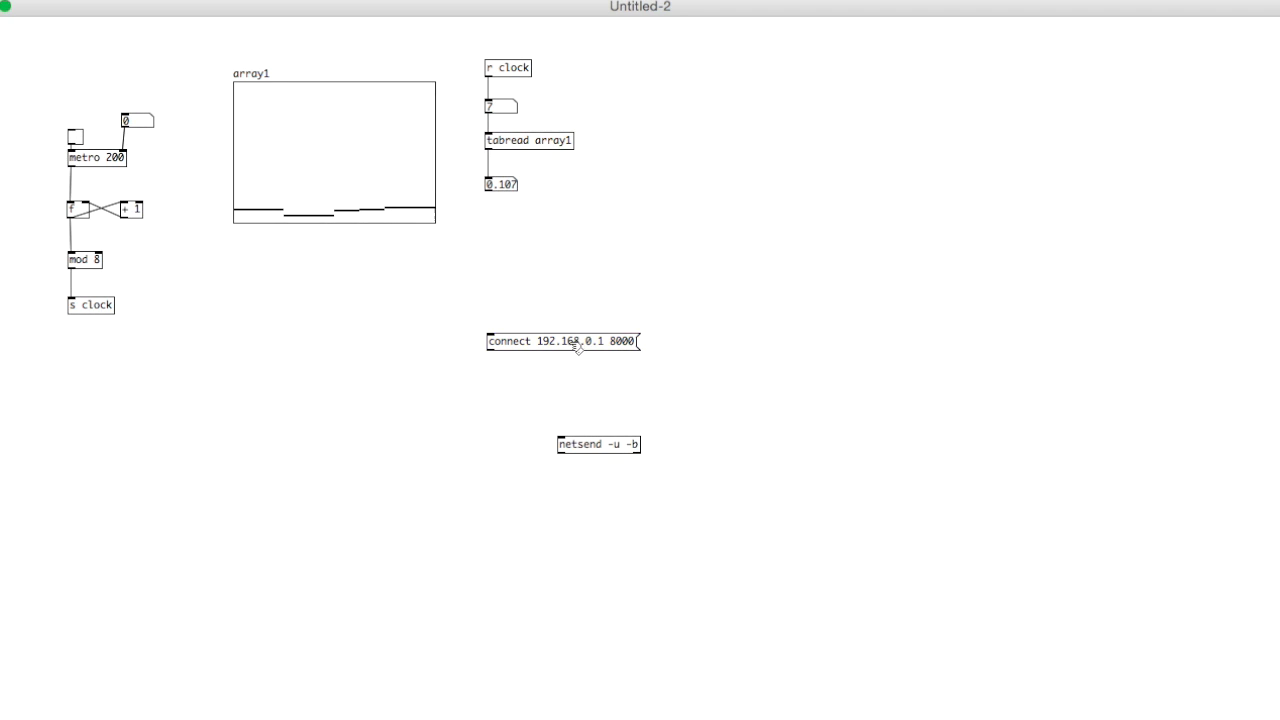
pyautogui.moveTo(562, 340); pyautogui.dragTo(755, 365)
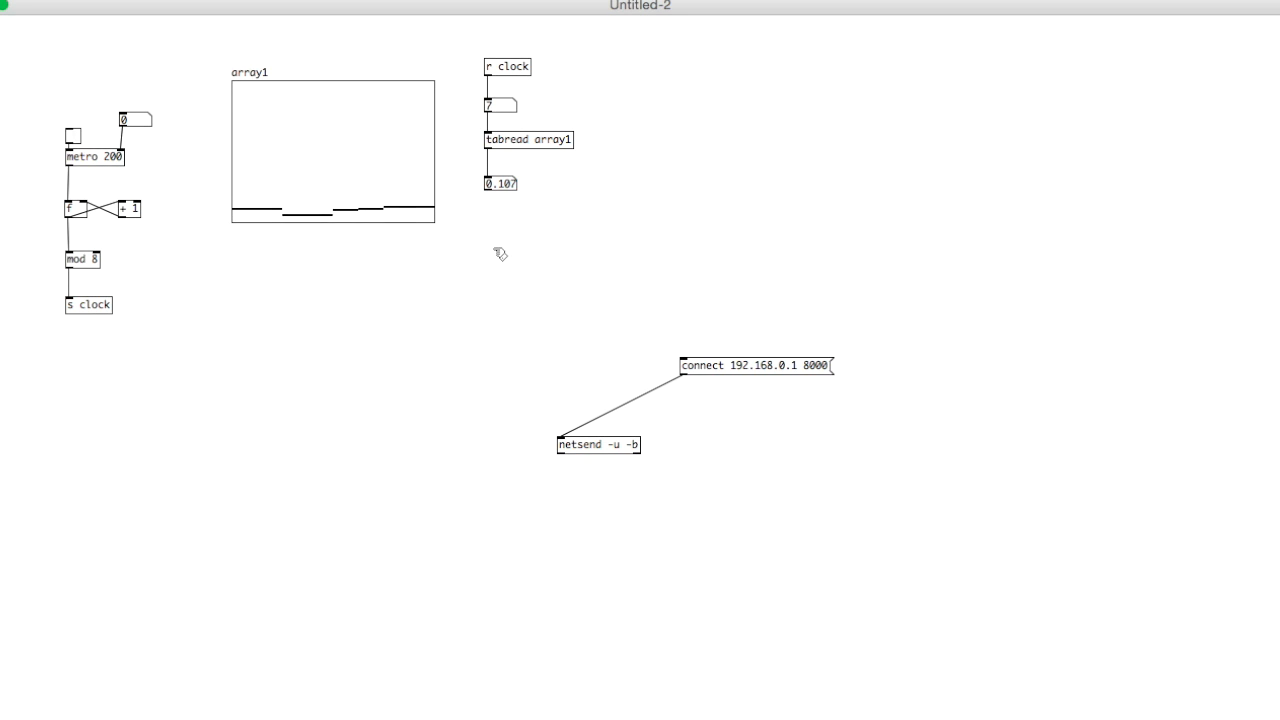
pyautogui.moveTo(505, 329)
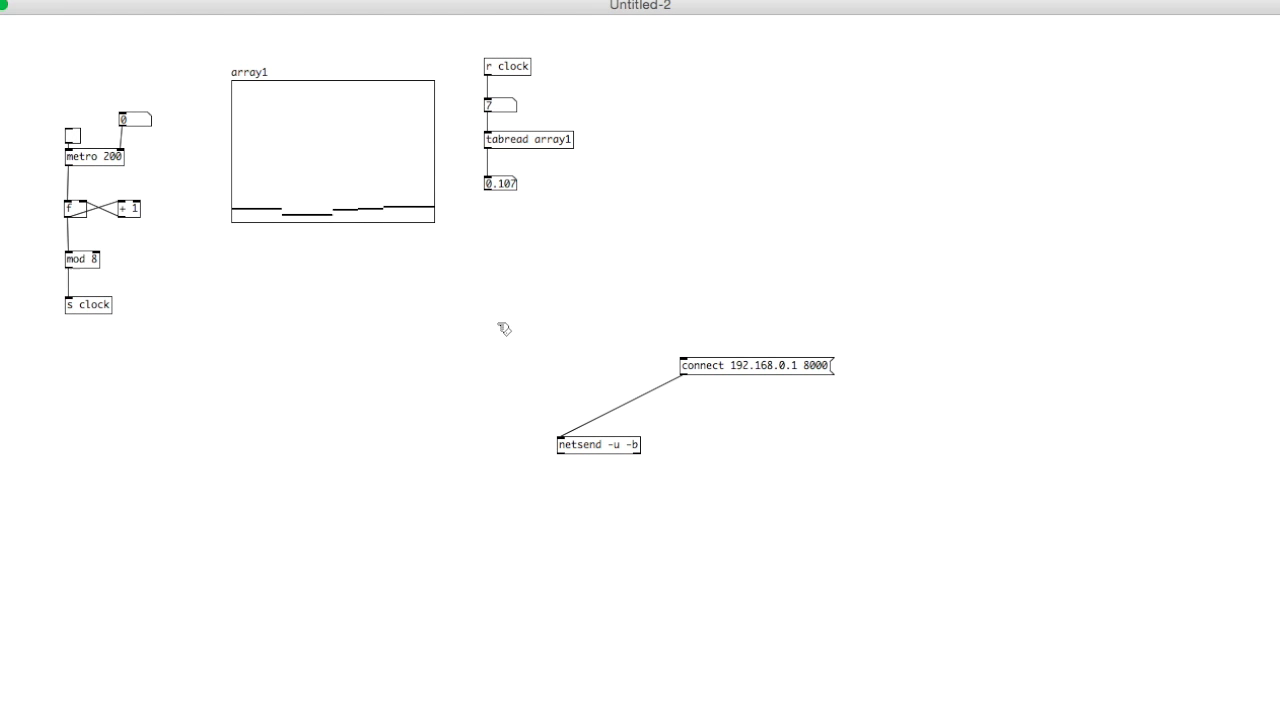
pyautogui.moveTo(493, 268)
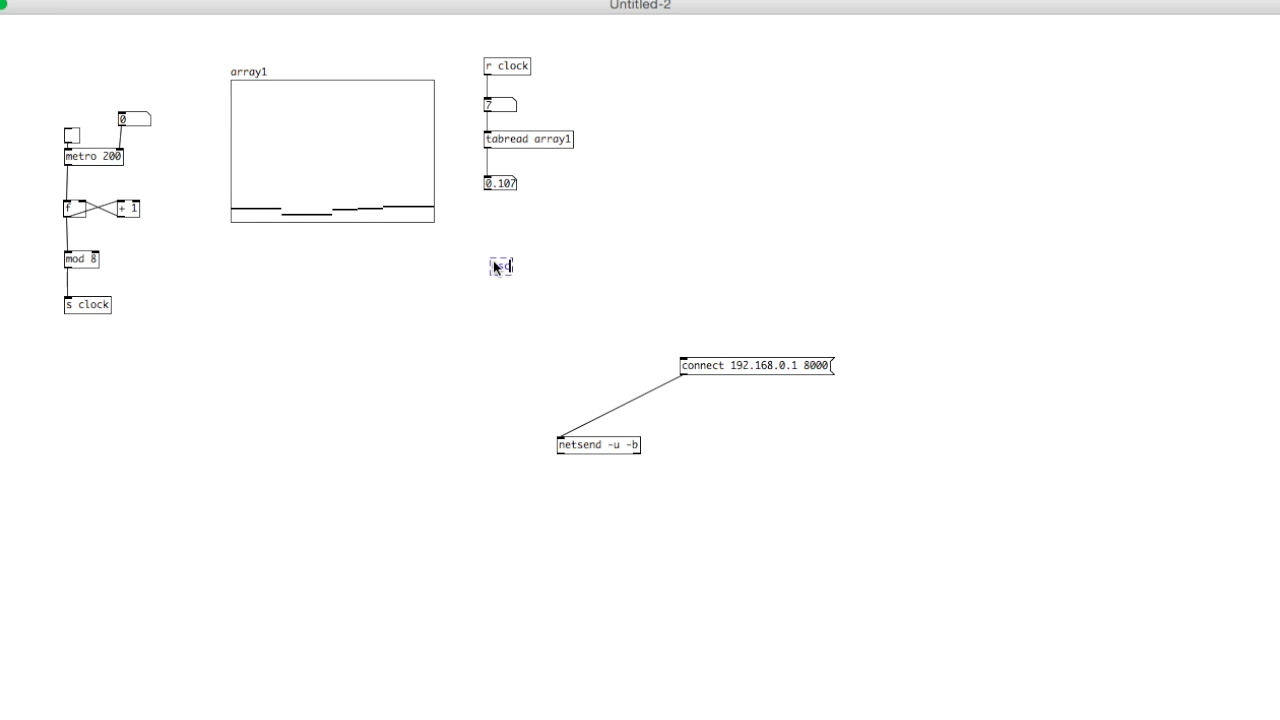
# Create an oscformat osm a cv object and feed the array value into it.
pyautogui.write('pcfor')
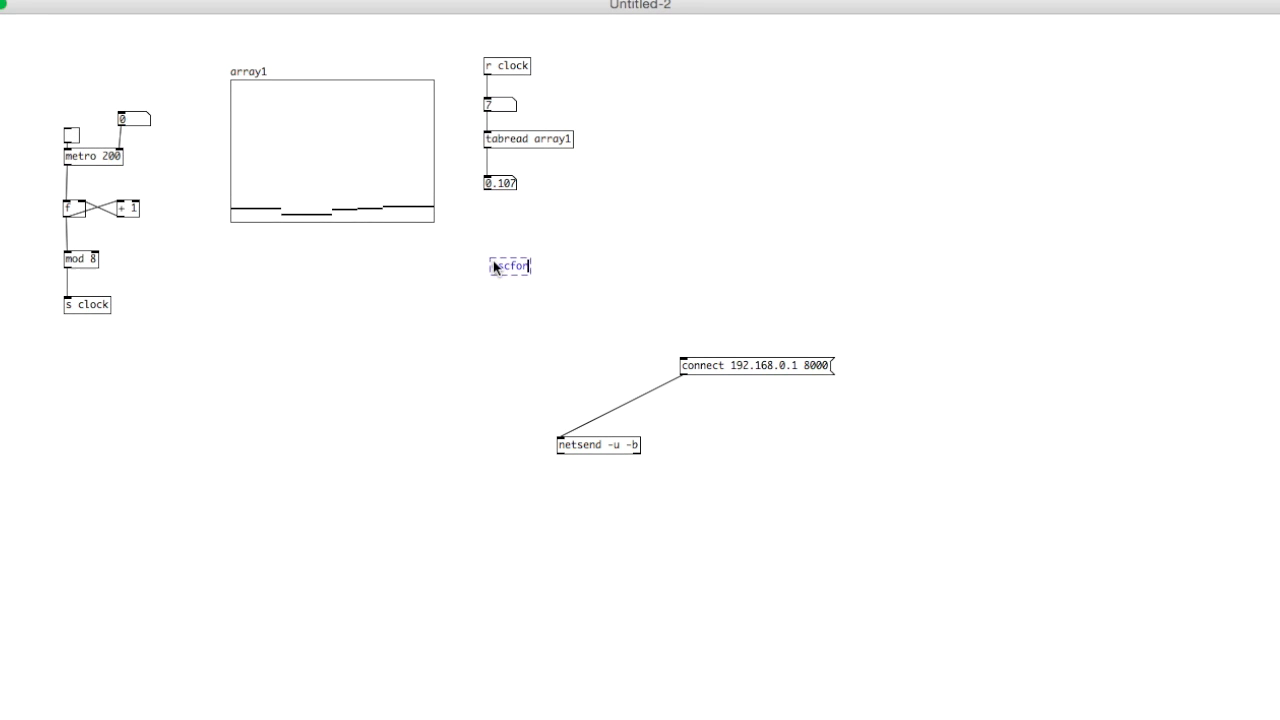
pyautogui.write('format')
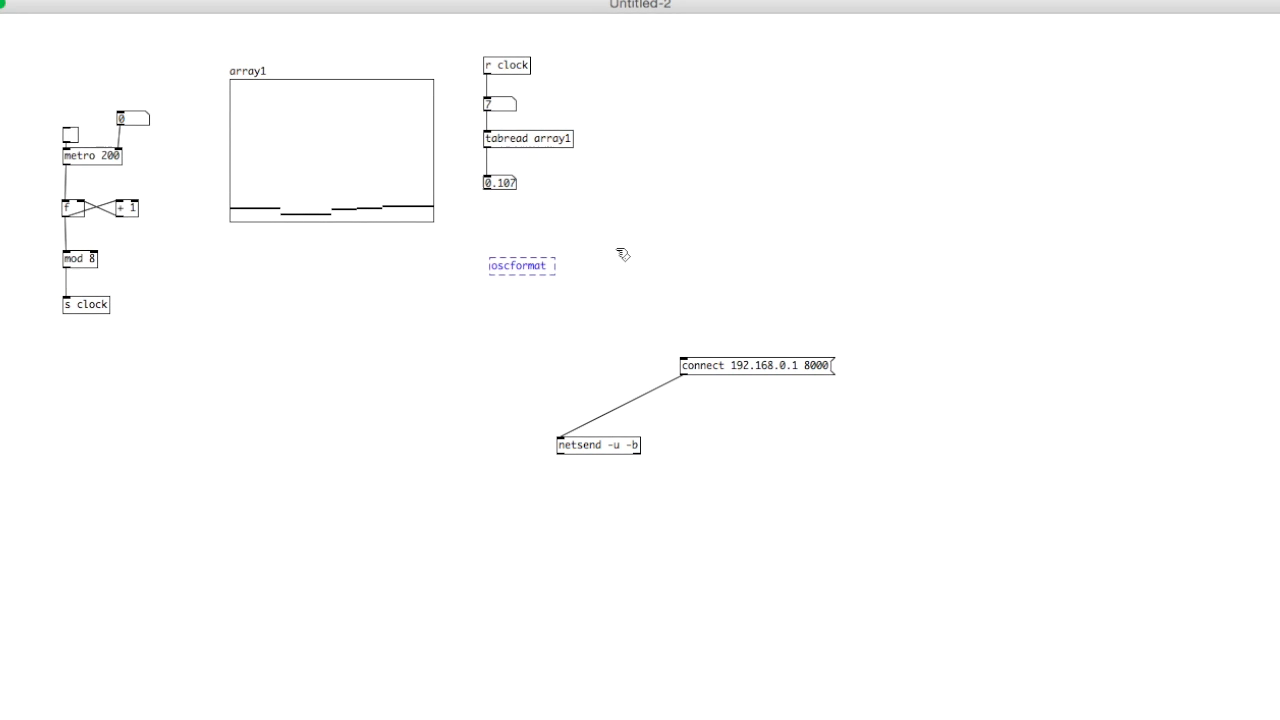
pyautogui.click(520, 265)
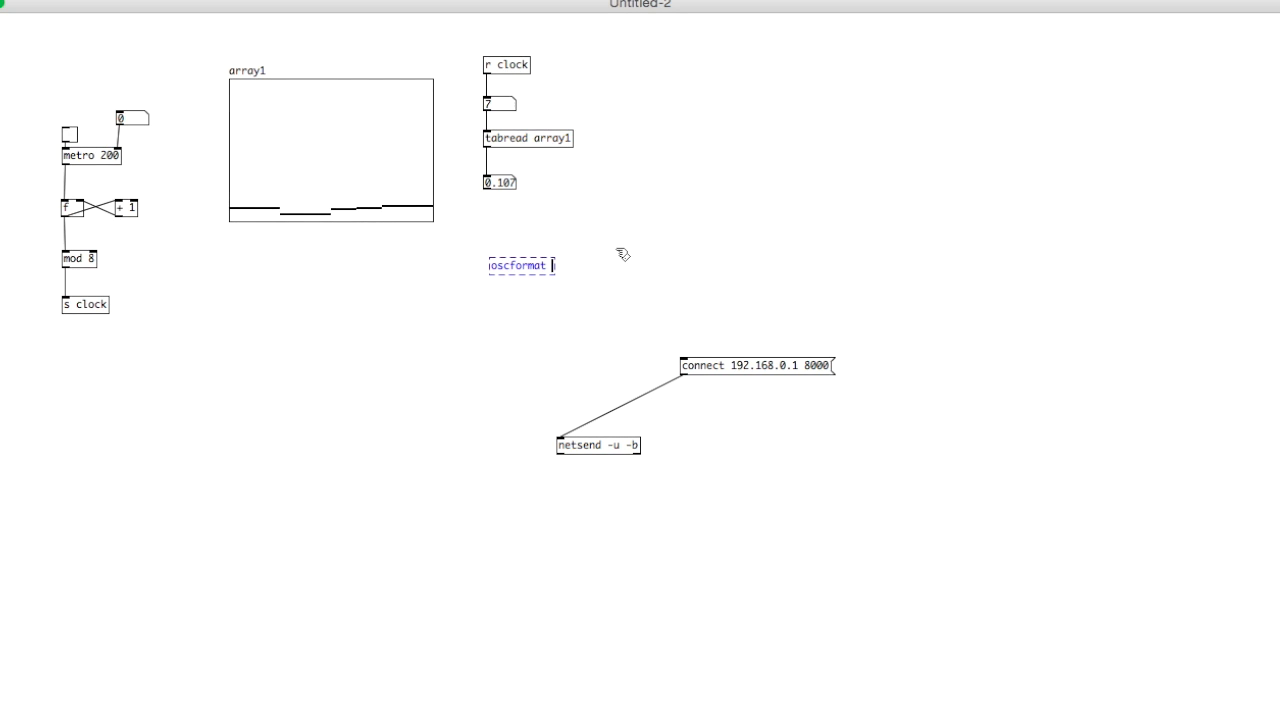
pyautogui.write('osm')
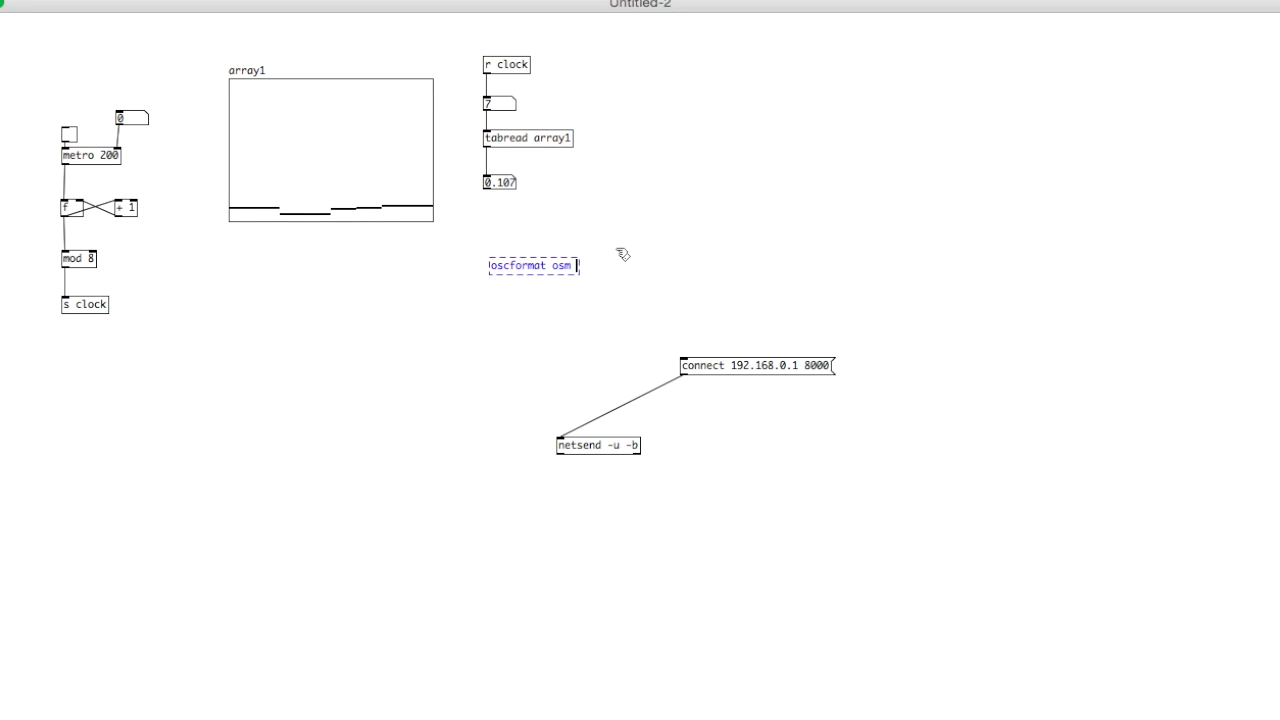
pyautogui.write('a')
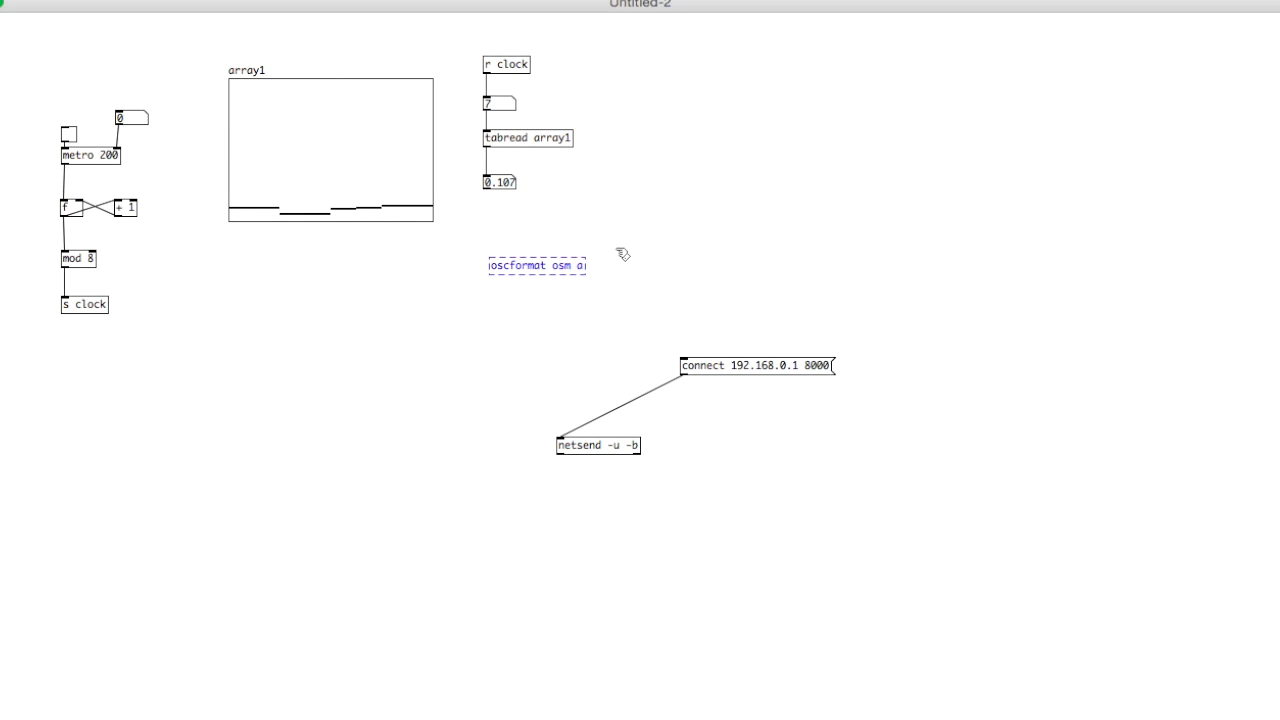
pyautogui.write('cv')
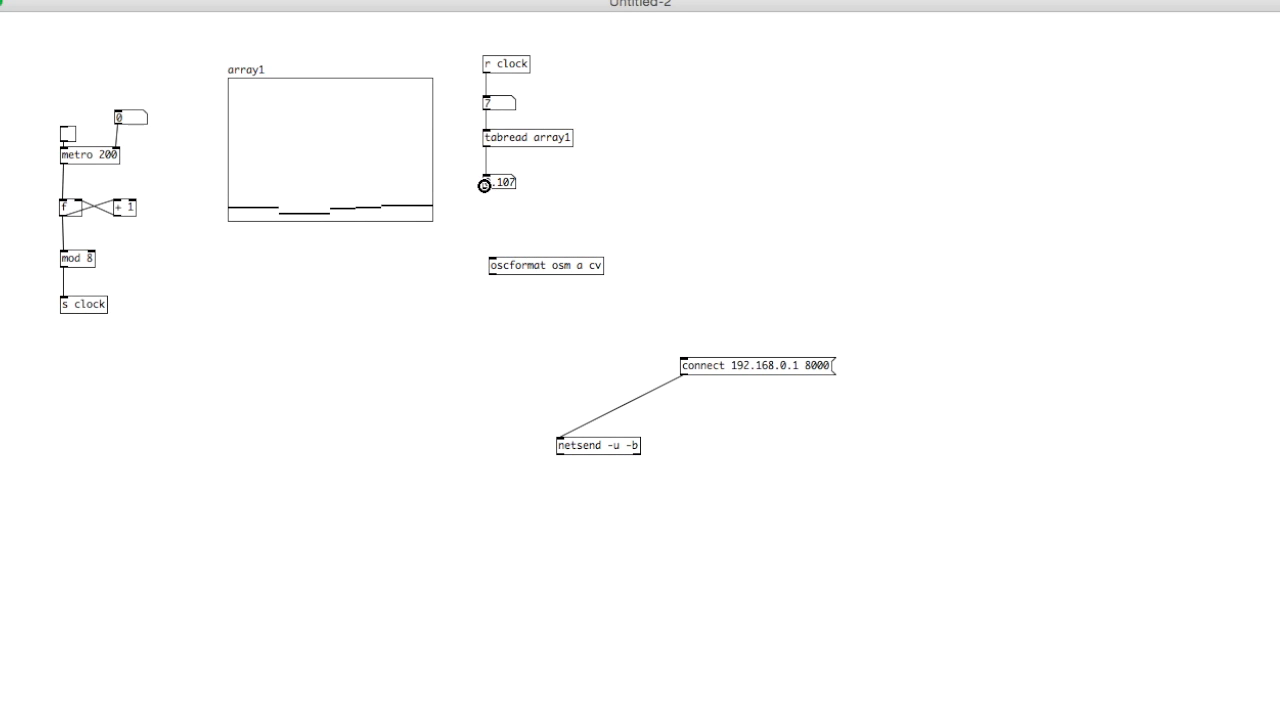
pyautogui.moveTo(484, 192); pyautogui.dragTo(492, 258)
pyautogui.write('list')
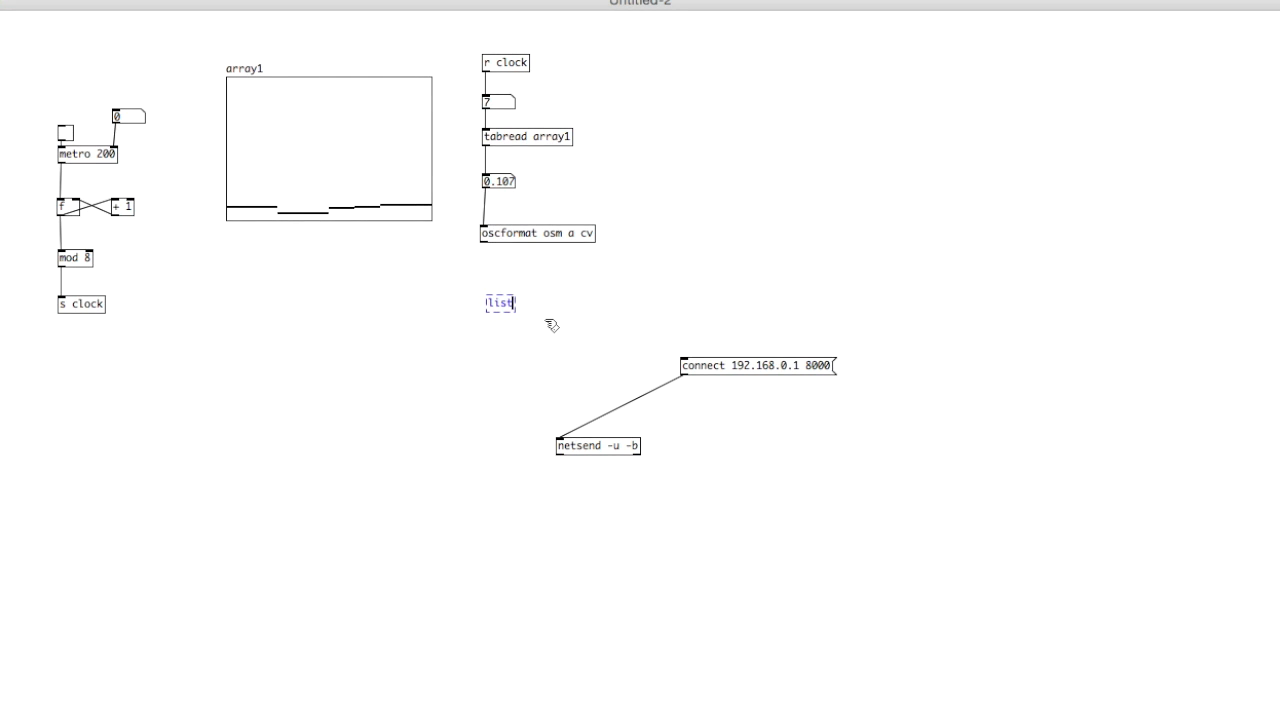
# Add list prepend send and list trim objects and connect list trim into netsend.
pyautogui.write('prepend send')
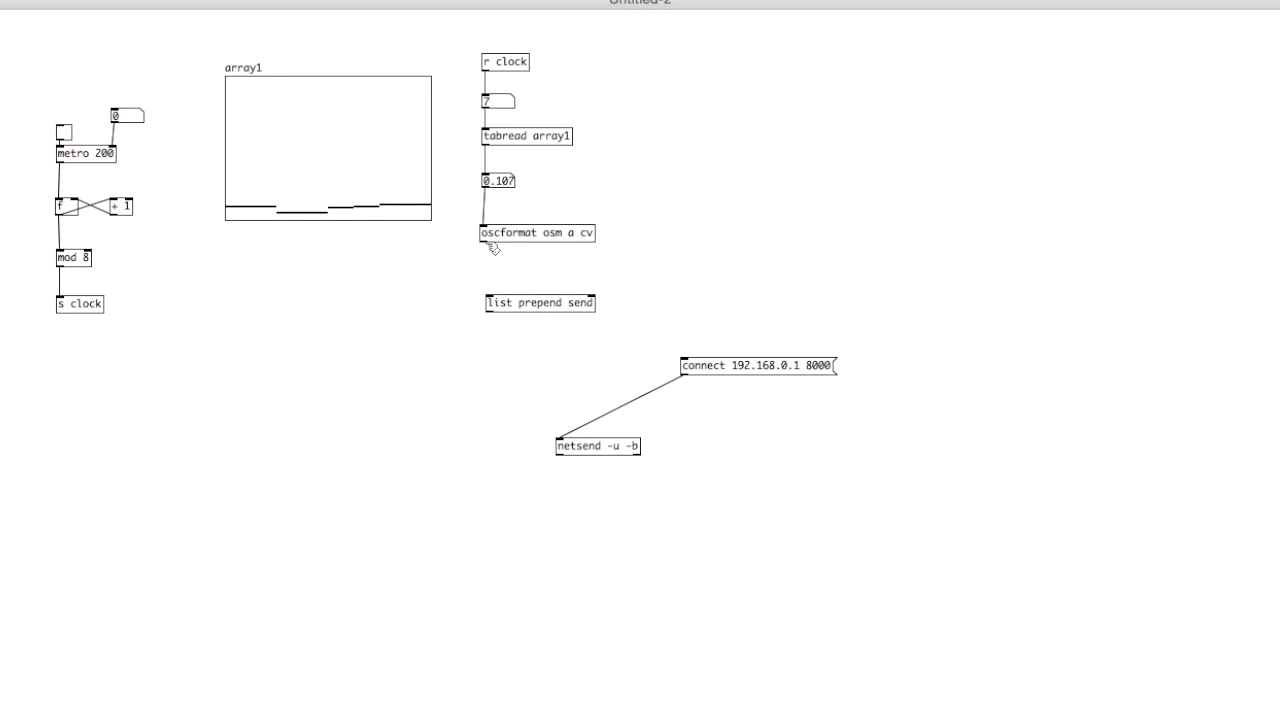
pyautogui.click(538, 302)
pyautogui.write('list trim')
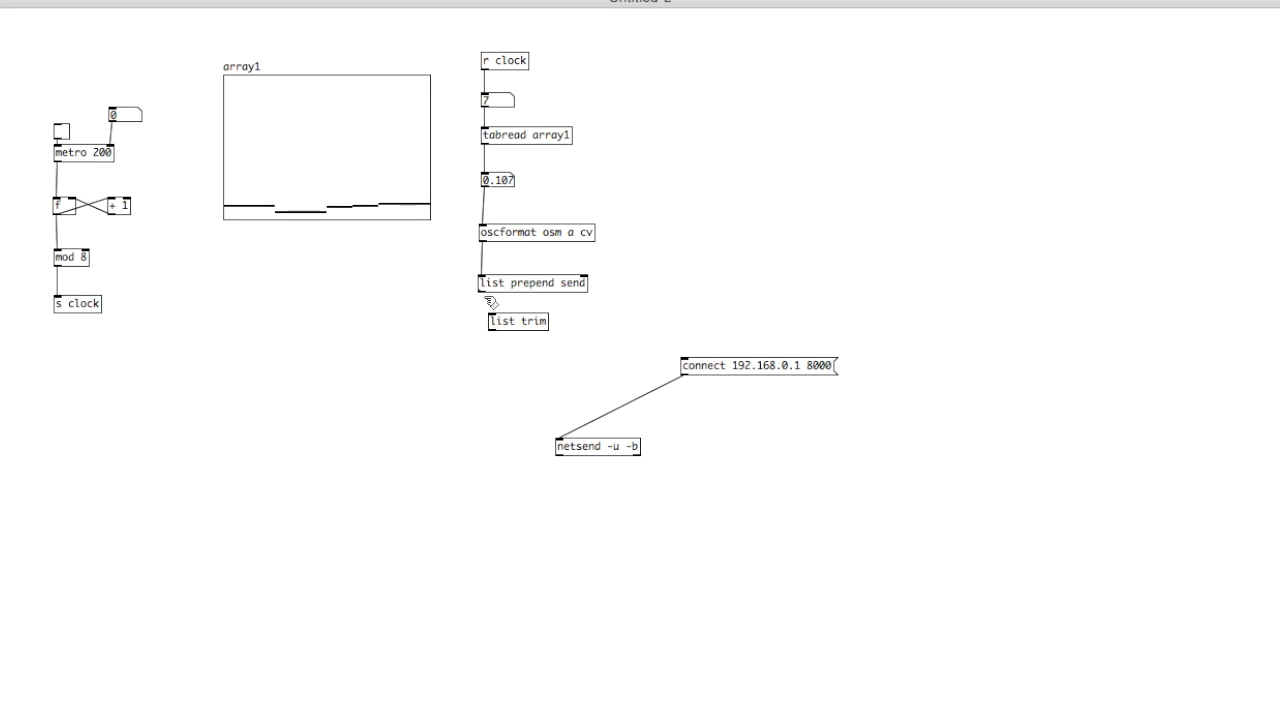
pyautogui.click(505, 321)
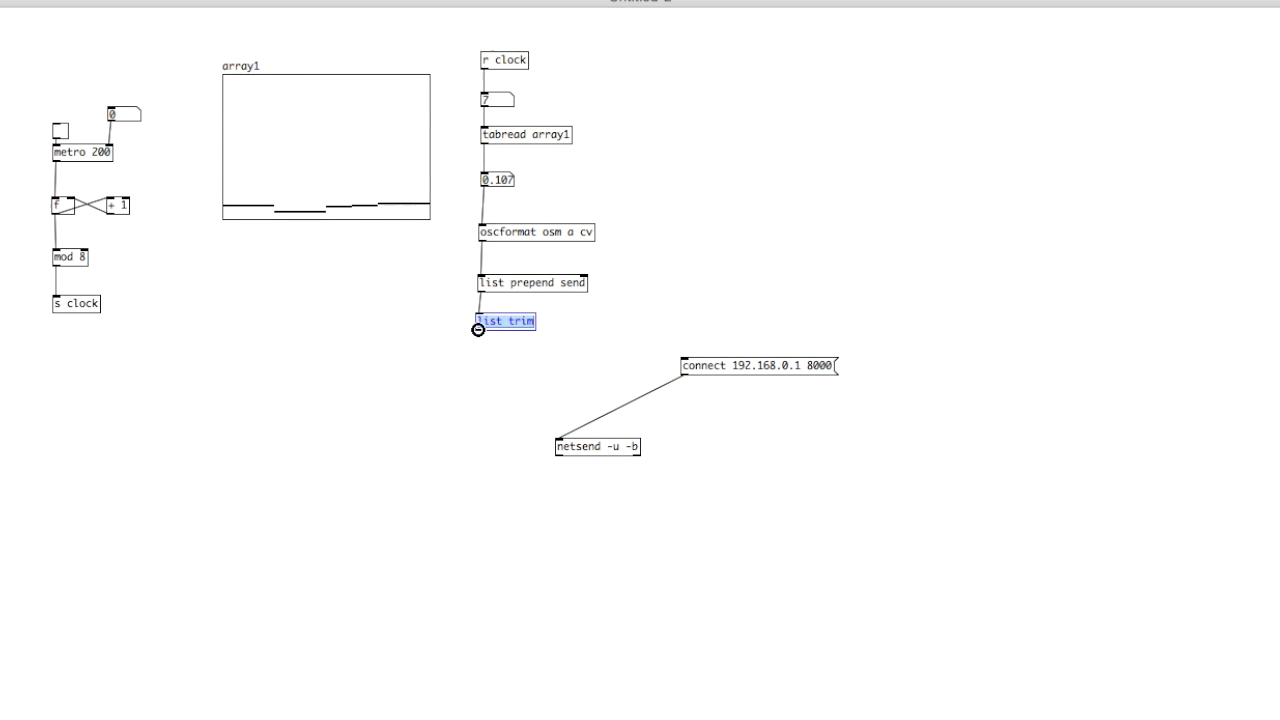
pyautogui.moveTo(479, 331); pyautogui.dragTo(560, 440)
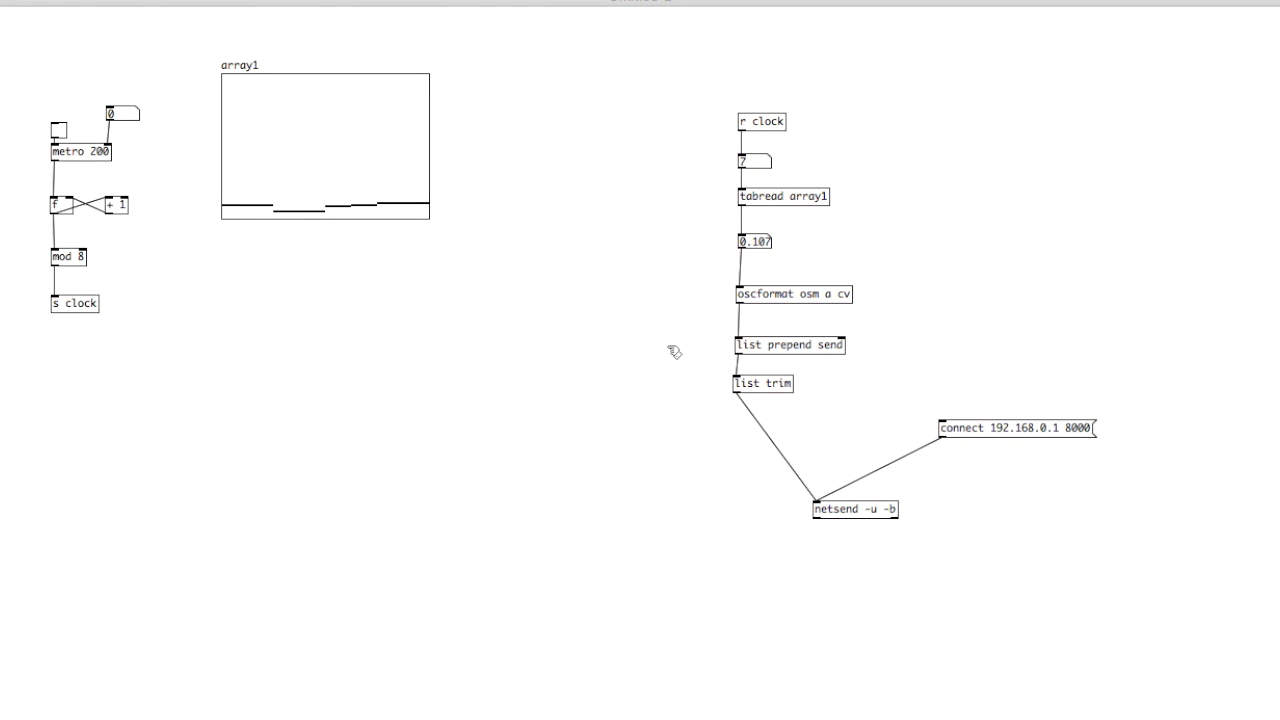
pyautogui.moveTo(500, 303)
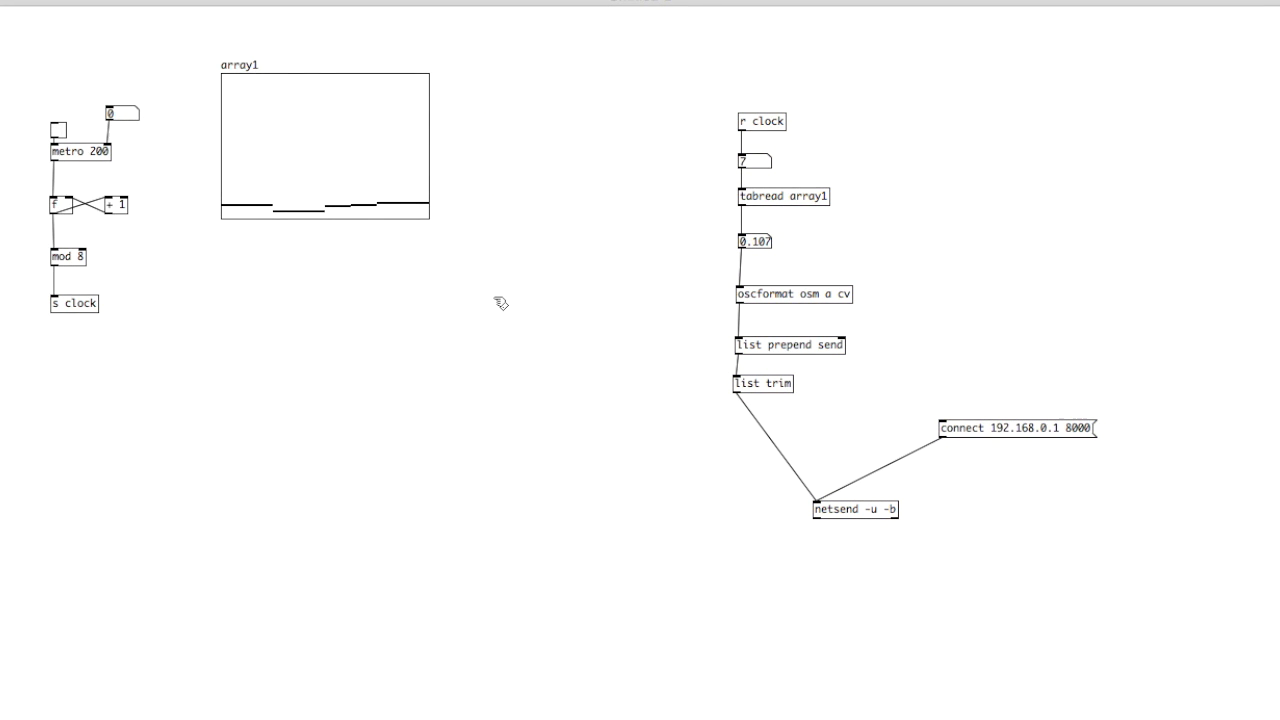
pyautogui.moveTo(272, 266)
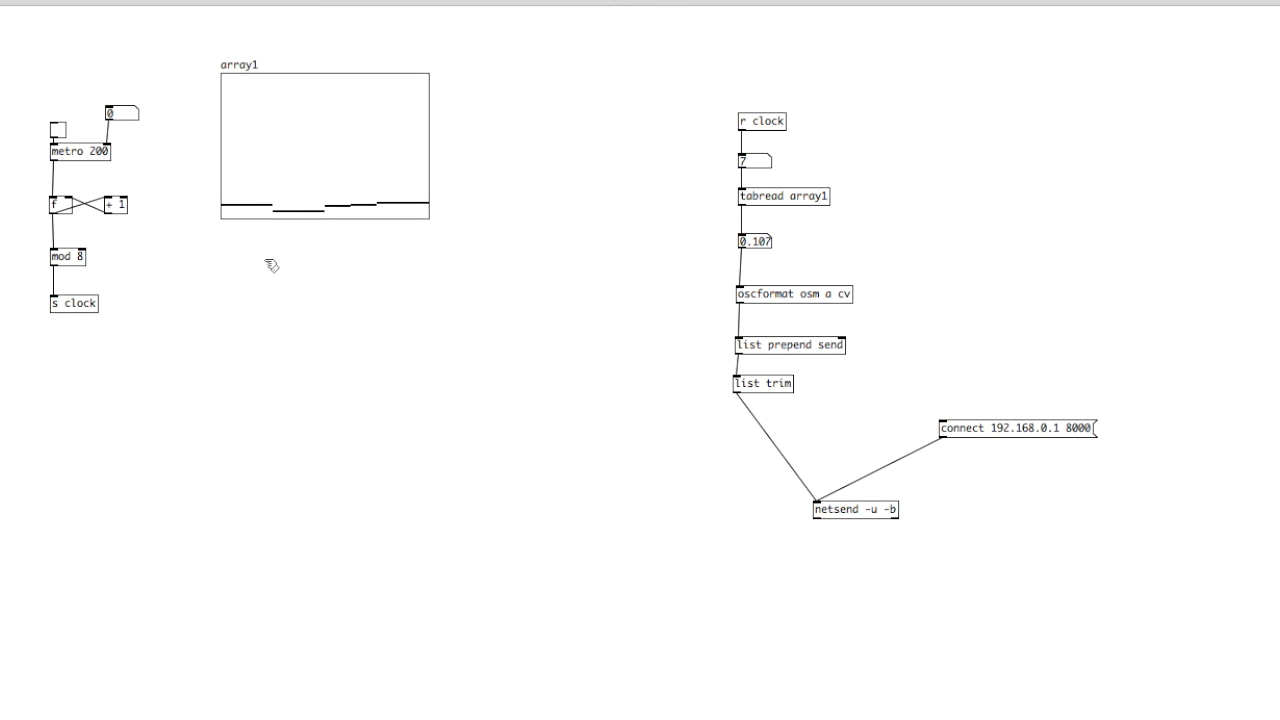
pyautogui.moveTo(230, 252)
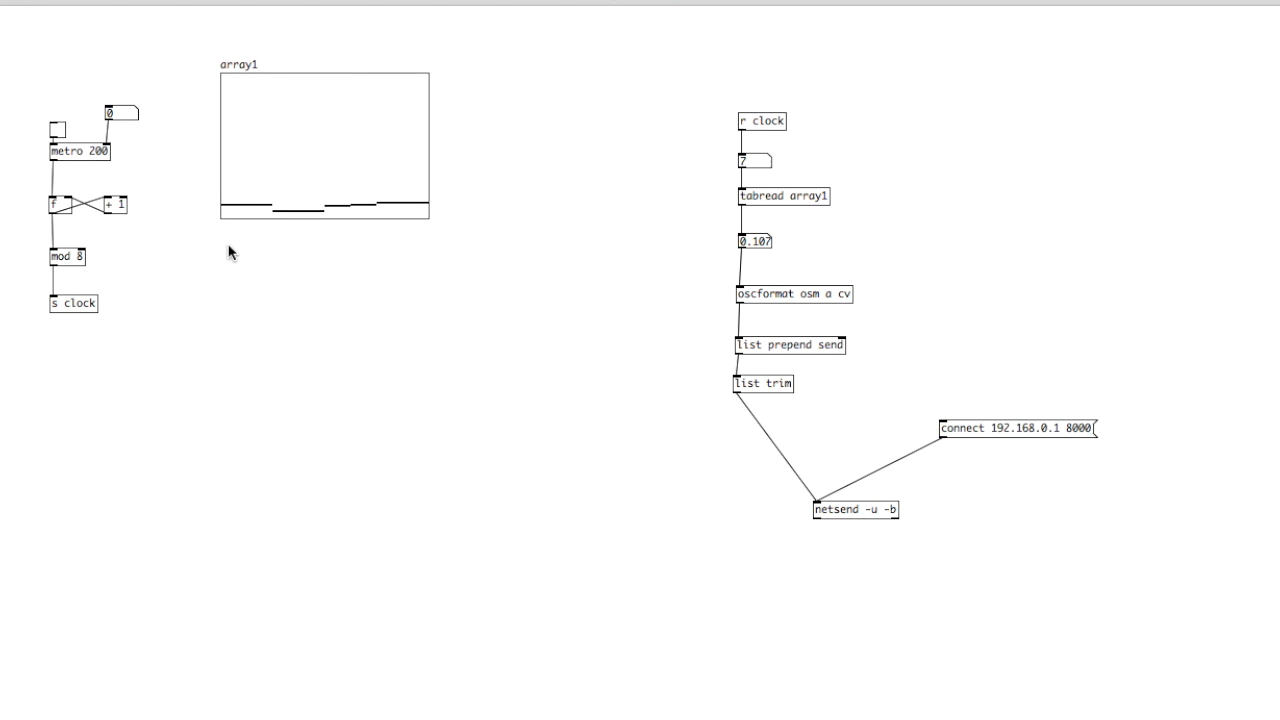
pyautogui.moveTo(270, 284)
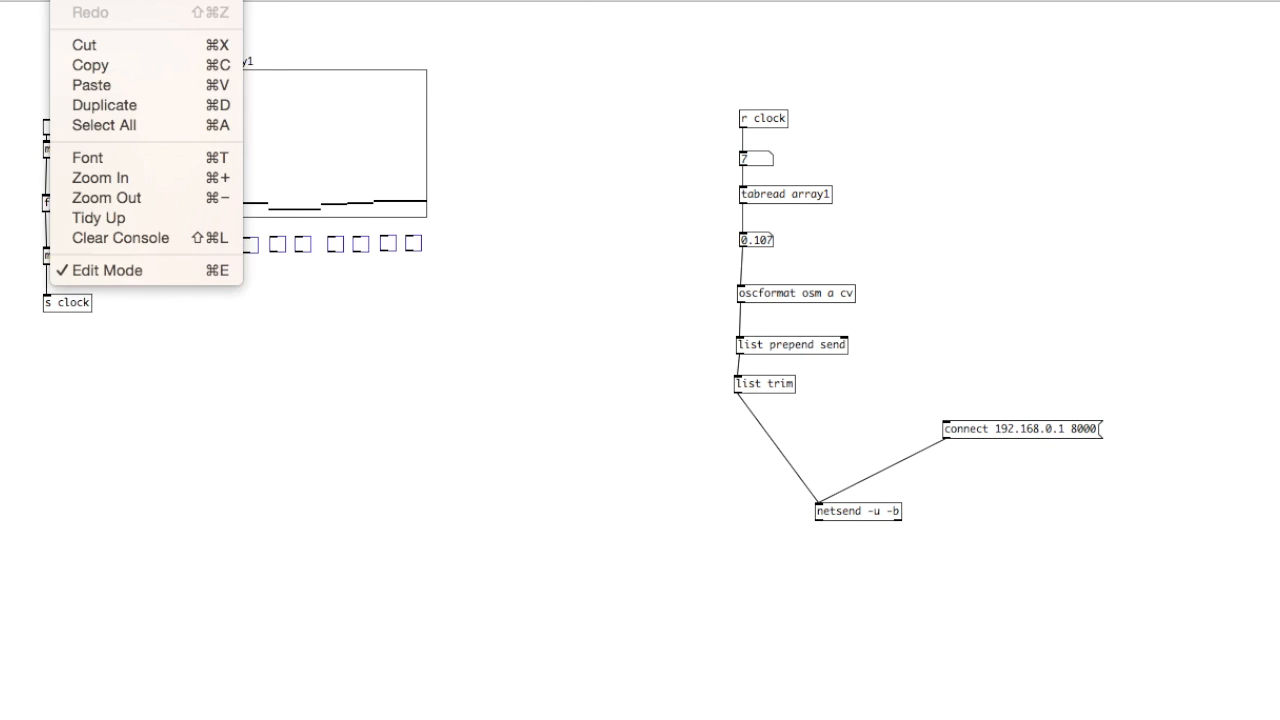
pyautogui.moveTo(98, 217)
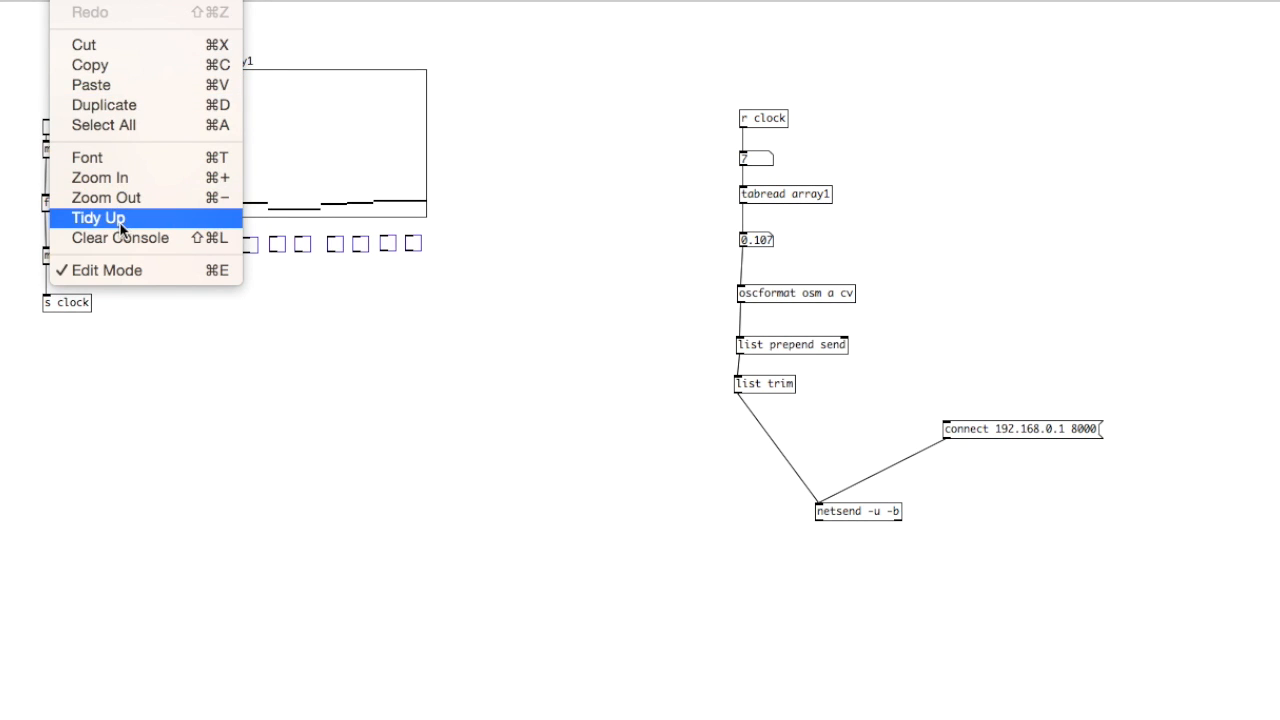
# Tidy up the row of eight toggles so they sit evenly aligned.
pyautogui.click(97, 217)
pyautogui.write('f')
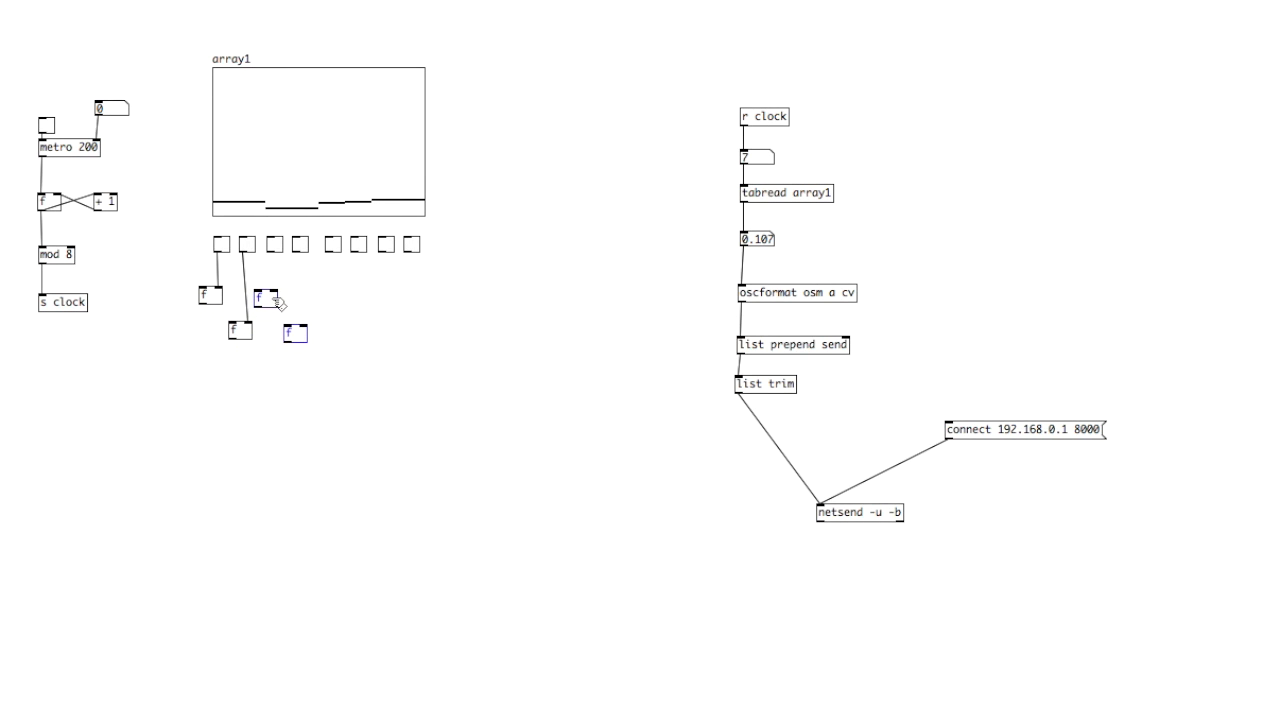
pyautogui.moveTo(267, 296)
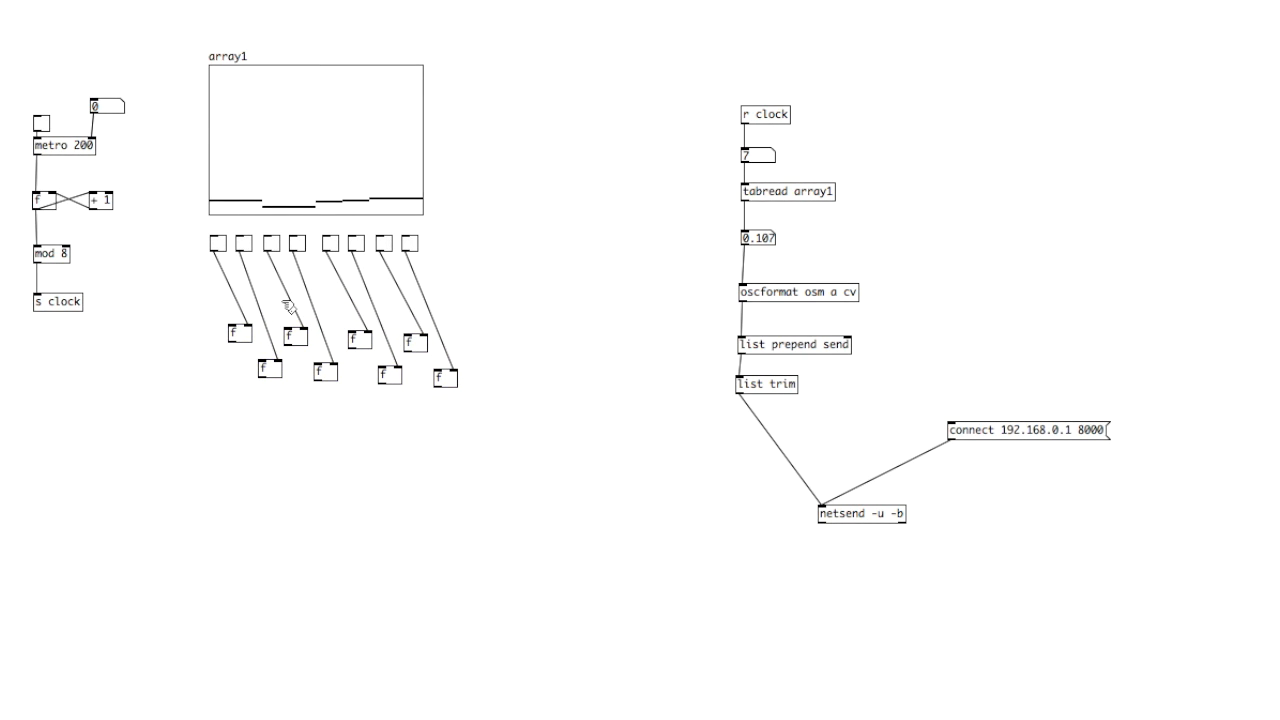
pyautogui.moveTo(118, 325)
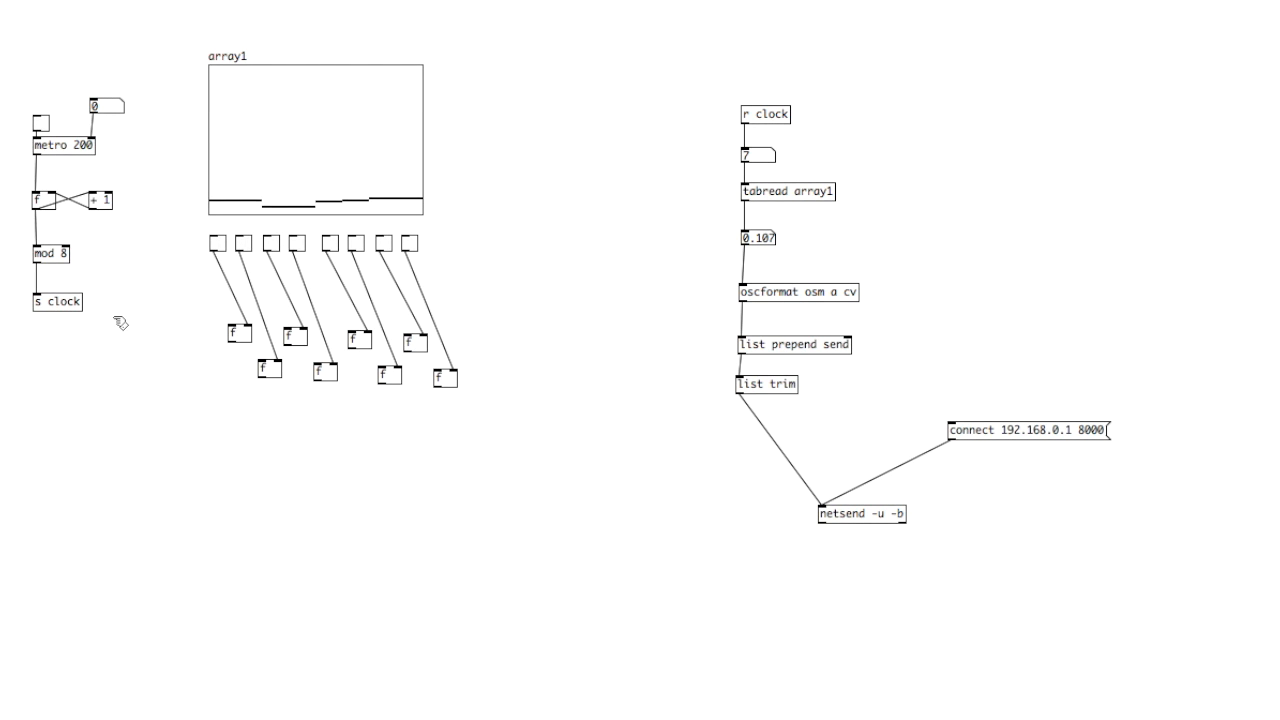
pyautogui.moveTo(465, 217)
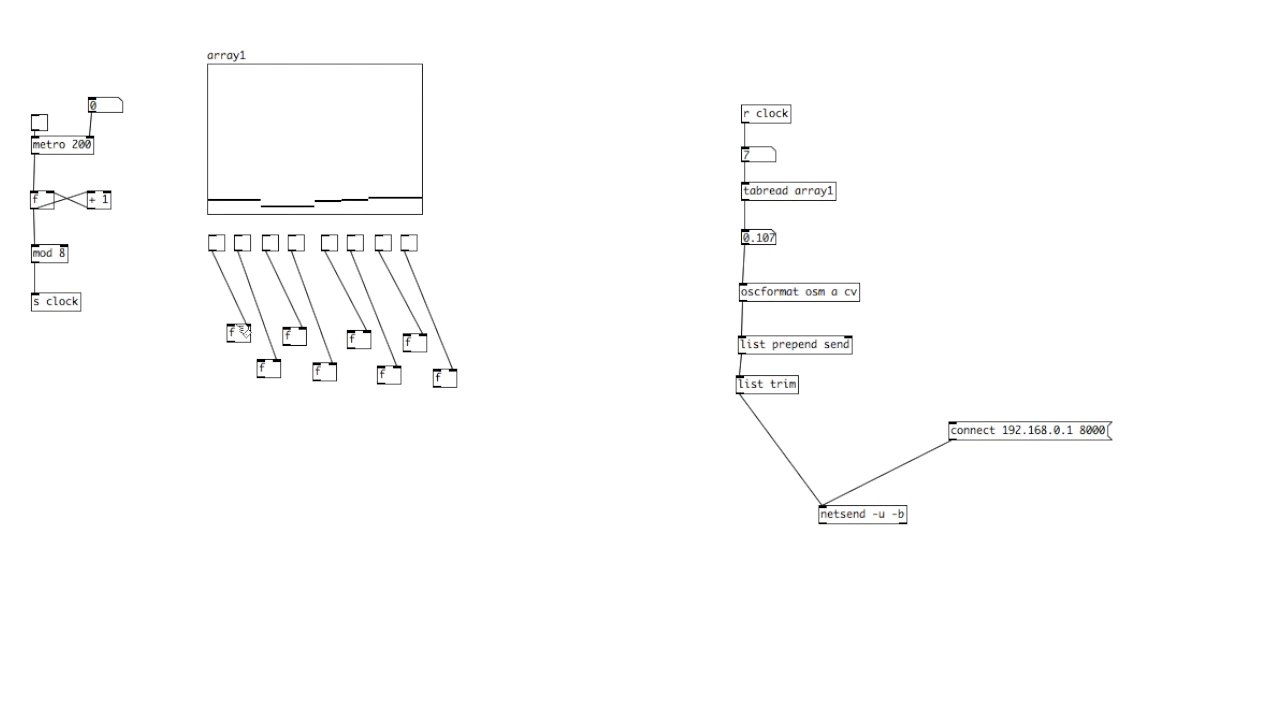
pyautogui.moveTo(485, 127)
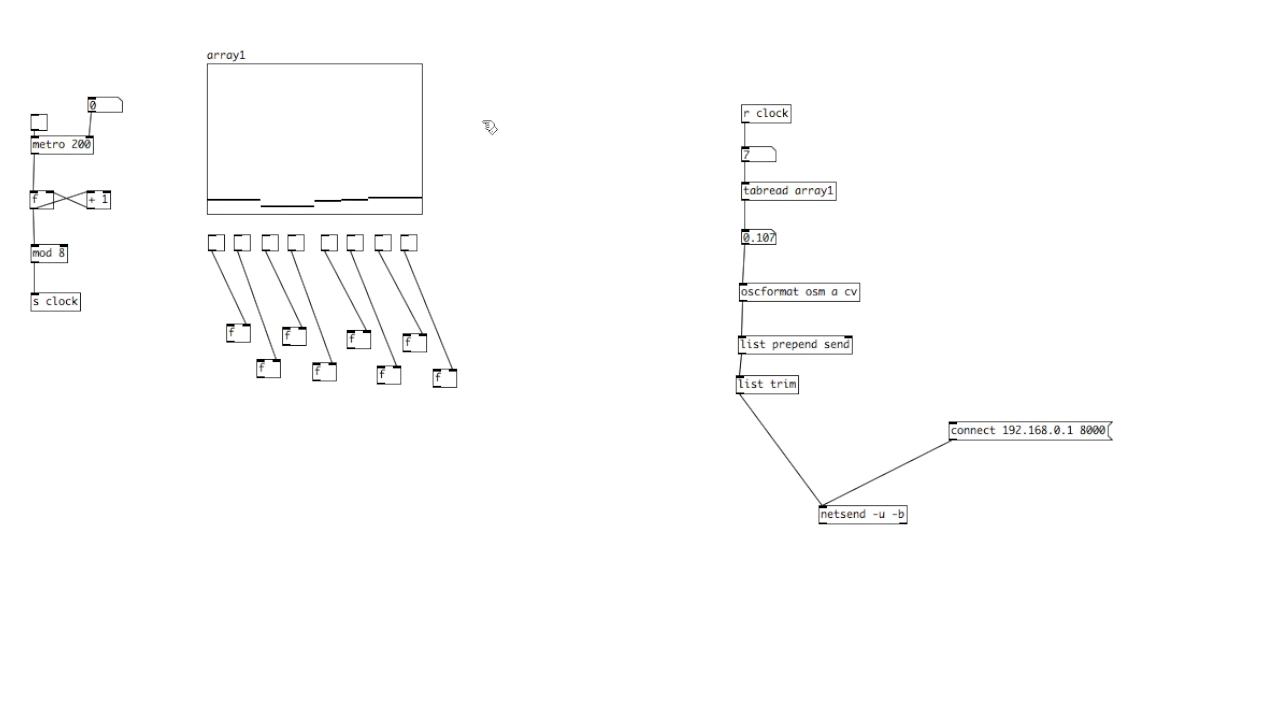
pyautogui.moveTo(485, 127)
pyautogui.write('r clock')
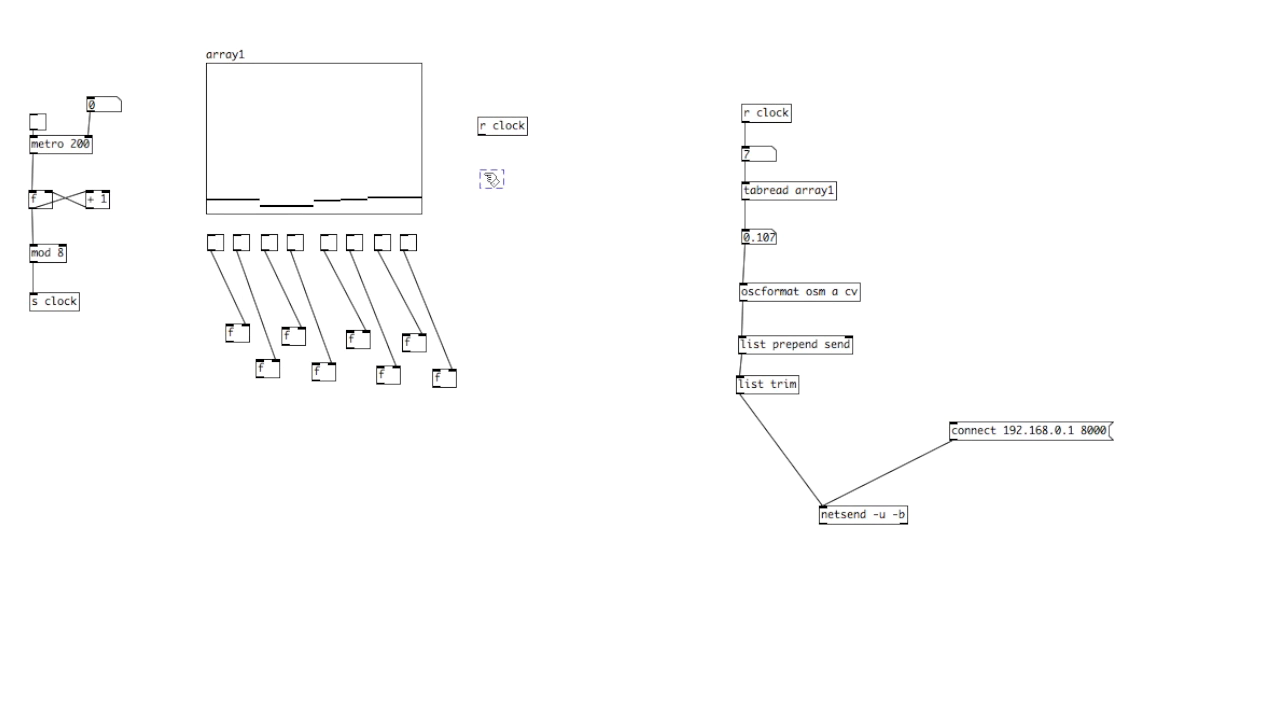
# Add [sel 0 1 2 3 4 5 6 7] under [r clock] and wire the float boxes into the shared toggle.
pyautogui.click(490, 178)
pyautogui.write('sel 0 1 2 3 4')
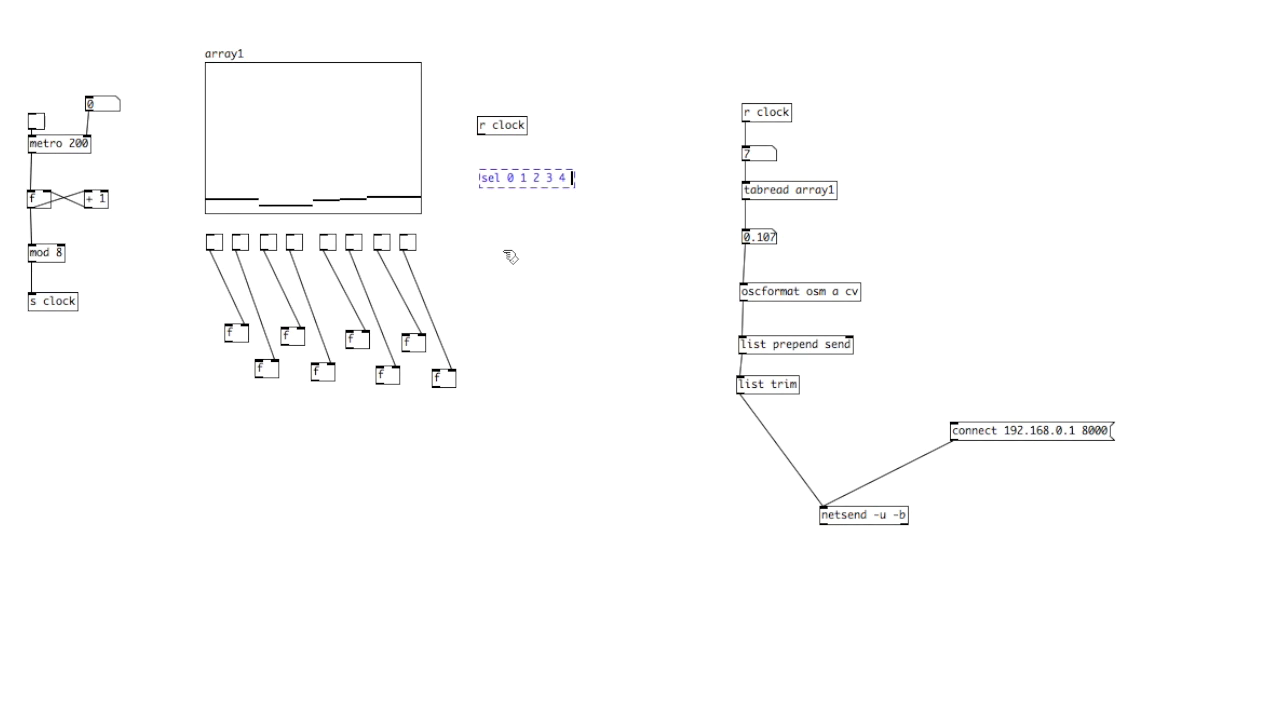
pyautogui.write('5 6 7')
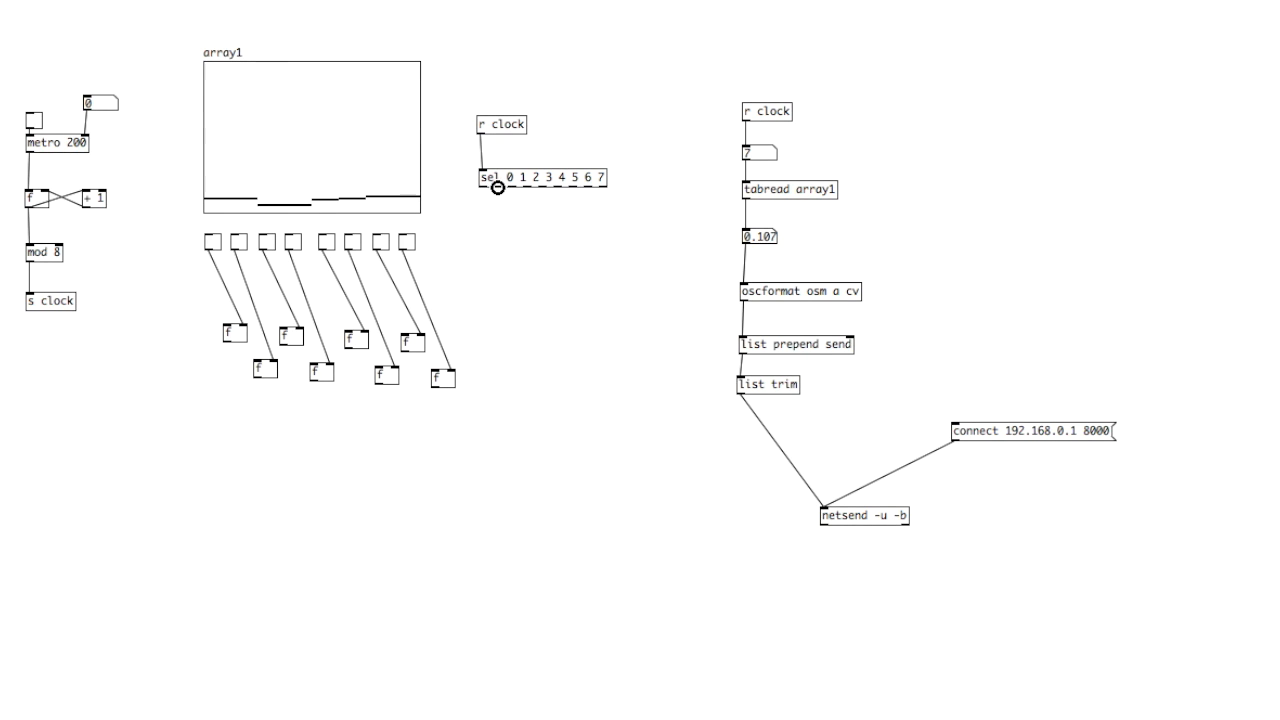
pyautogui.moveTo(516, 200)
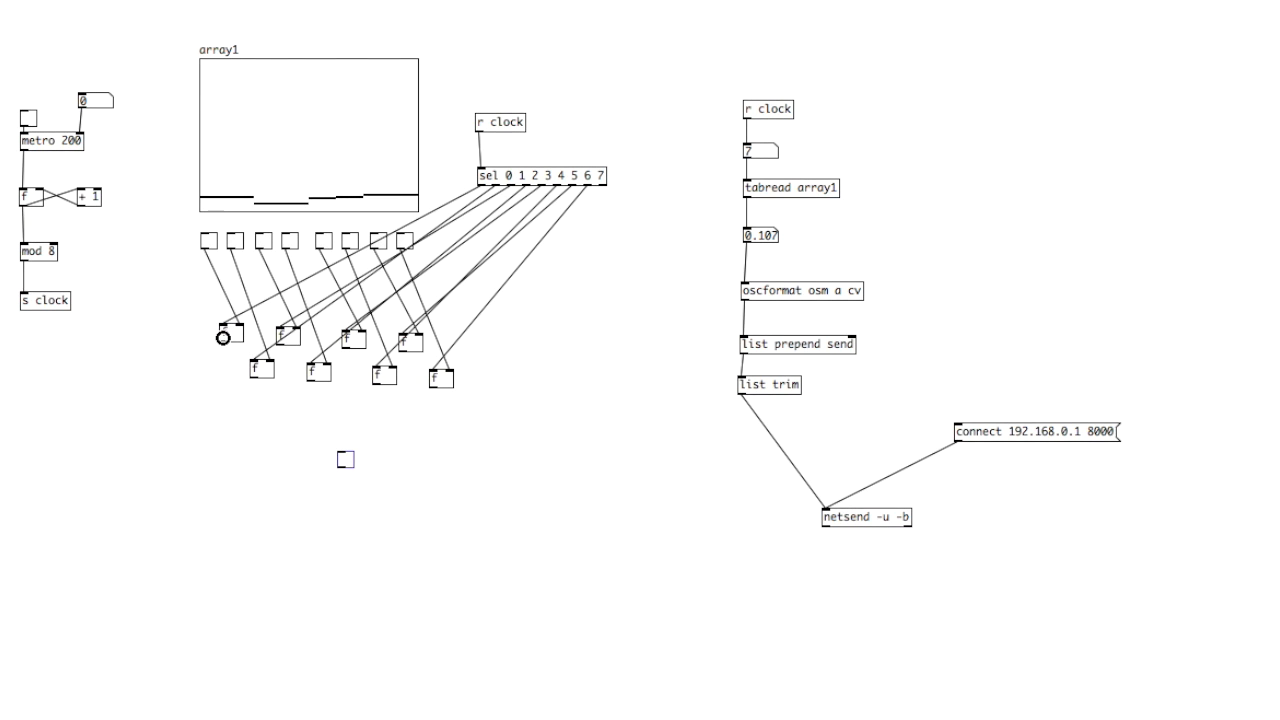
pyautogui.moveTo(220, 340); pyautogui.dragTo(345, 457)
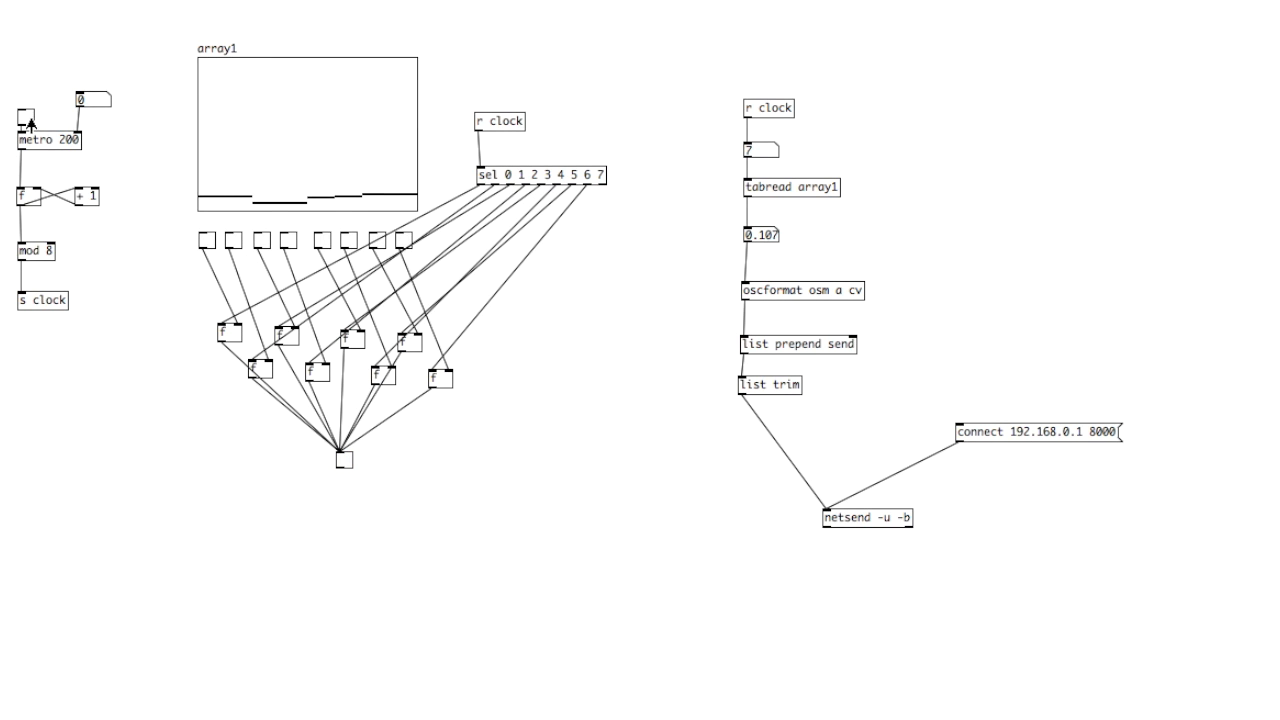
# Start the metro clock, toggle step triggers on and off, then stop the clock.
pyautogui.click(26, 118)
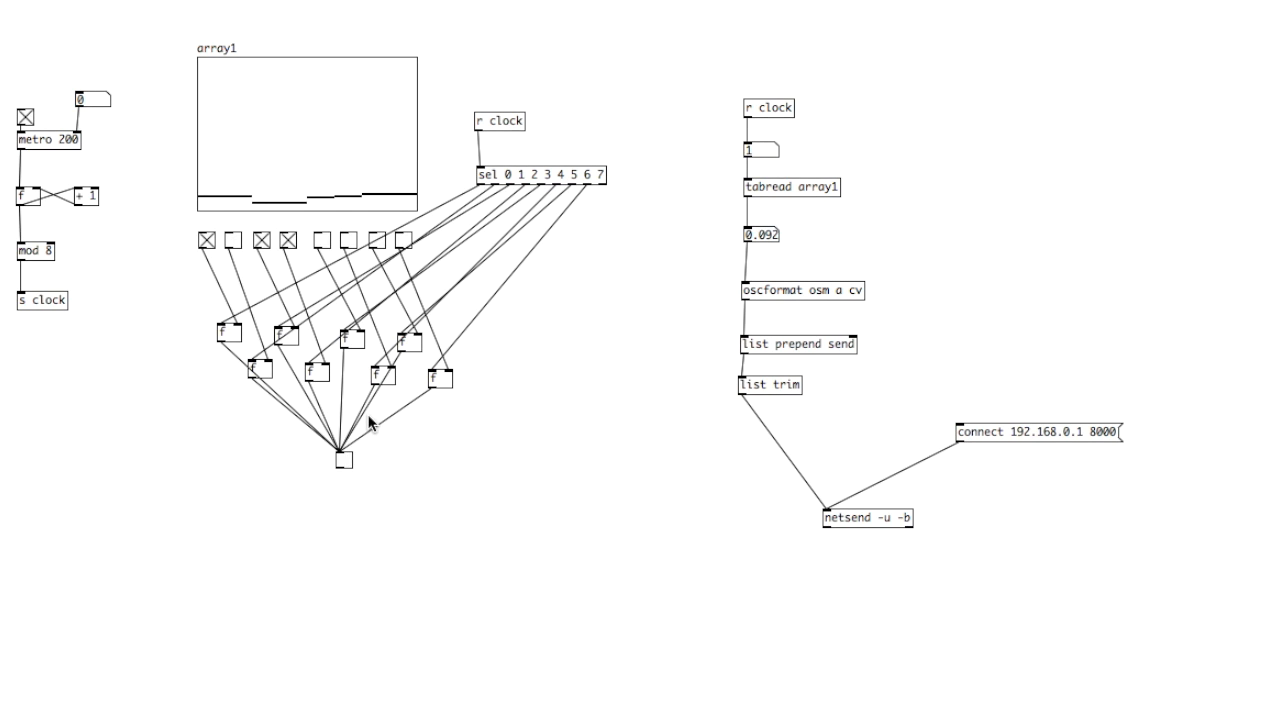
pyautogui.click(345, 460)
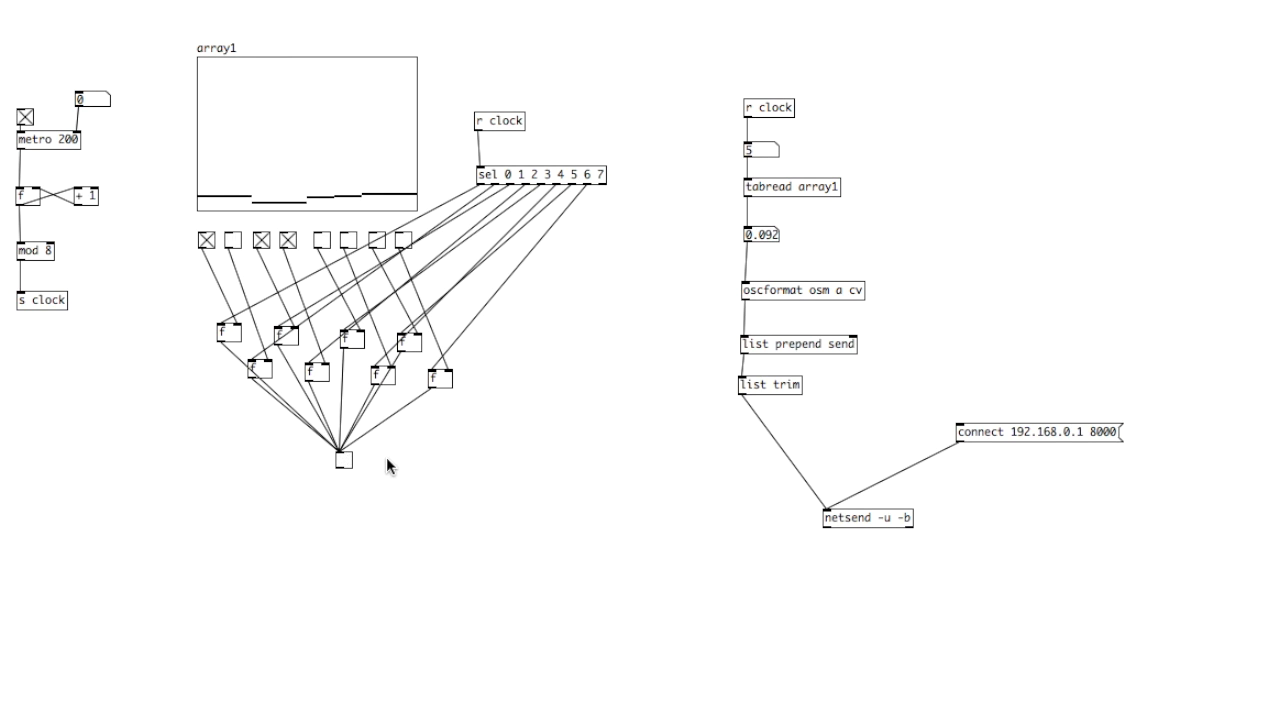
pyautogui.click(344, 460)
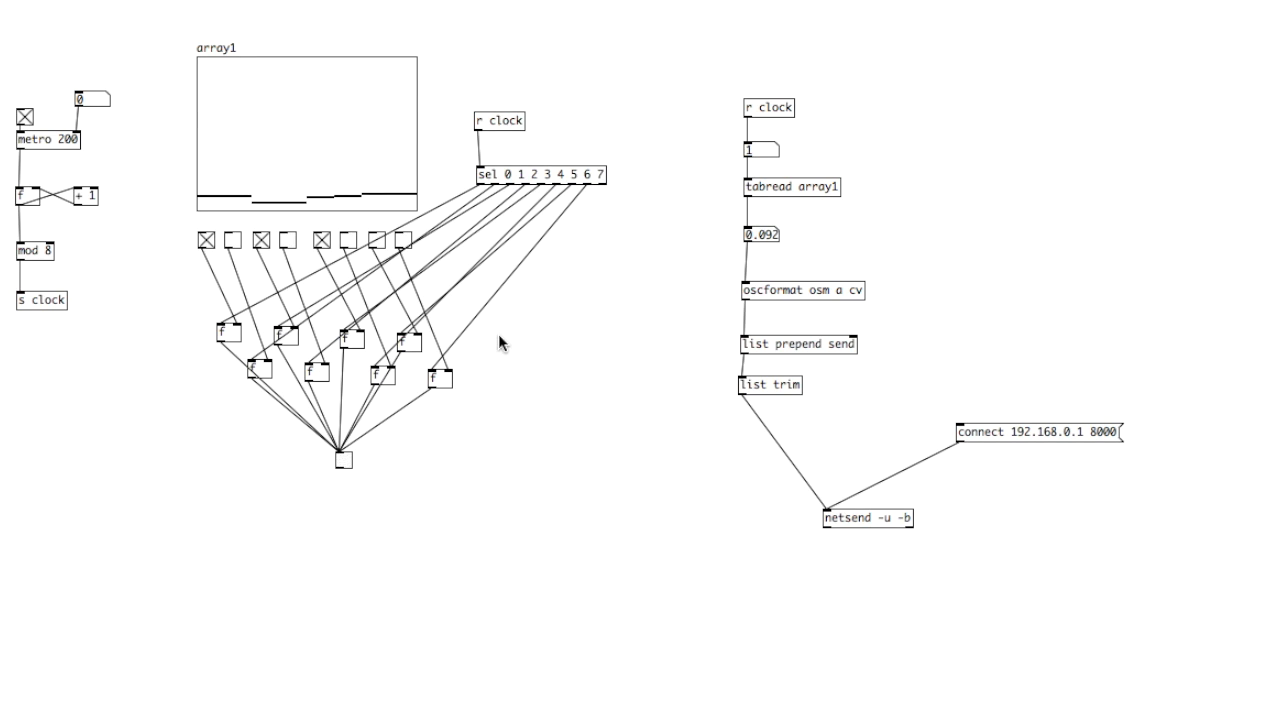
pyautogui.click(20, 119)
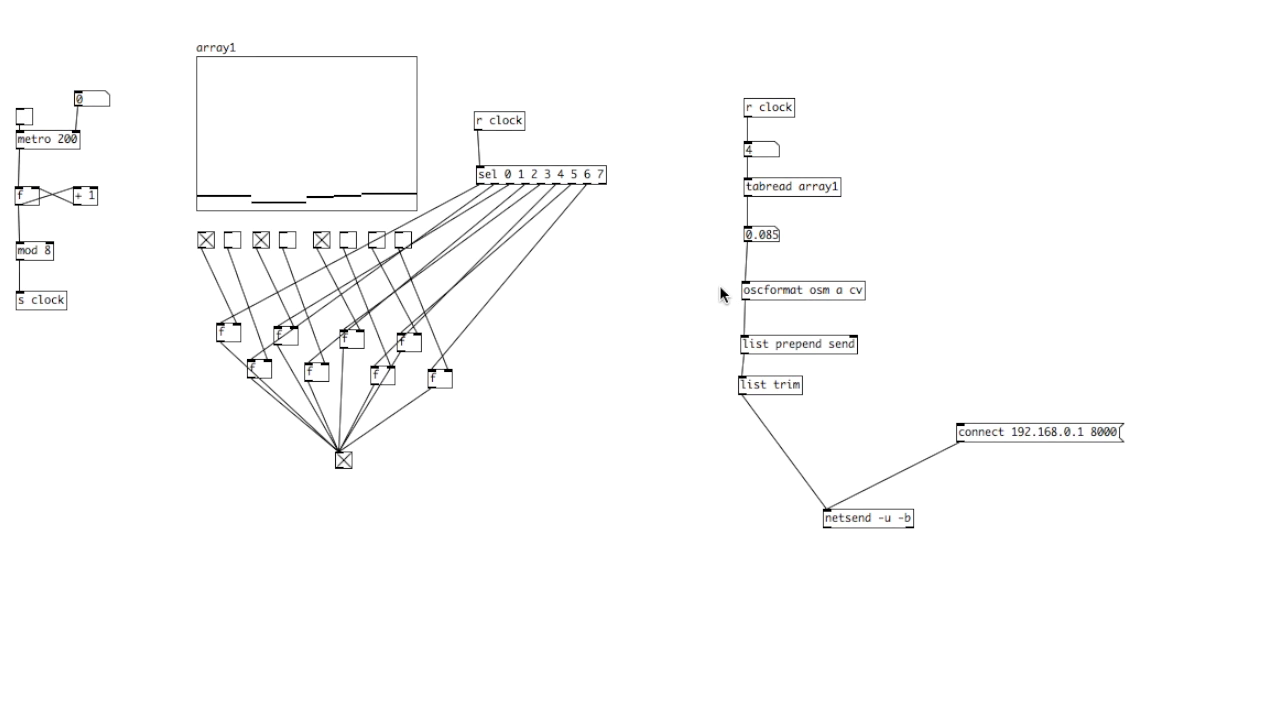
pyautogui.moveTo(707, 299)
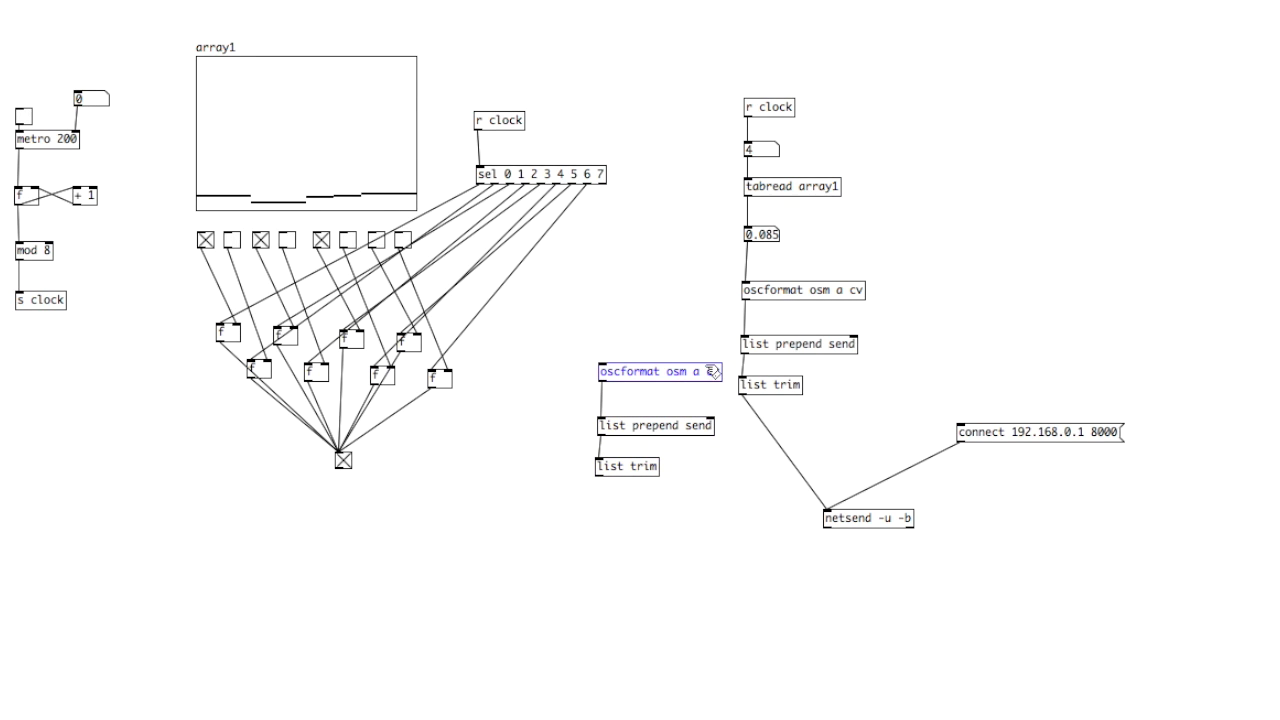
# Edit the duplicated chain to 'oscformat osm a tr' and move netsend below both chains.
pyautogui.write('tr')
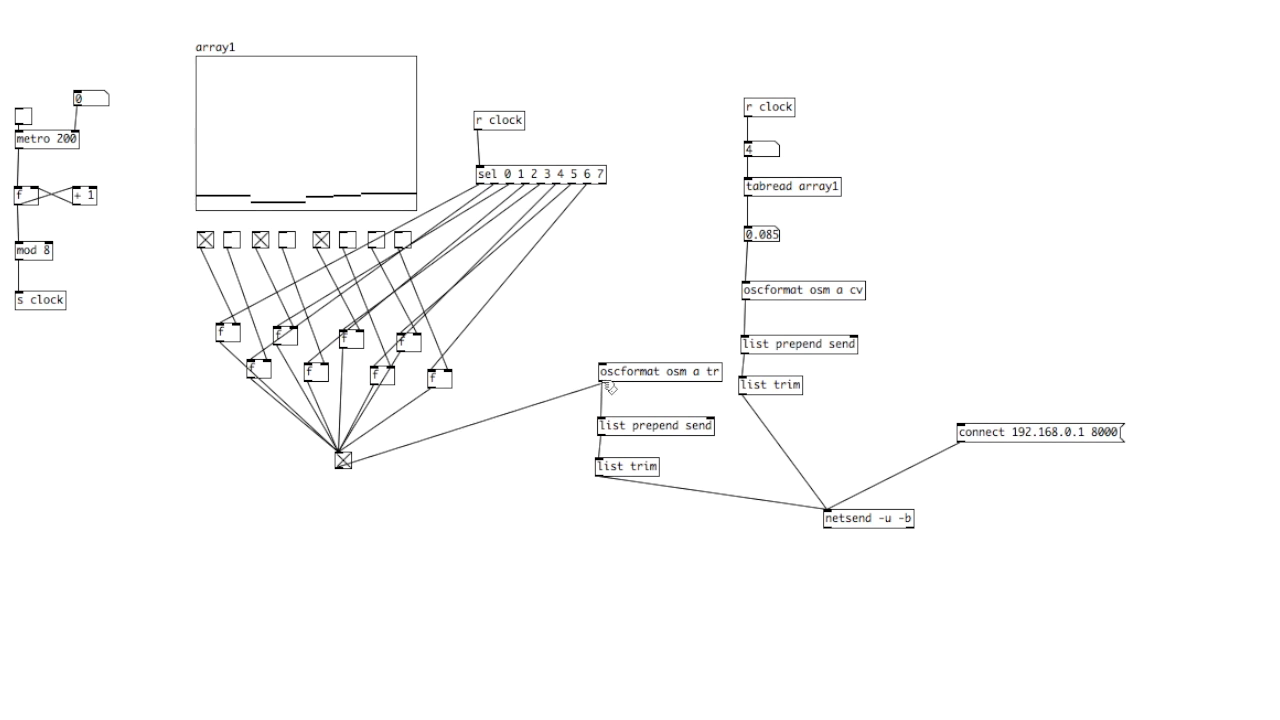
pyautogui.moveTo(672, 363)
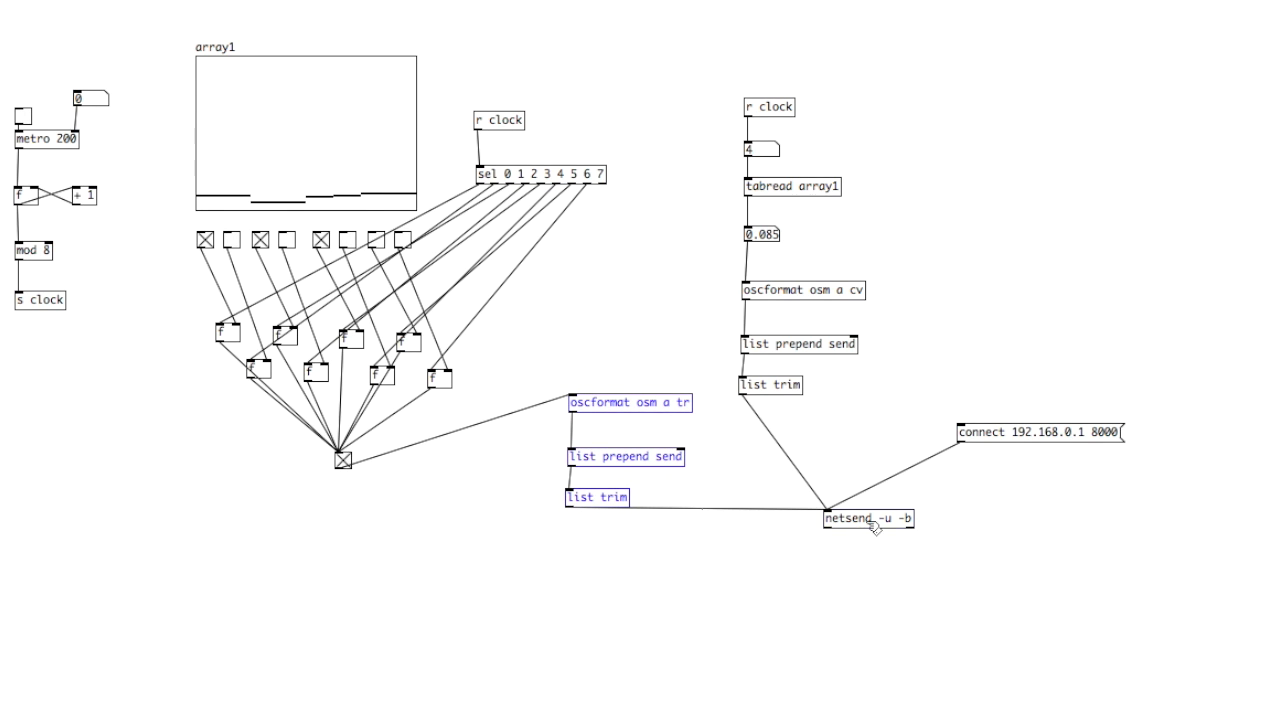
pyautogui.moveTo(865, 518); pyautogui.dragTo(780, 640)
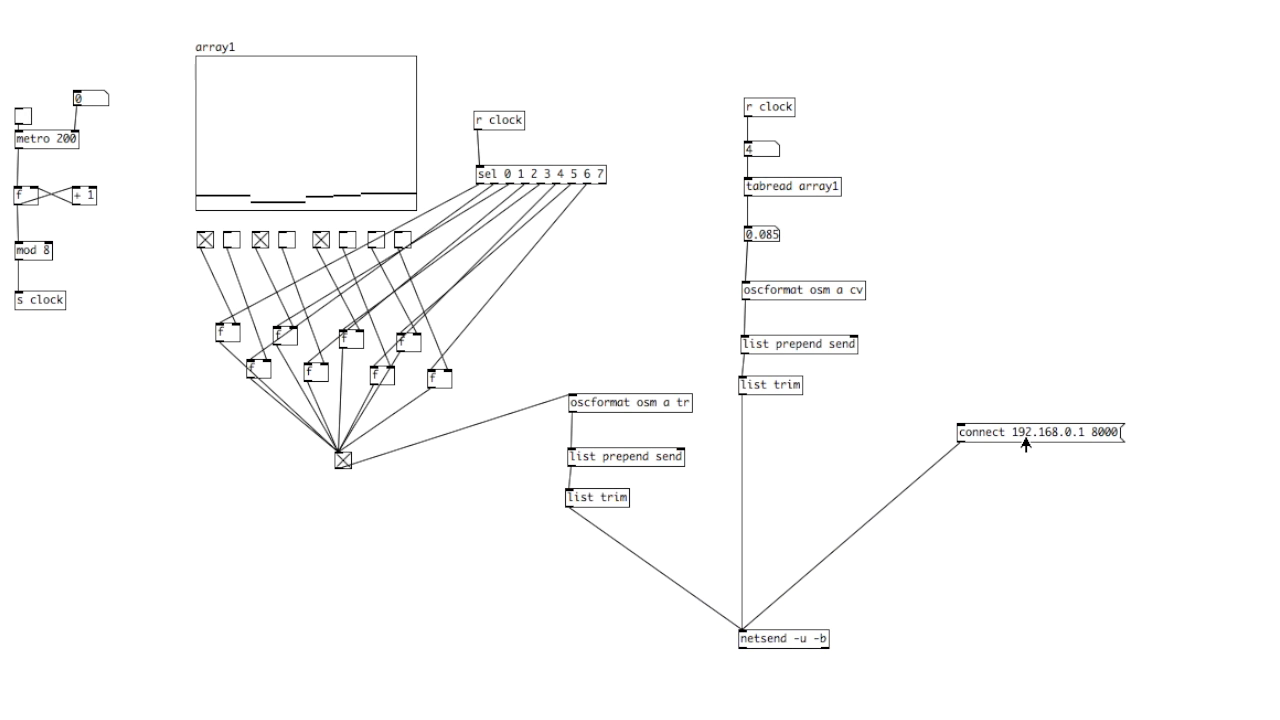
pyautogui.moveTo(852, 370)
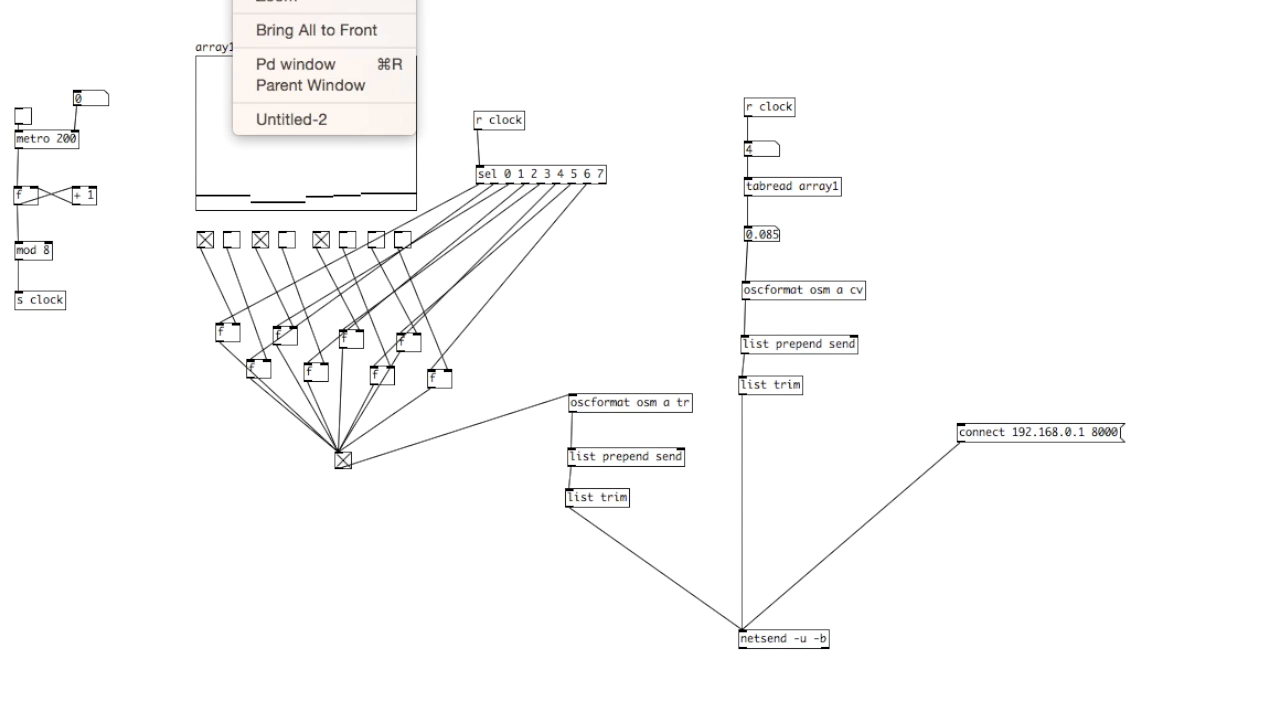
# Bring up the Pd console window from the Window menu.
pyautogui.click(296, 64)
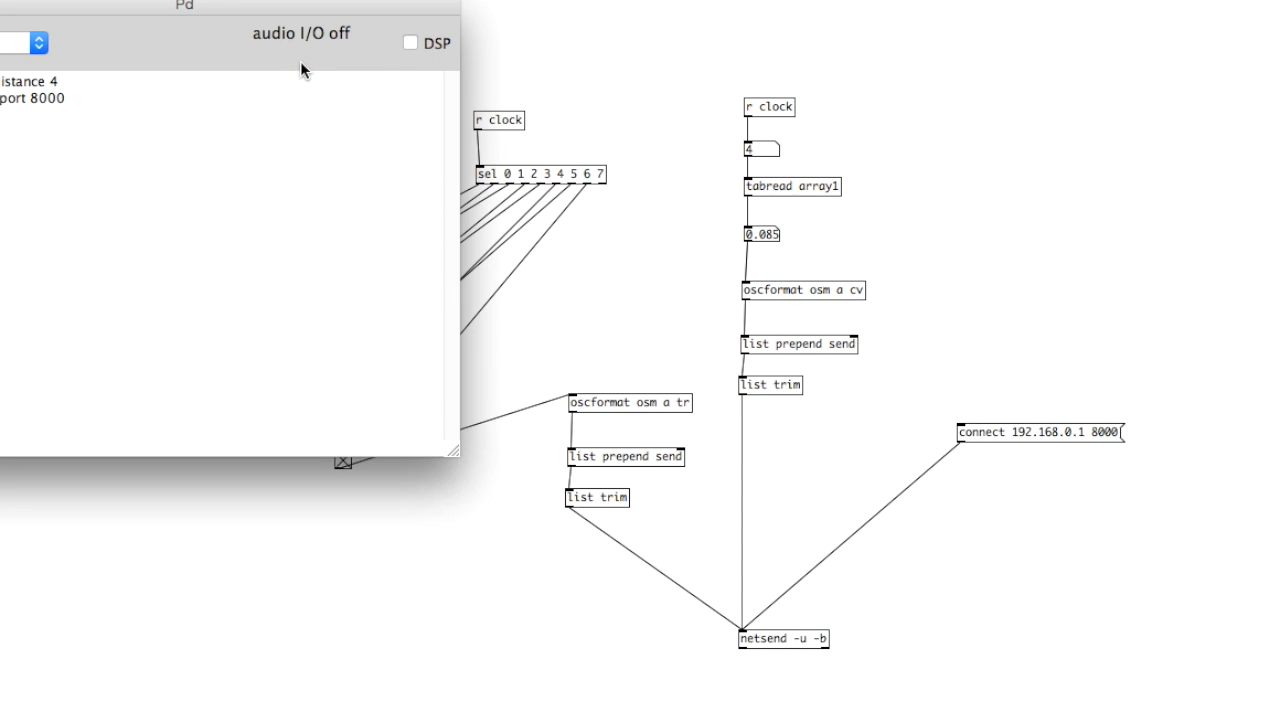
pyautogui.moveTo(122, 8)
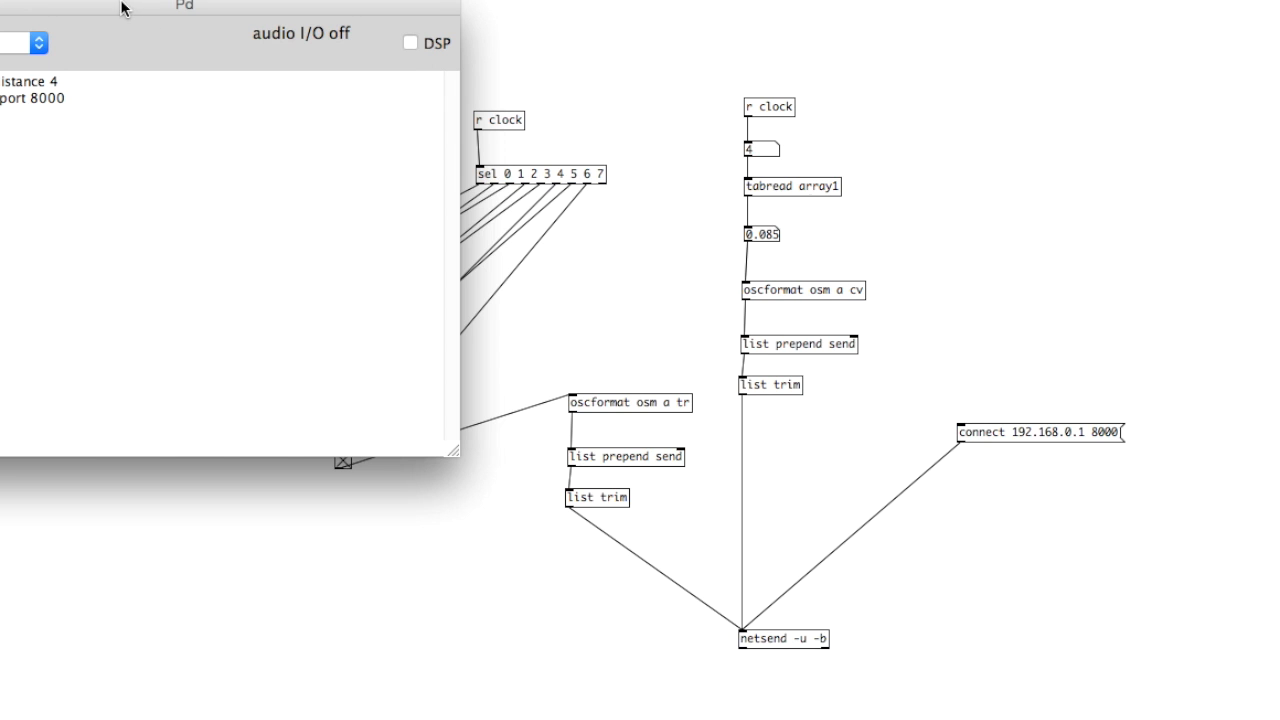
pyautogui.moveTo(557, 95)
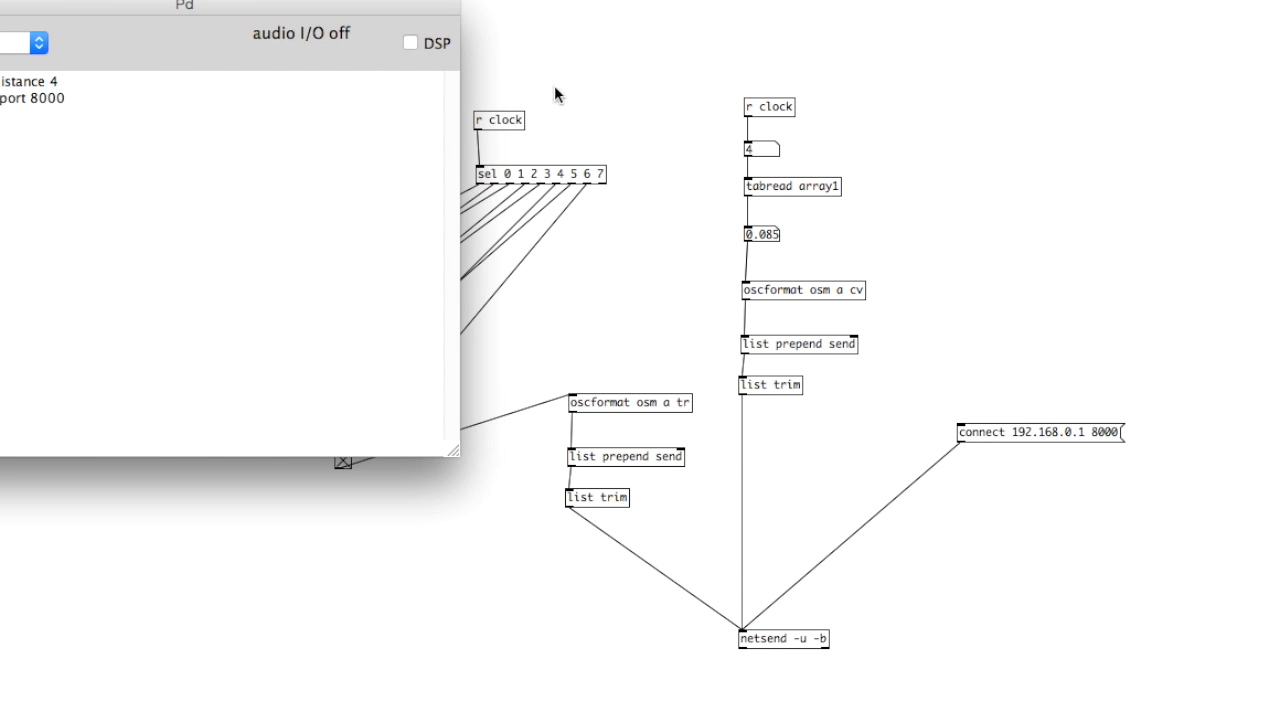